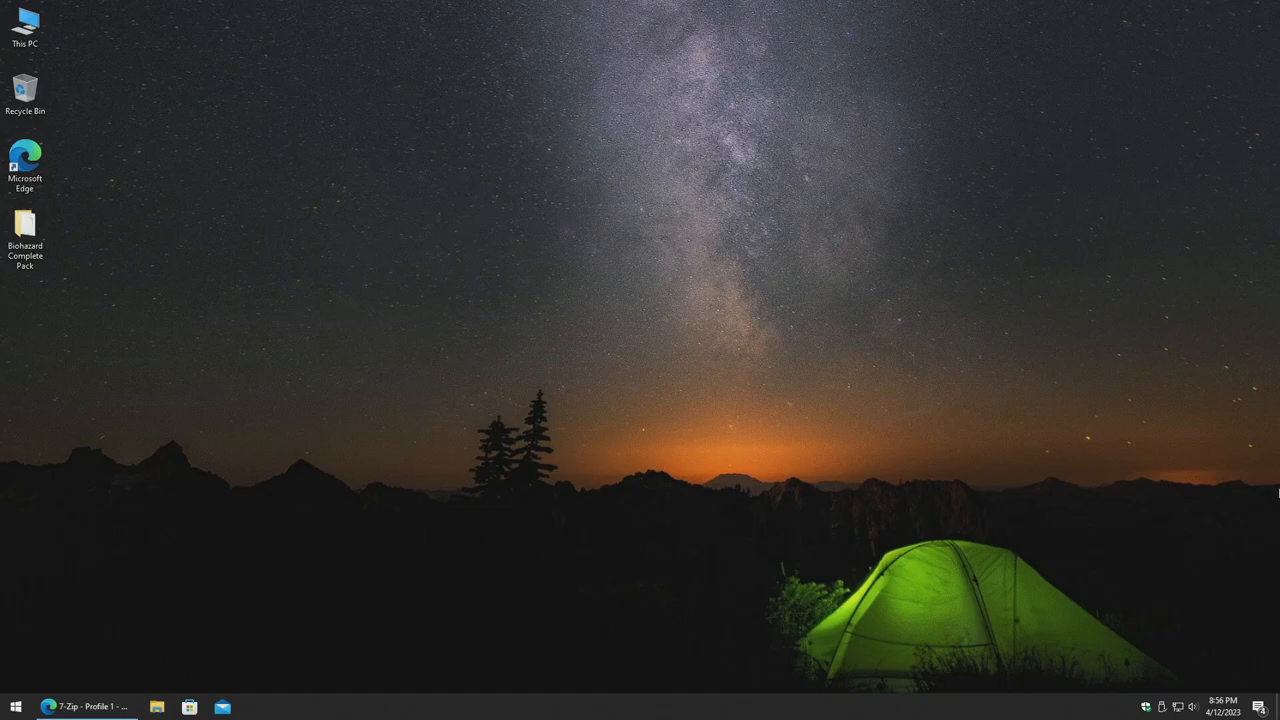
mouse_move(700, 352)
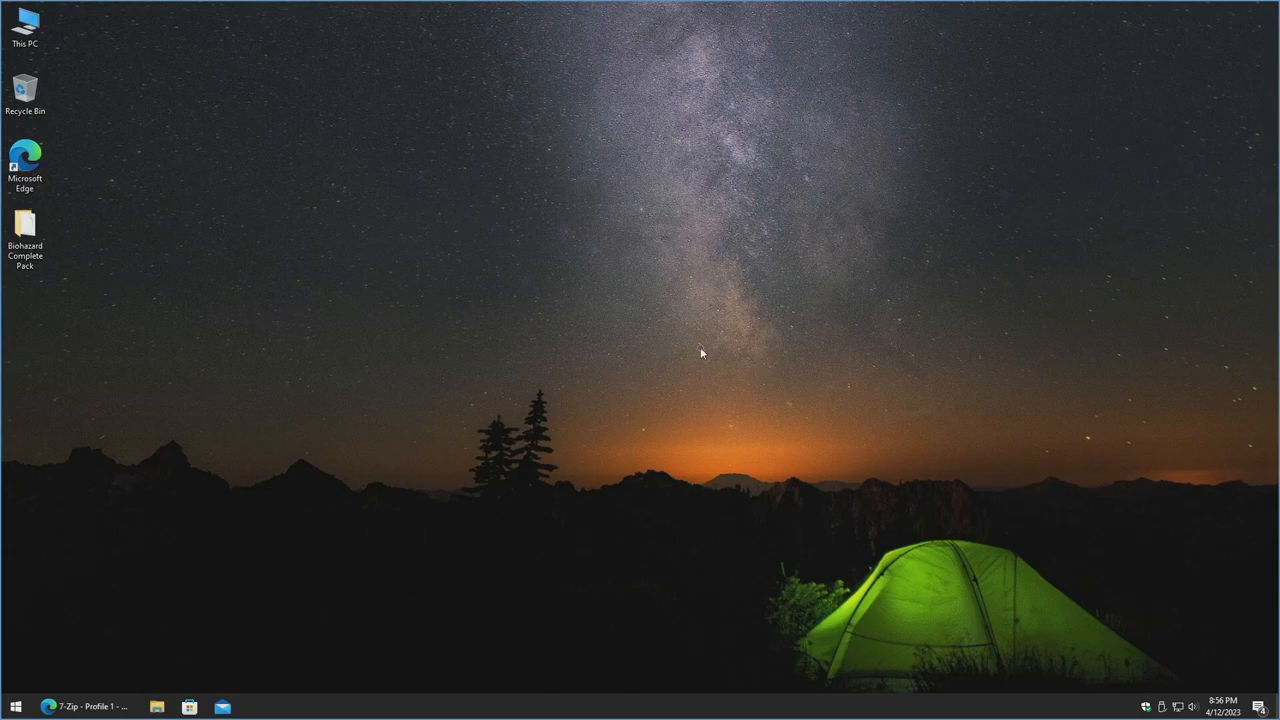
Show the Biohazard Complete Pack desktop folder with its subfolder and 5.77 GB .7z archive.
double_click(25, 222)
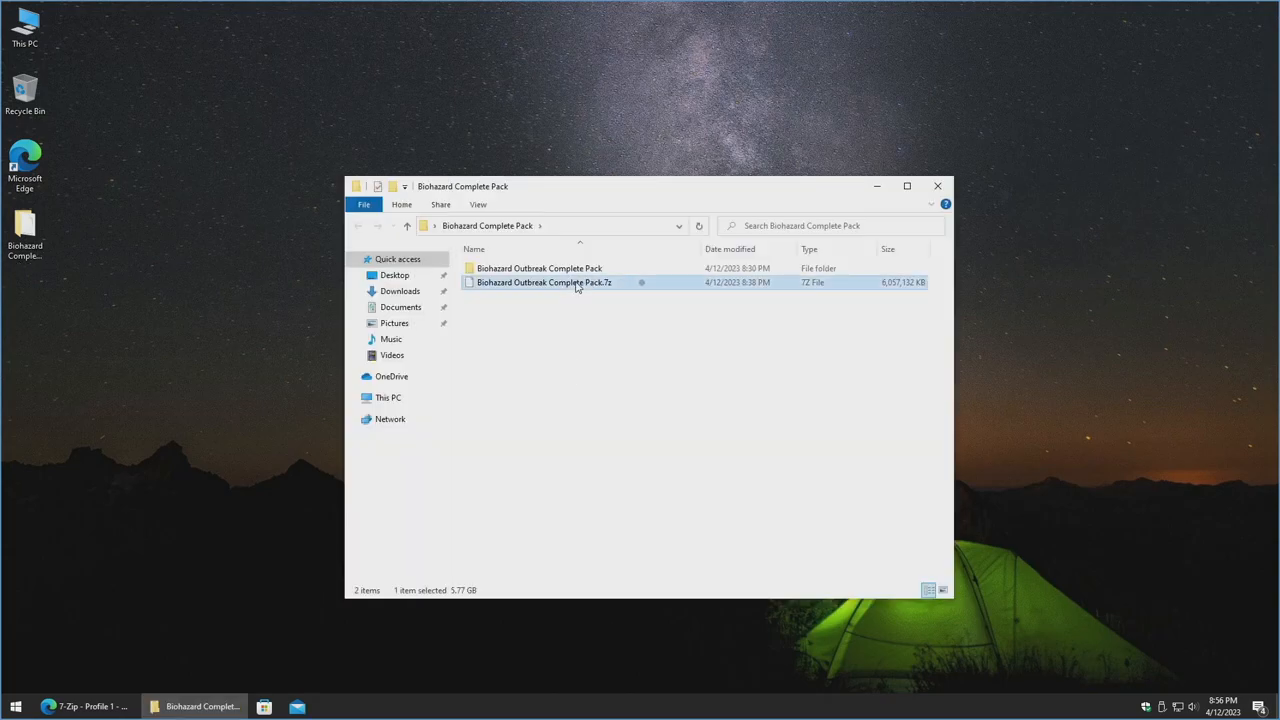
mouse_move(630, 293)
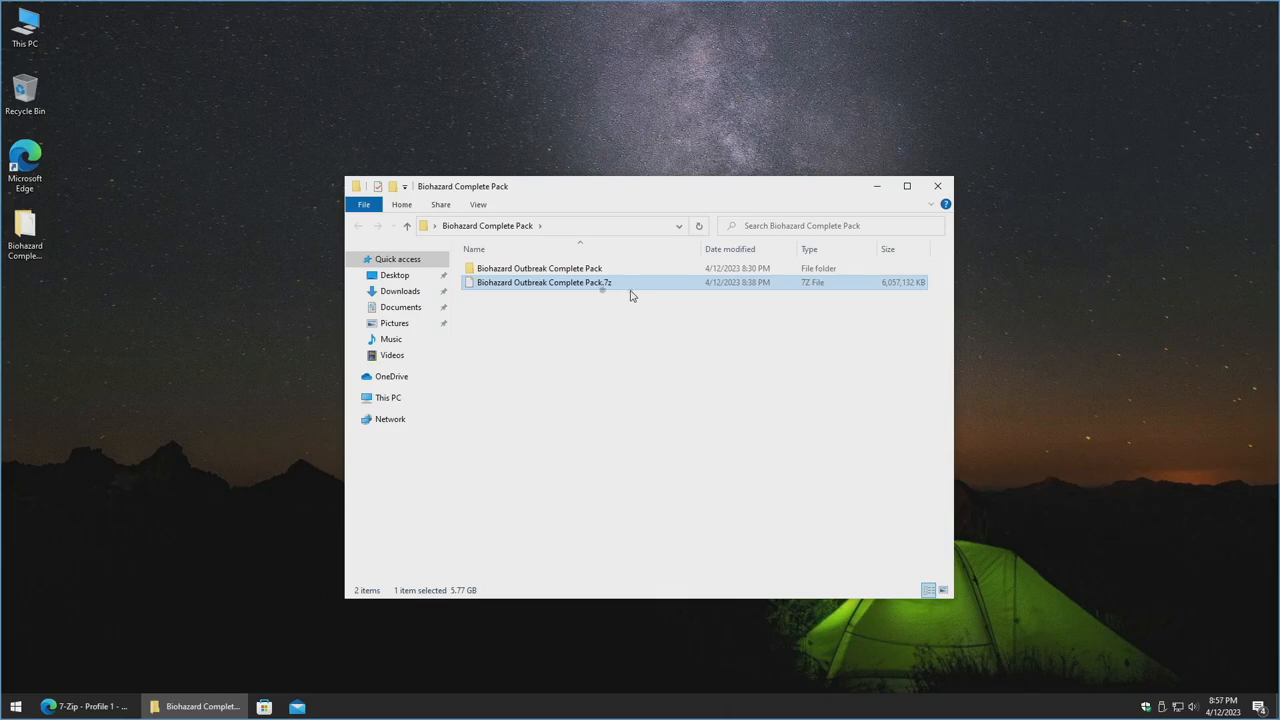
mouse_move(612, 293)
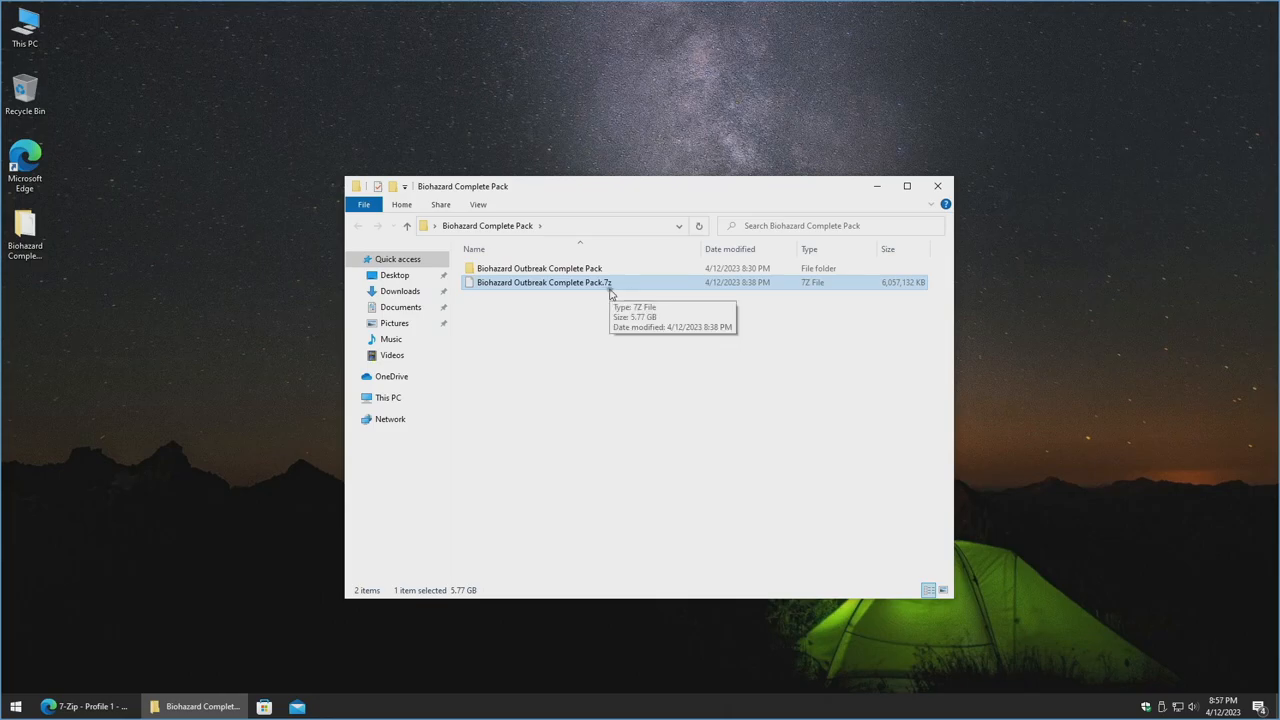
Switch to the 7-Zip 22.01 download page in Microsoft Edge.
click(85, 707)
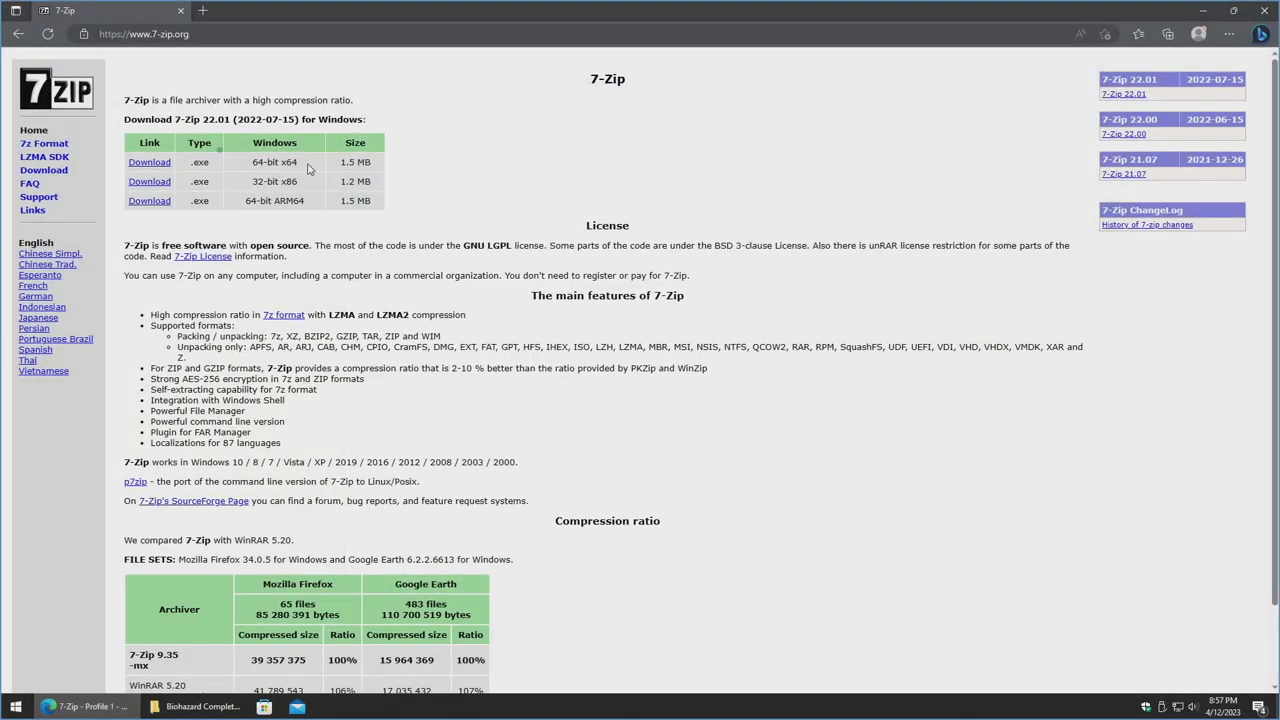
mouse_move(300, 163)
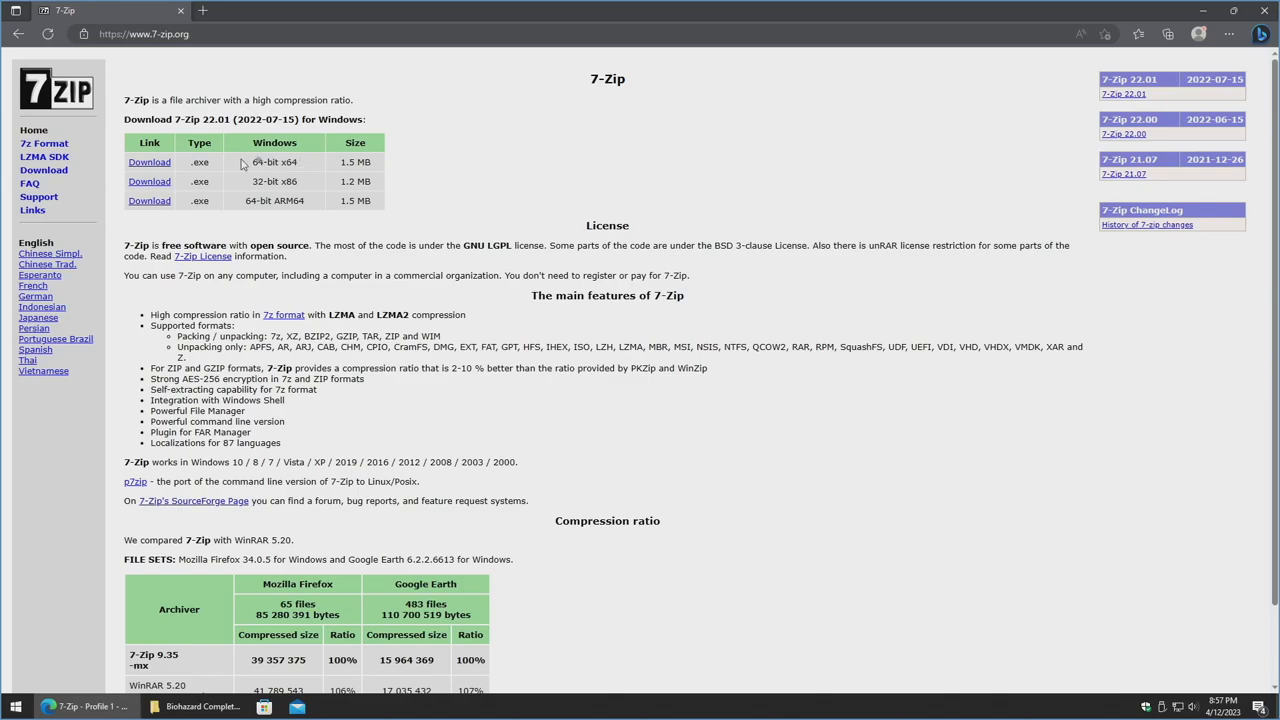
mouse_move(249, 165)
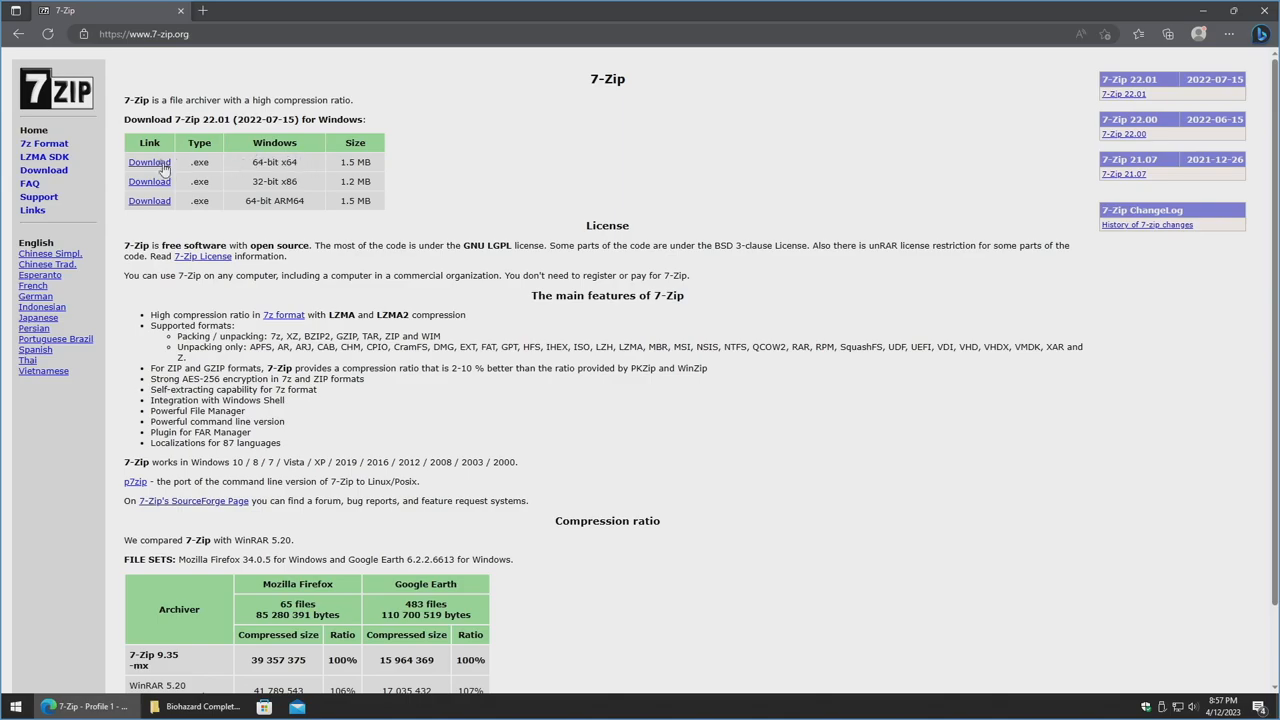
mouse_move(149, 162)
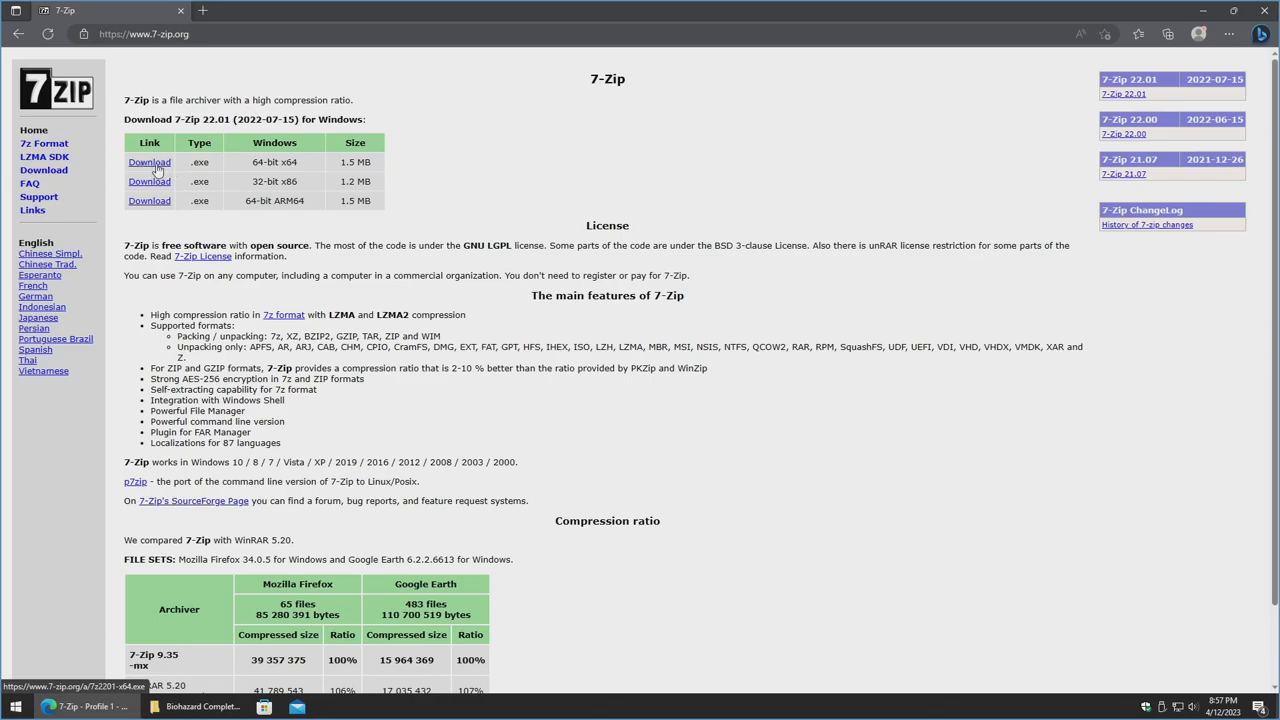
mouse_move(605, 100)
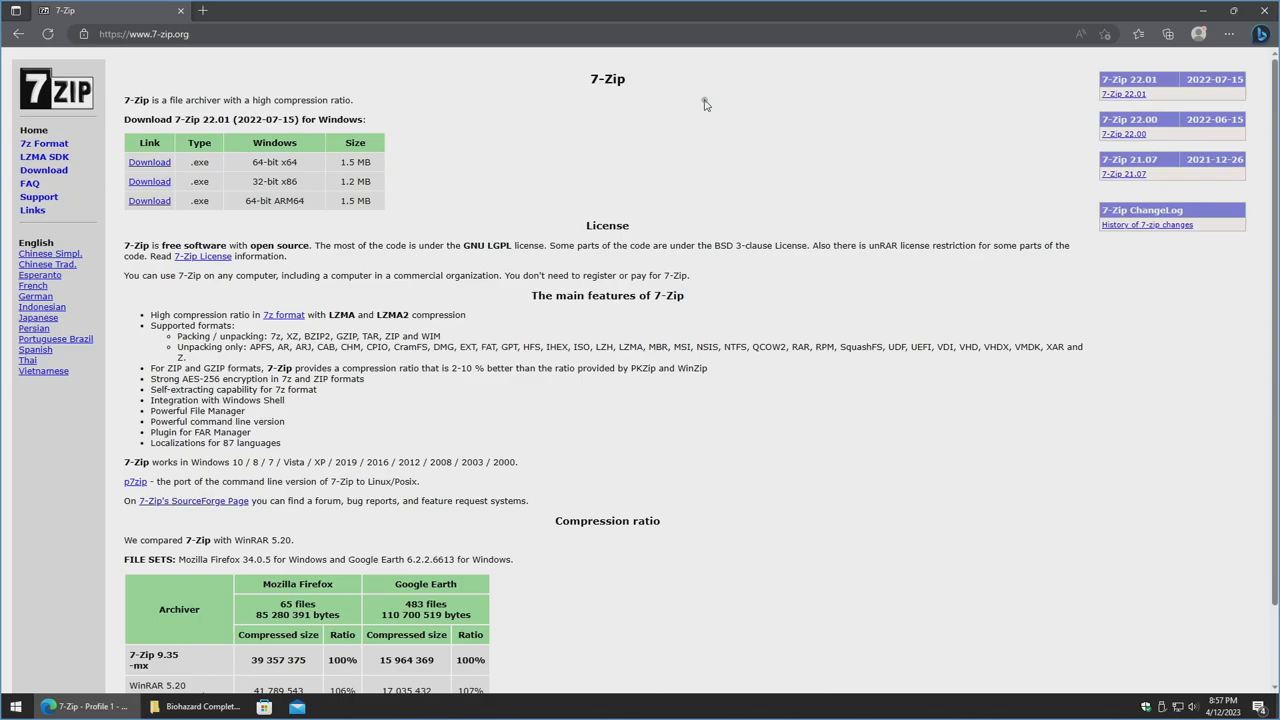
mouse_move(800, 110)
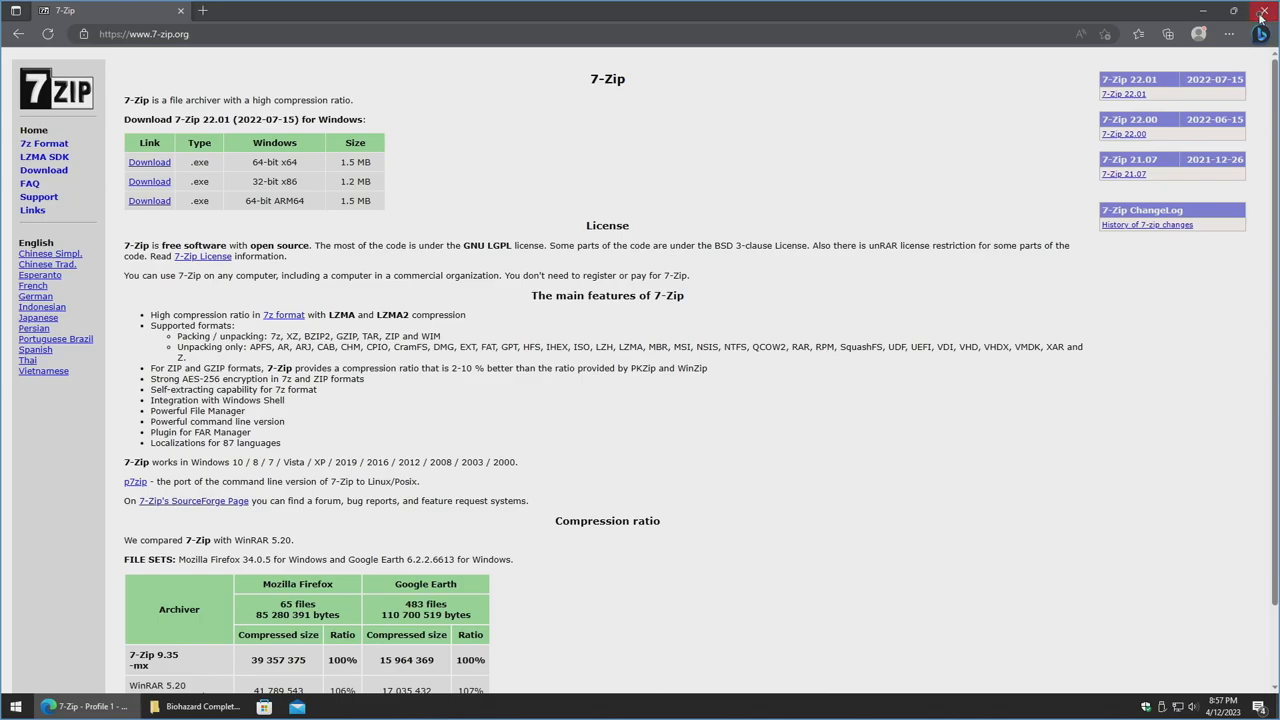
Close Edge and enter the Biohazard Outbreak Complete Pack folder with ISOs, PCSX2 and setup files.
click(1262, 11)
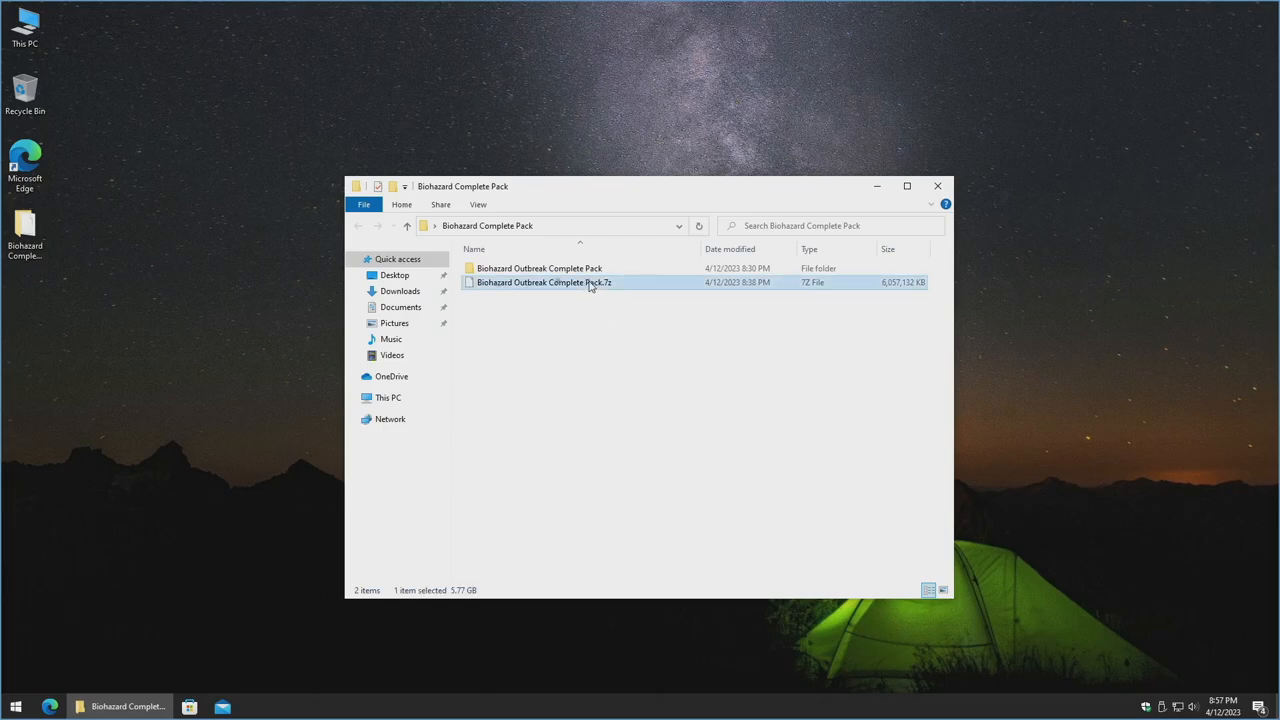
mouse_move(588, 282)
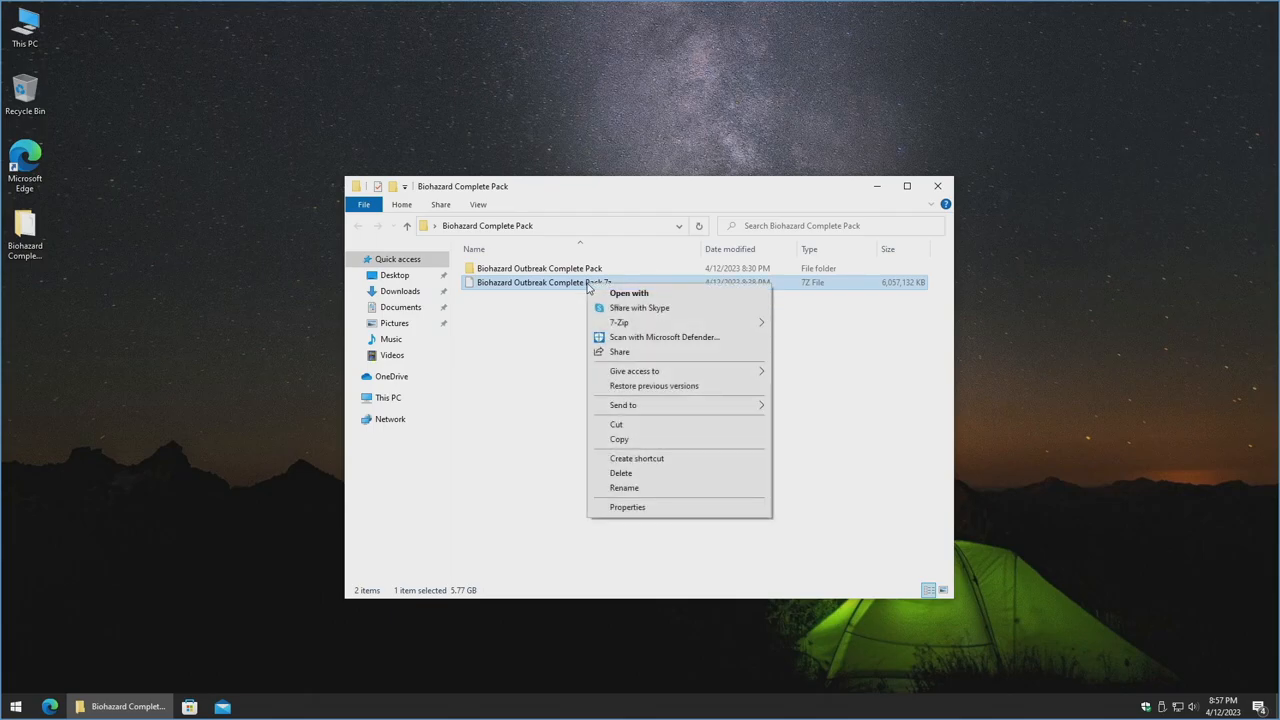
mouse_move(619, 322)
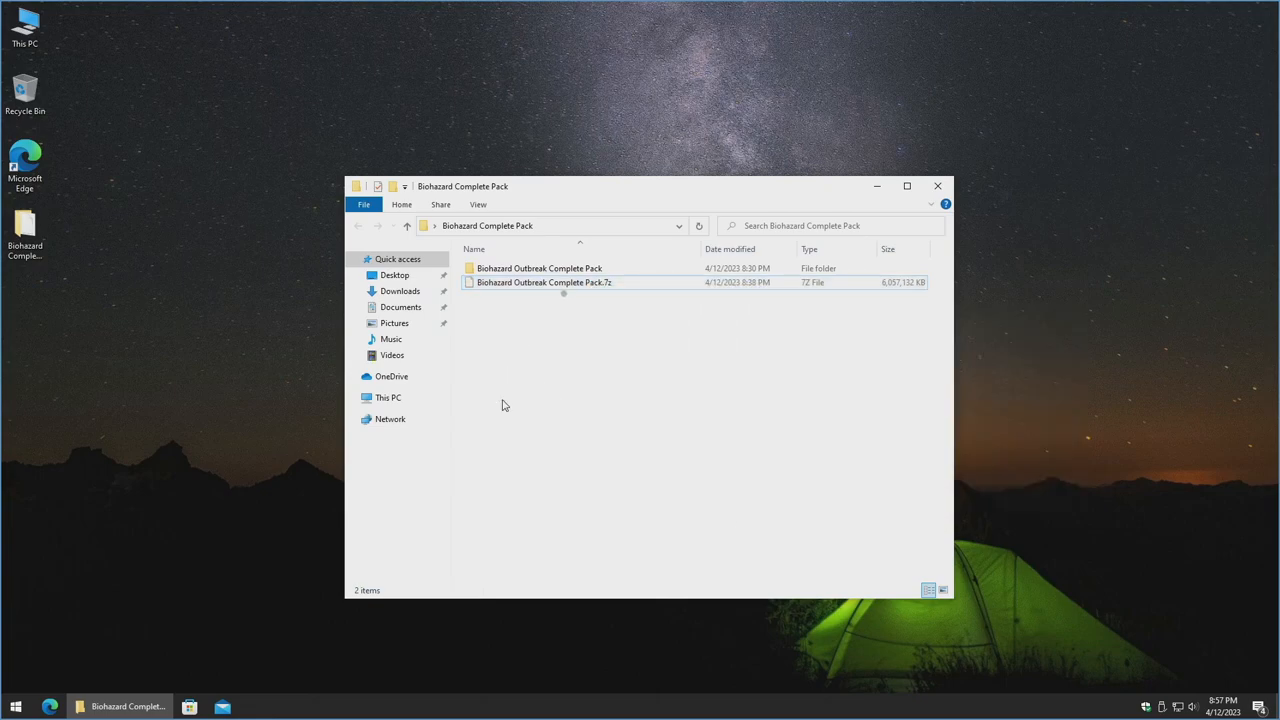
double_click(539, 268)
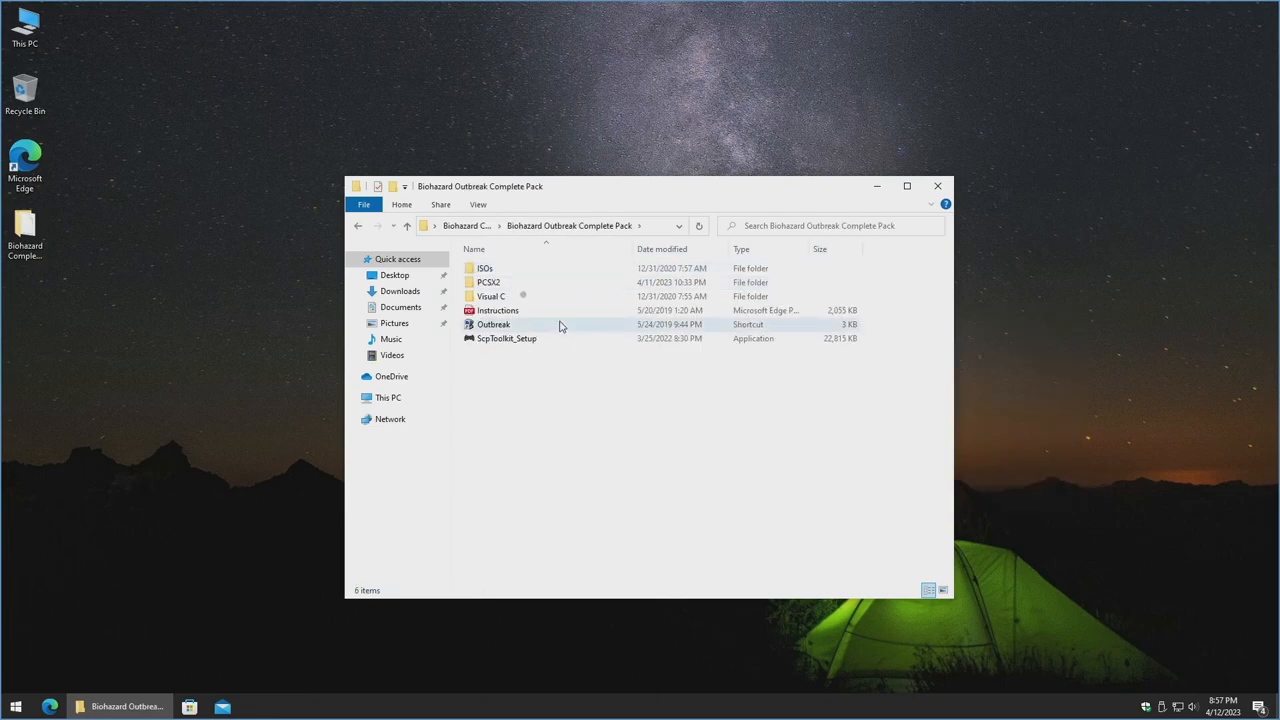
double_click(491, 296)
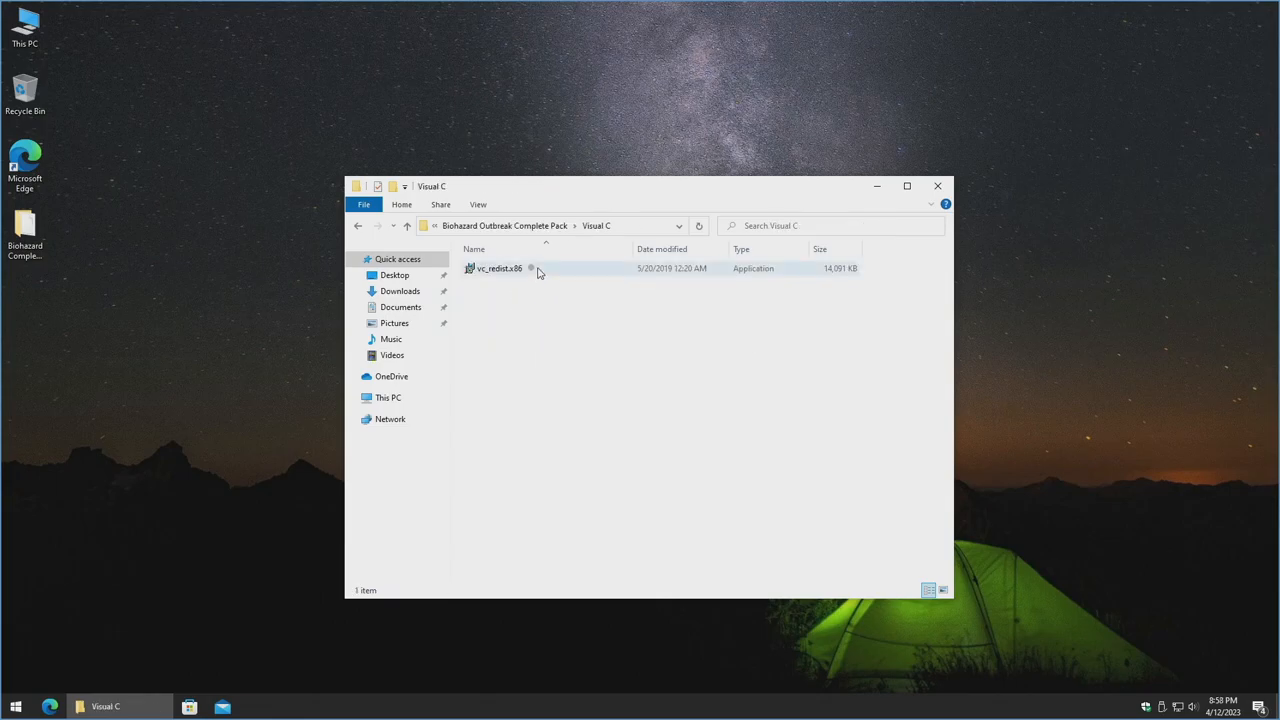
click(500, 268)
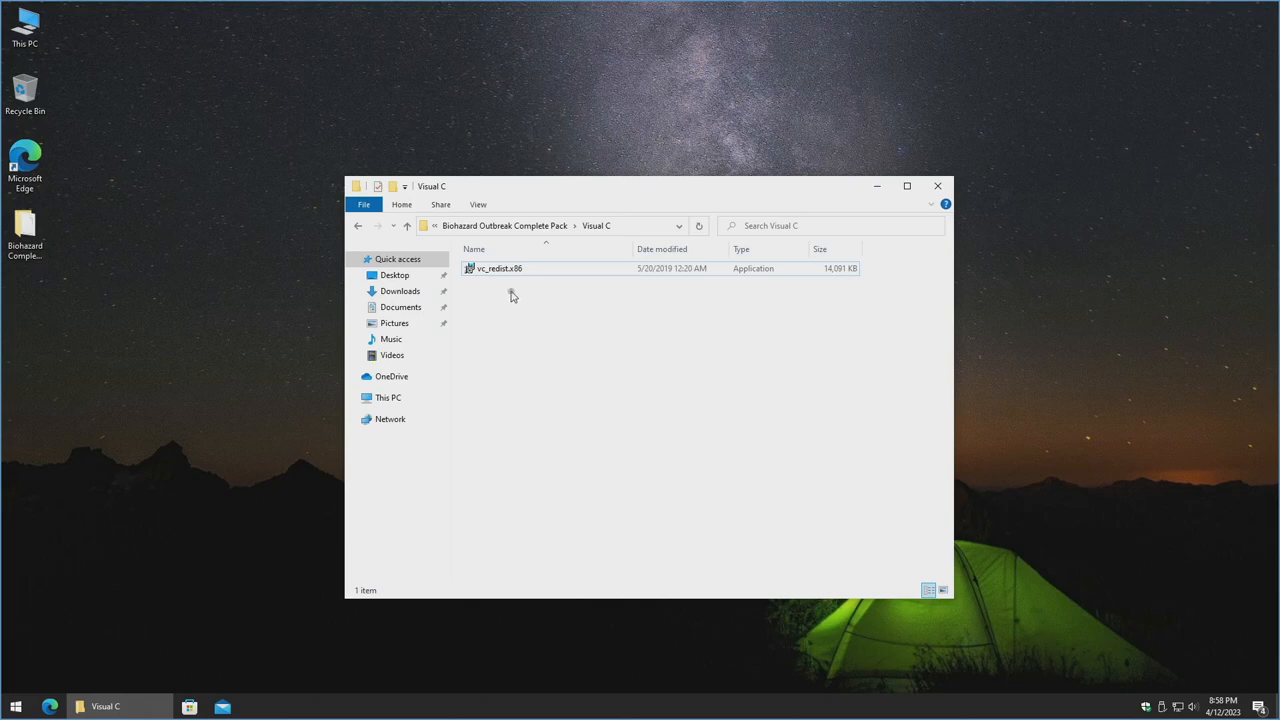
click(358, 225)
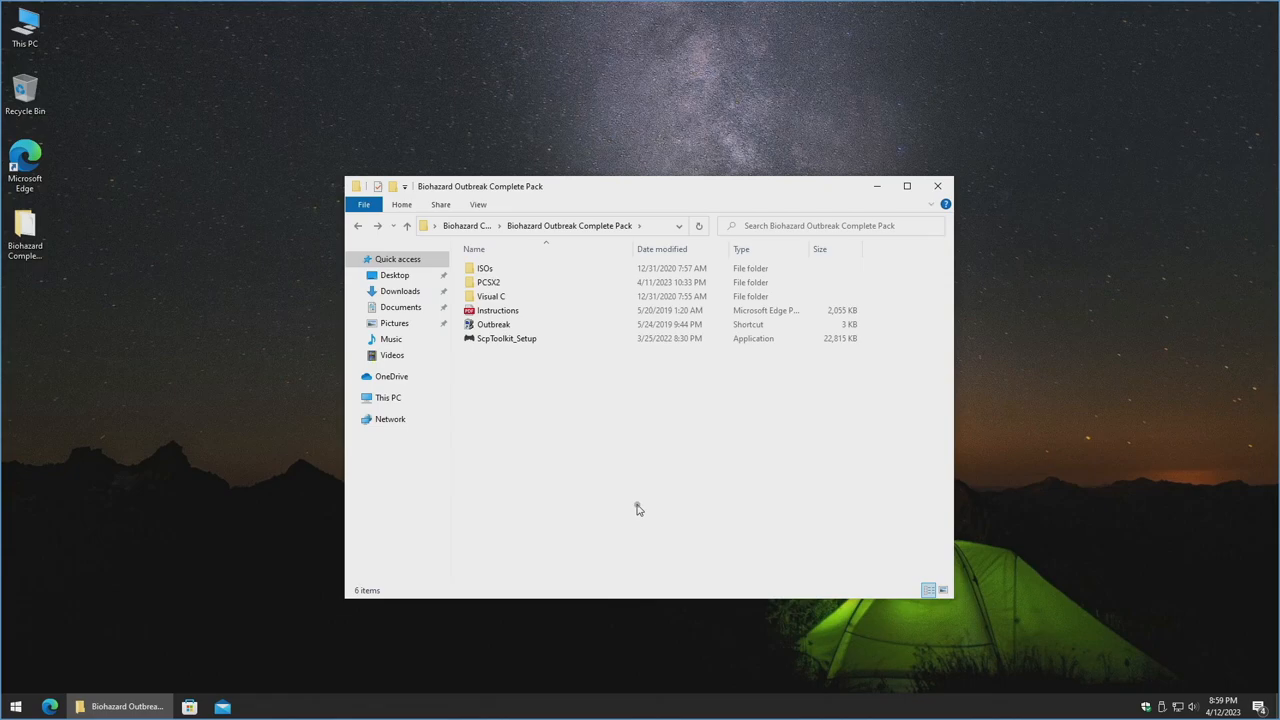
mouse_move(532, 374)
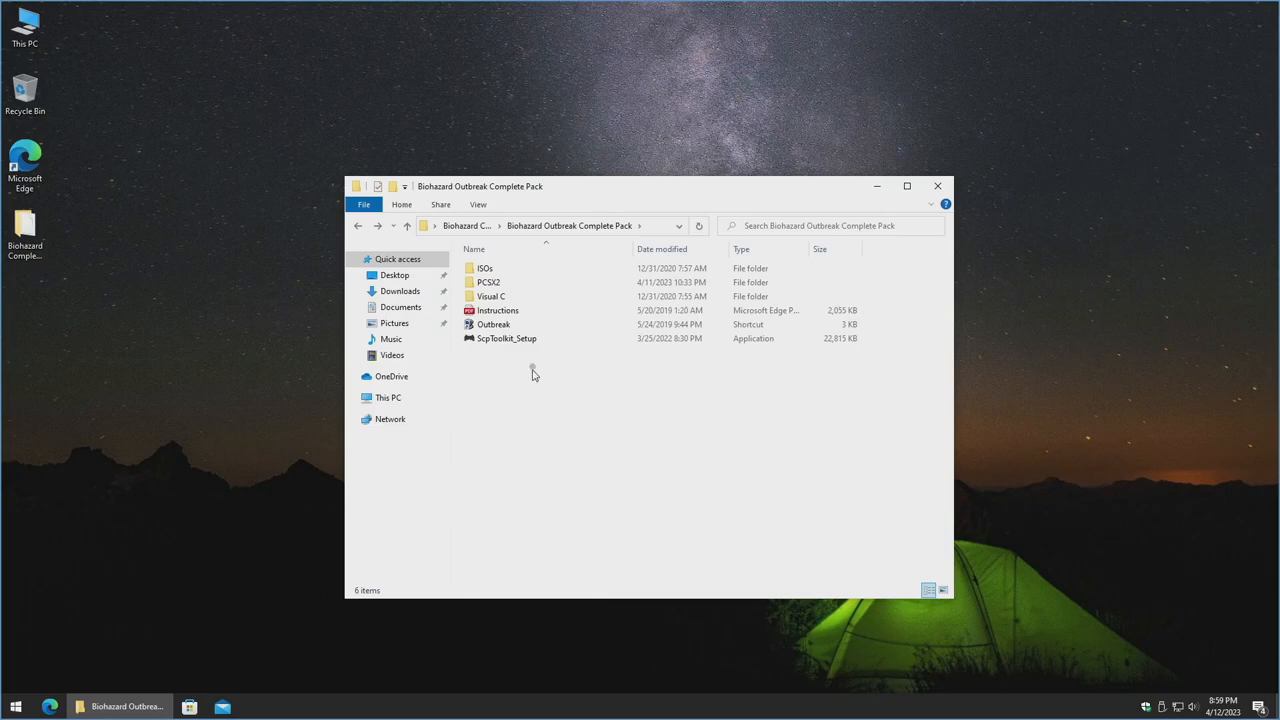
Run ScpToolkit_Setup with the default location and features until installation succeeds.
double_click(507, 338)
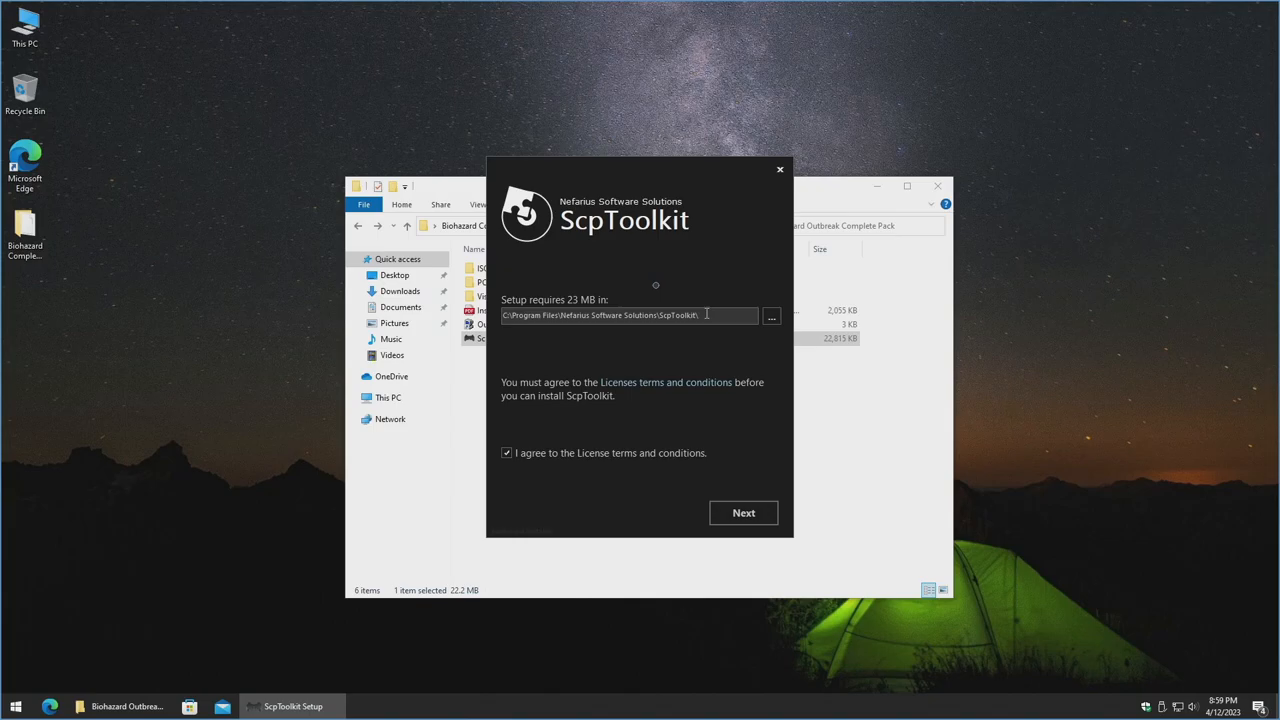
click(743, 512)
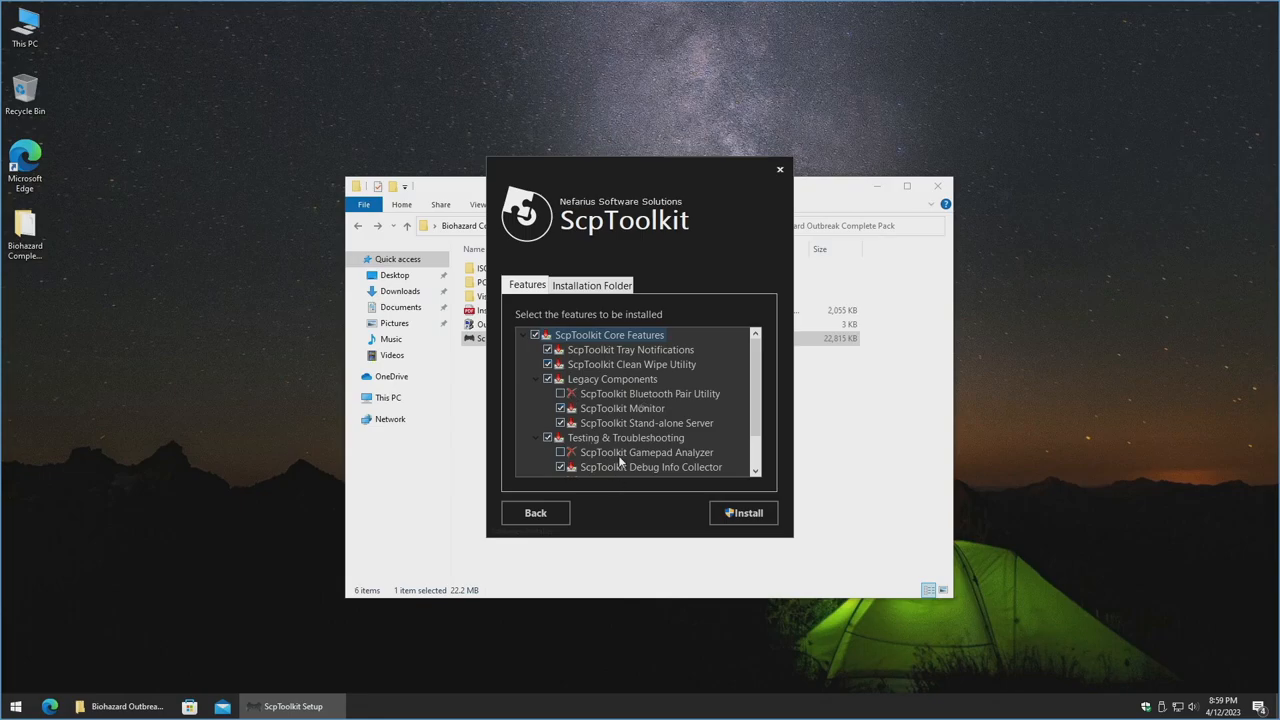
mouse_move(668, 398)
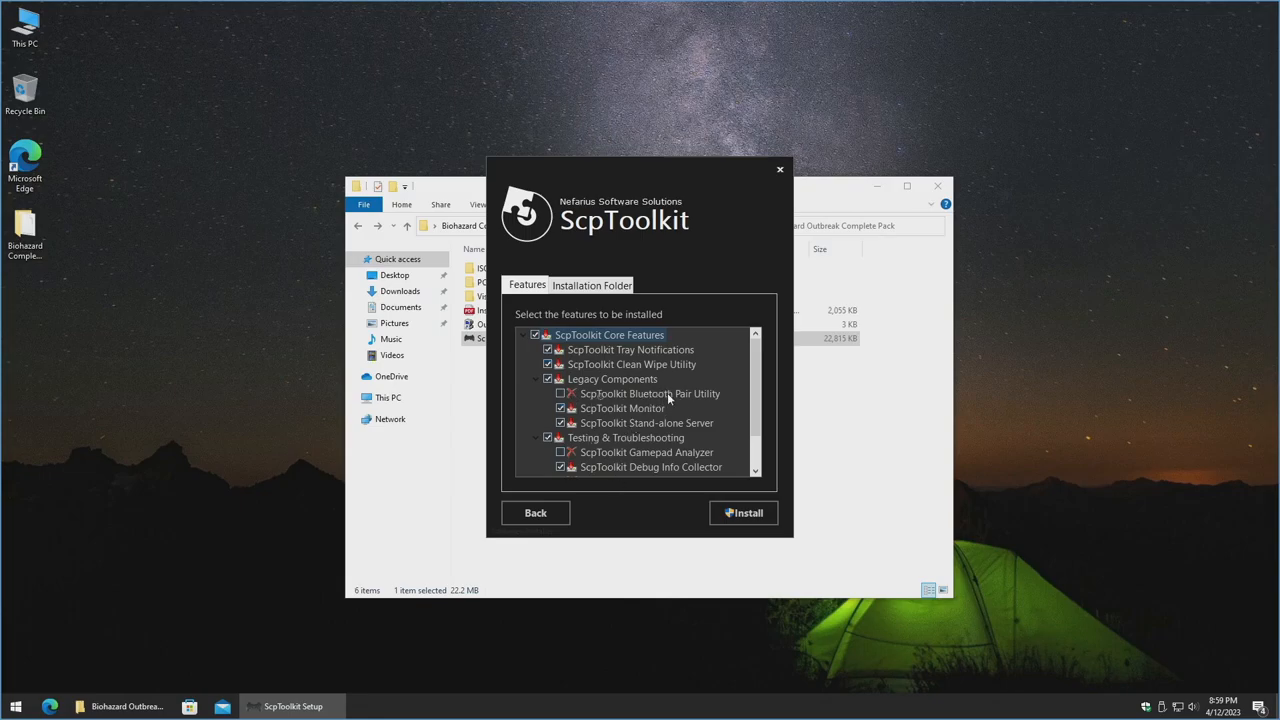
mouse_move(708, 401)
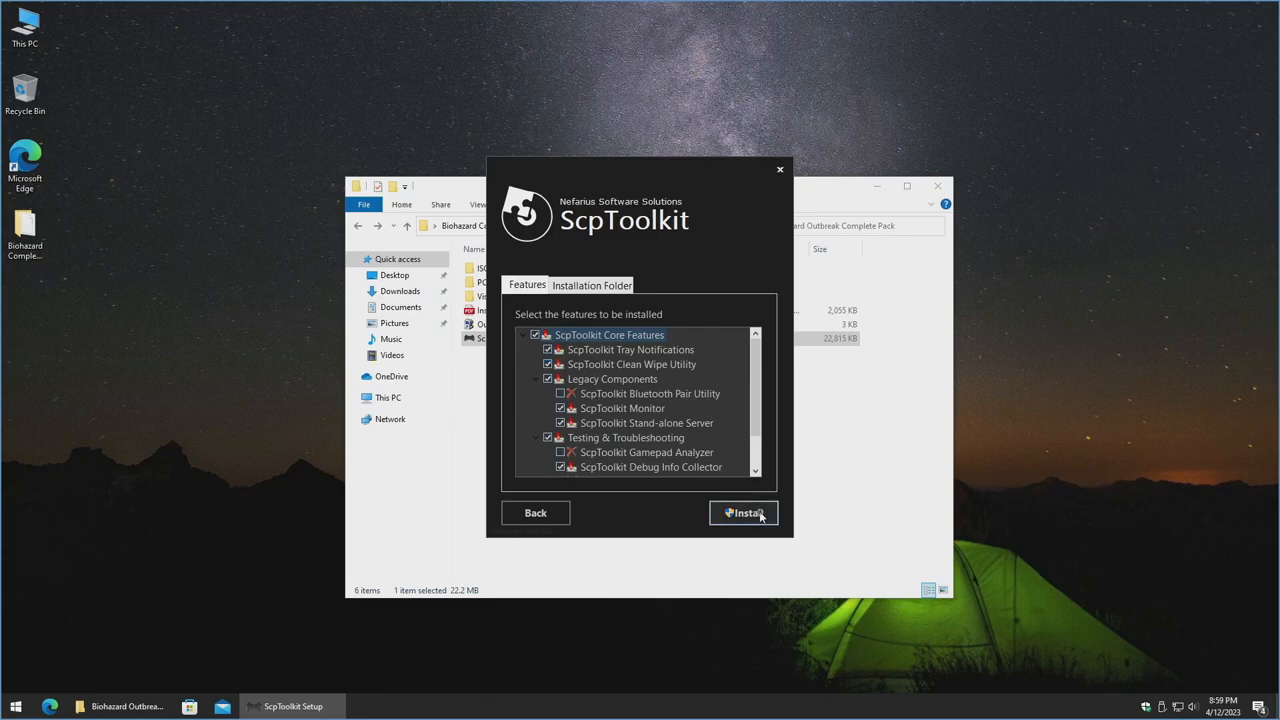
click(743, 513)
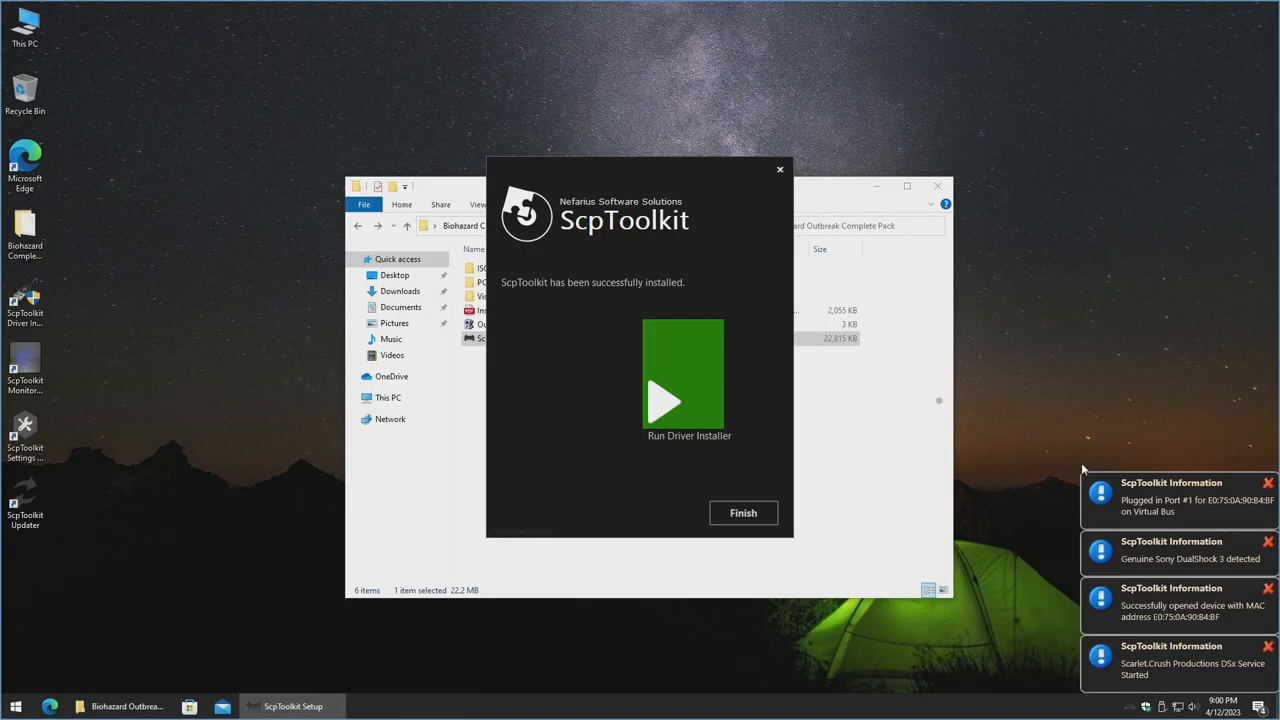
mouse_move(604, 483)
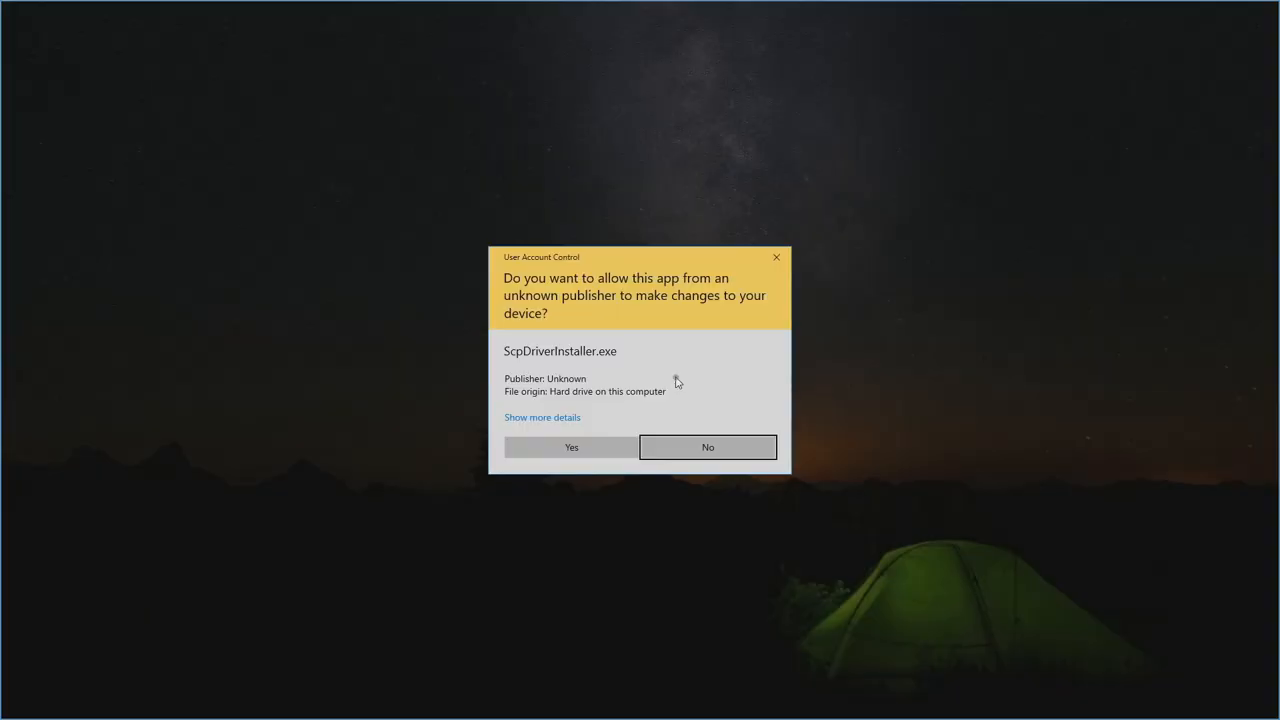
Allow the driver installer to run and leave the Bluetooth and DualShock 4 drivers unselected.
click(571, 447)
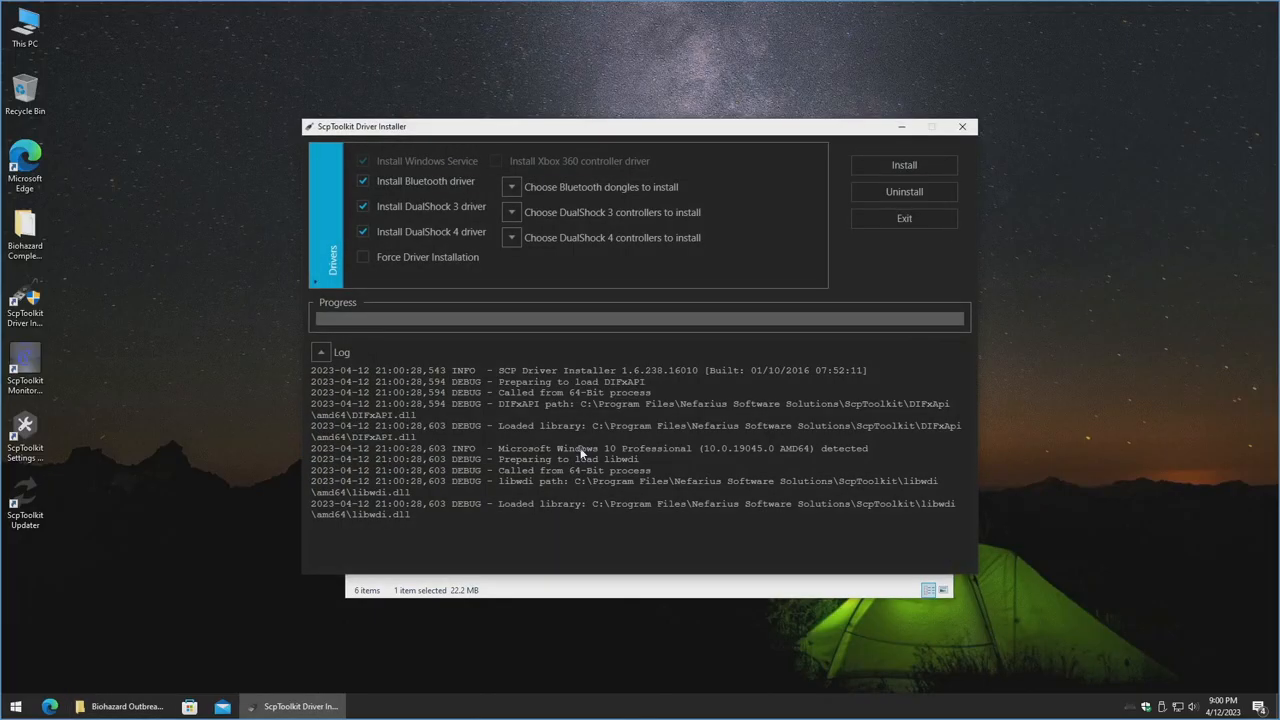
click(363, 181)
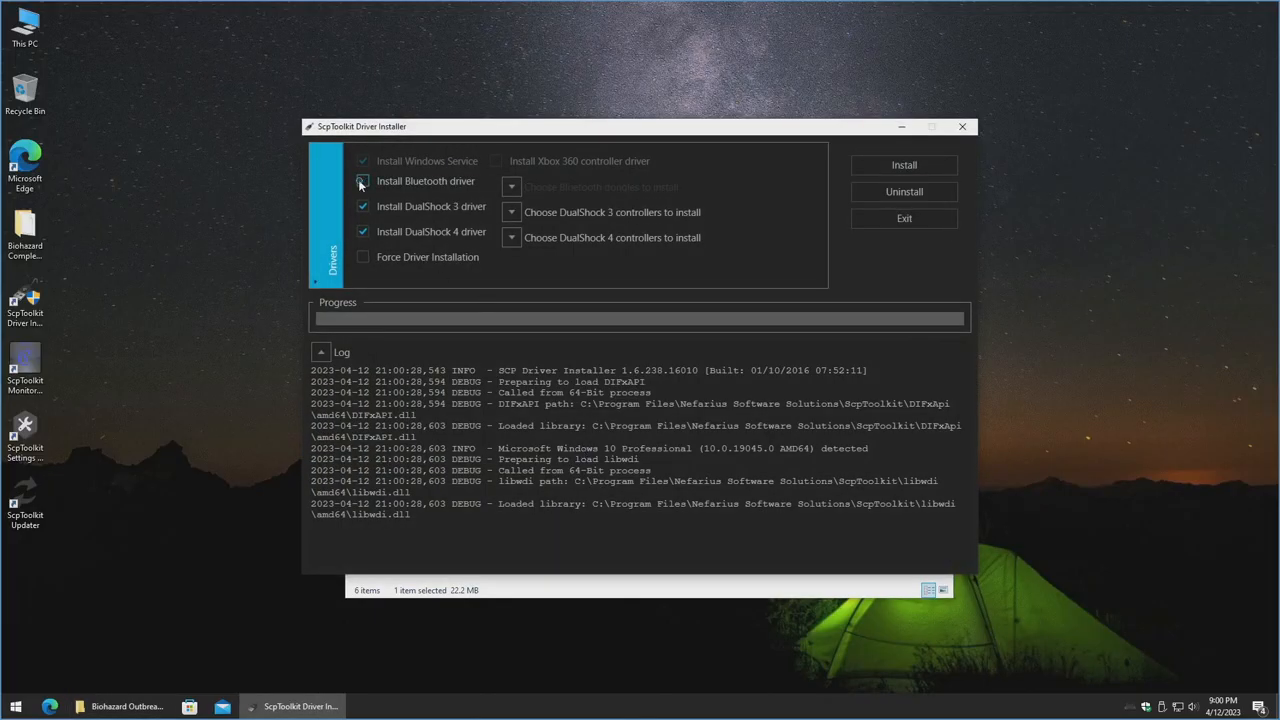
click(363, 181)
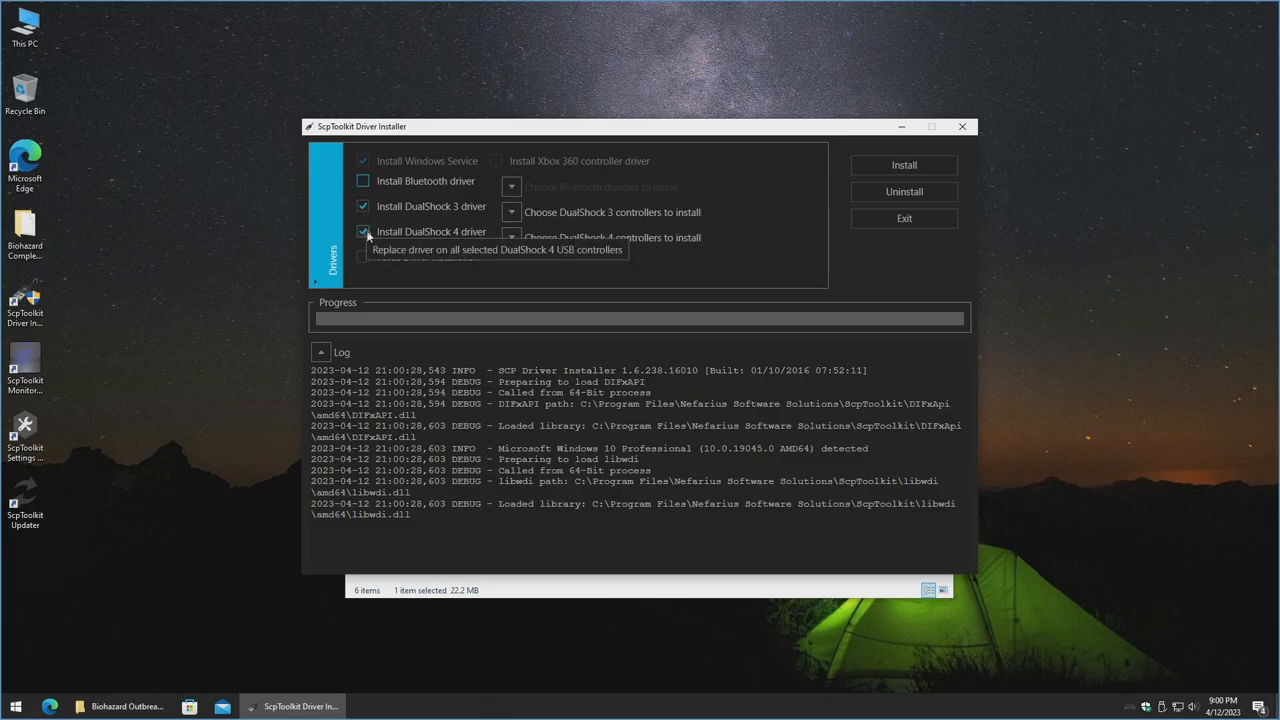
click(363, 231)
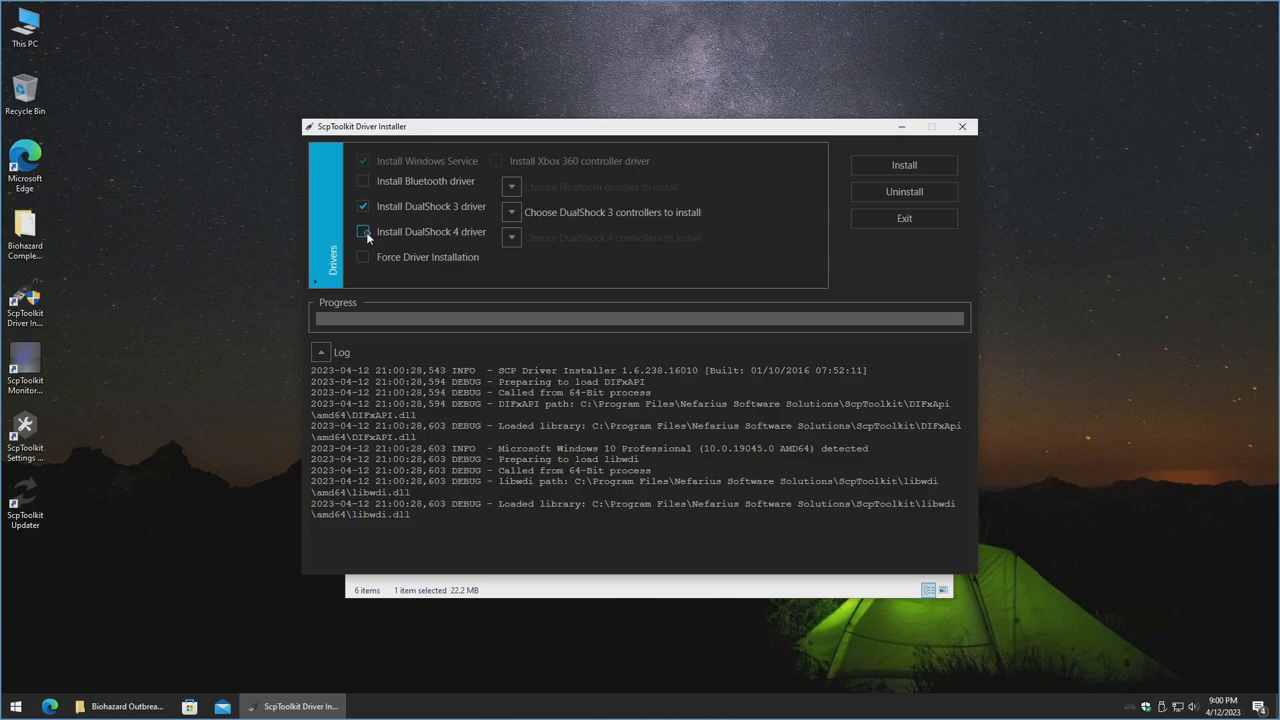
click(363, 231)
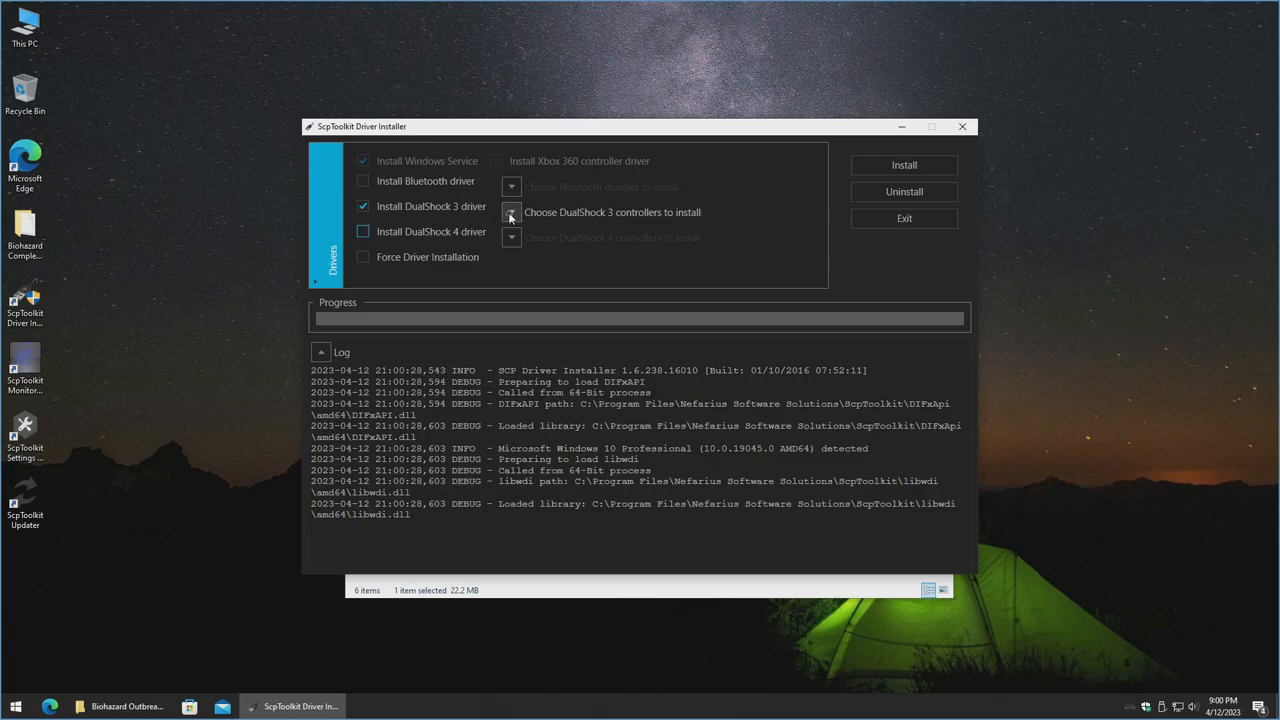
Install the DualShock 3 driver for the PLAYSTATION(R)3 Controller.
click(511, 212)
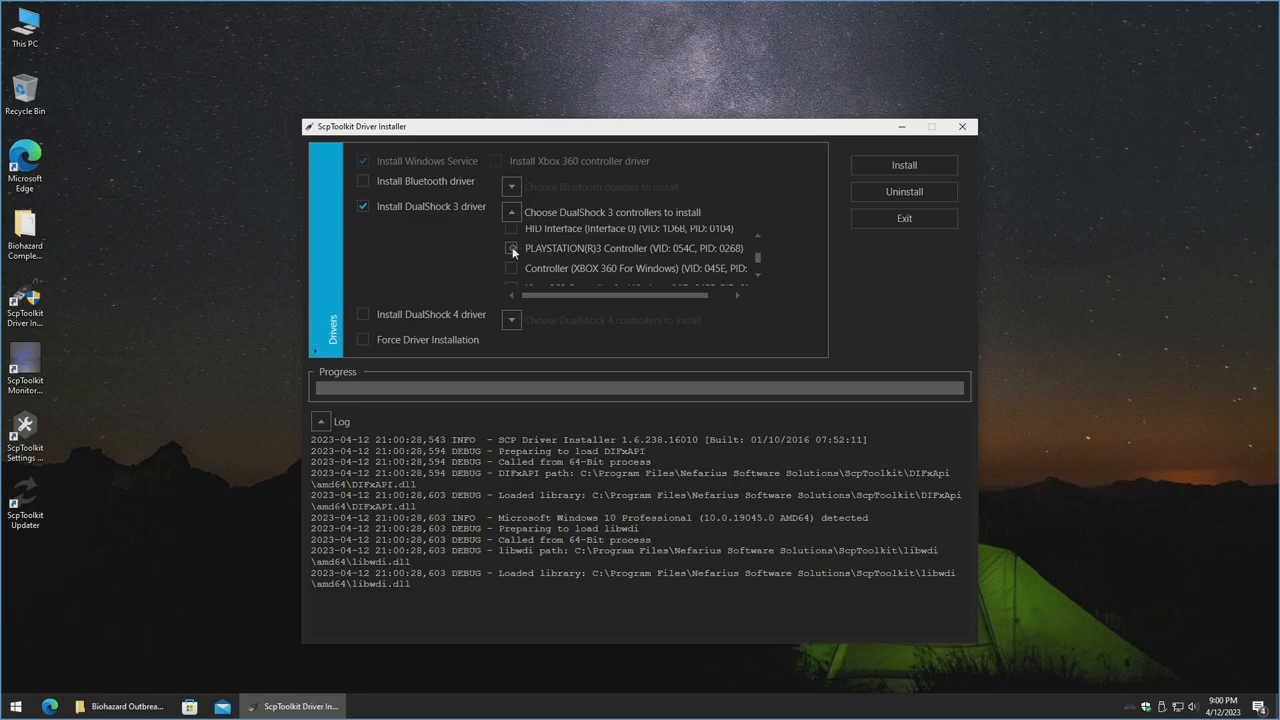
click(511, 248)
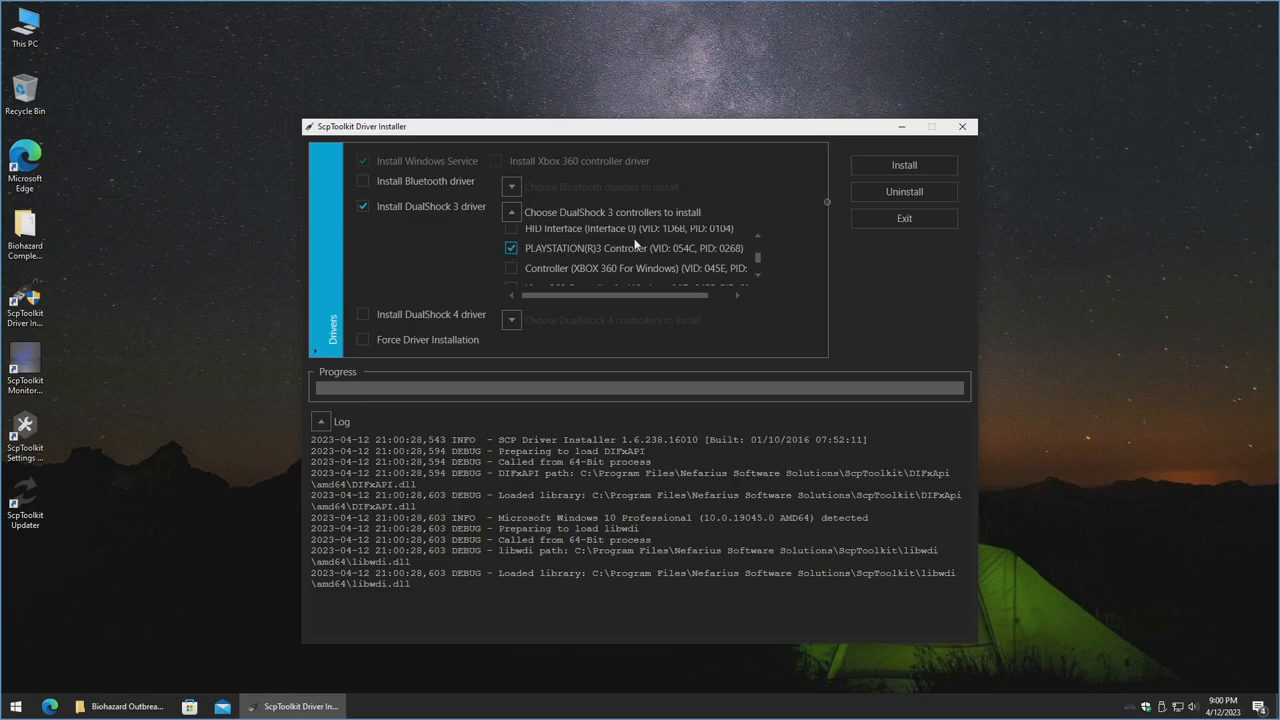
click(903, 165)
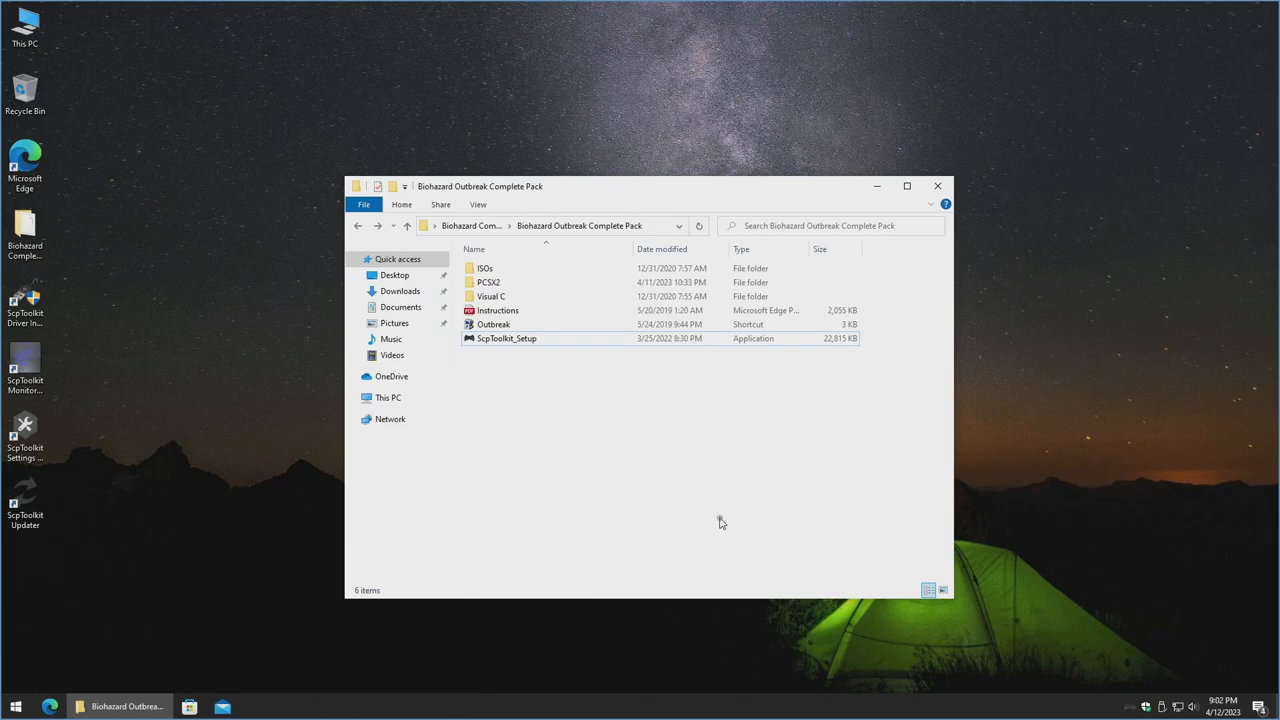
Launch the Outbreak PCSX2 shortcut and confirm Pad 1's DualShock 2 bindings in LilyPad.
click(493, 324)
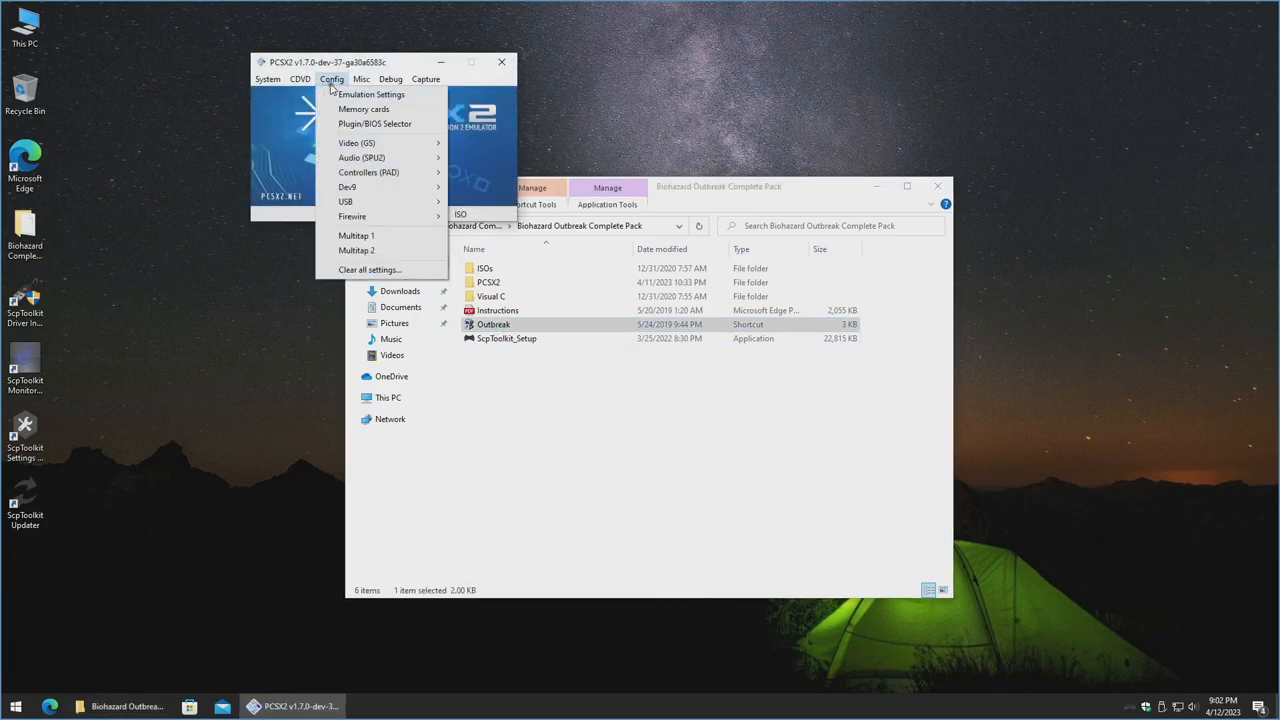
click(500, 195)
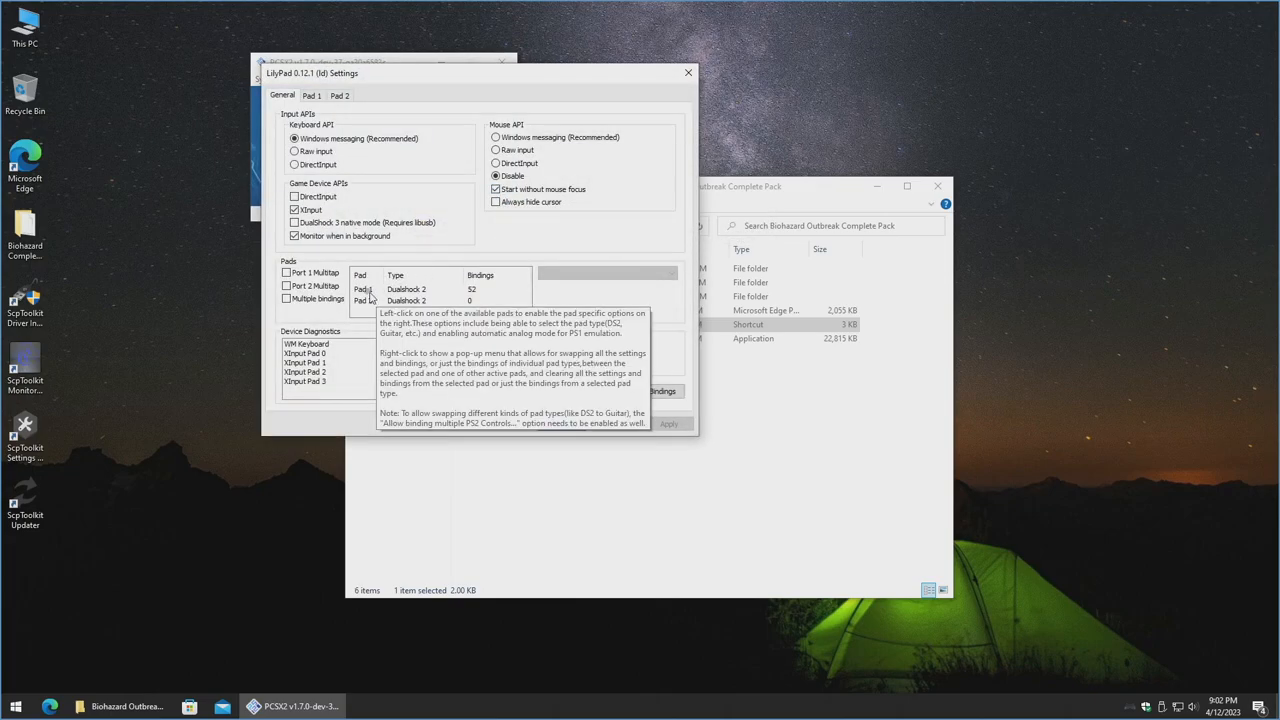
click(365, 289)
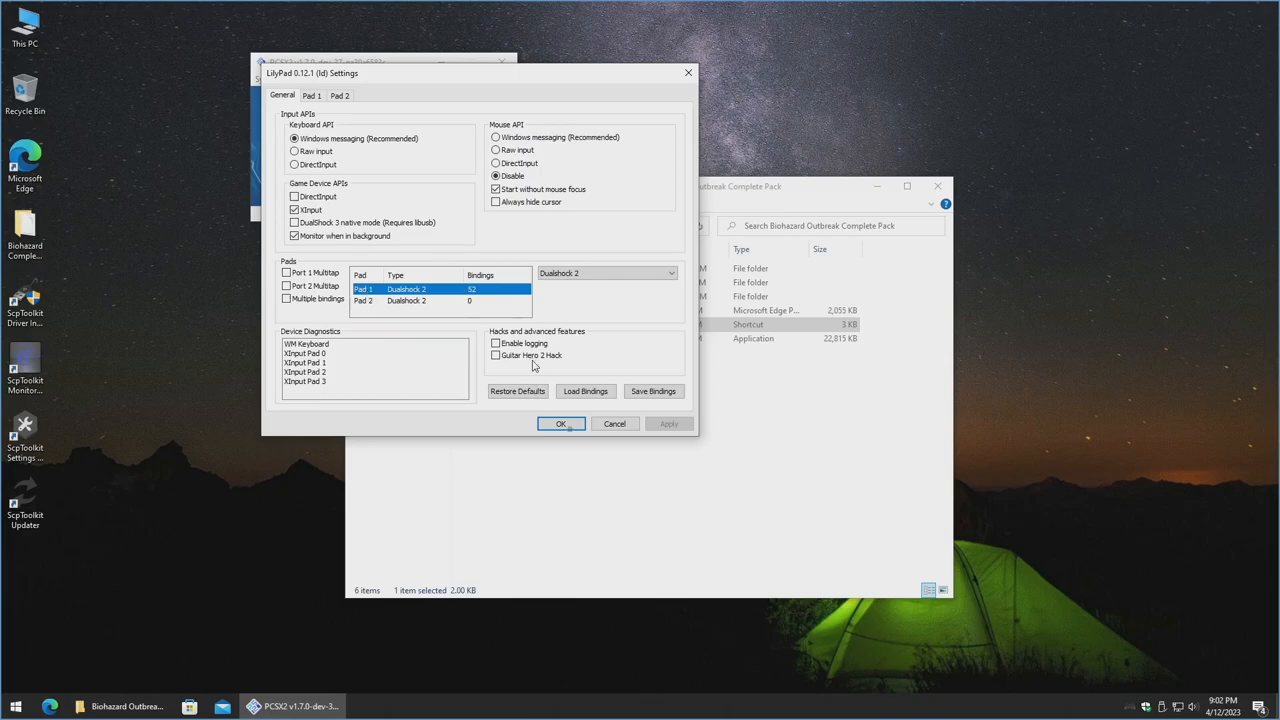
click(560, 423)
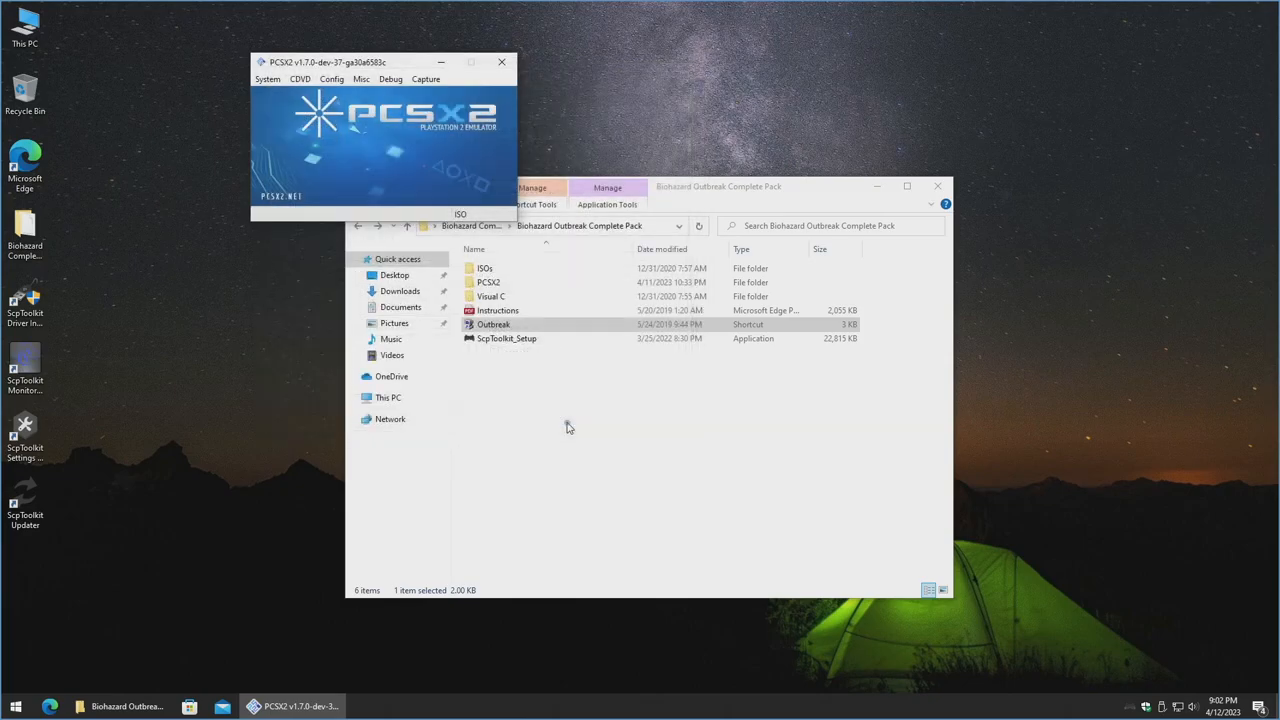
mouse_move(565, 423)
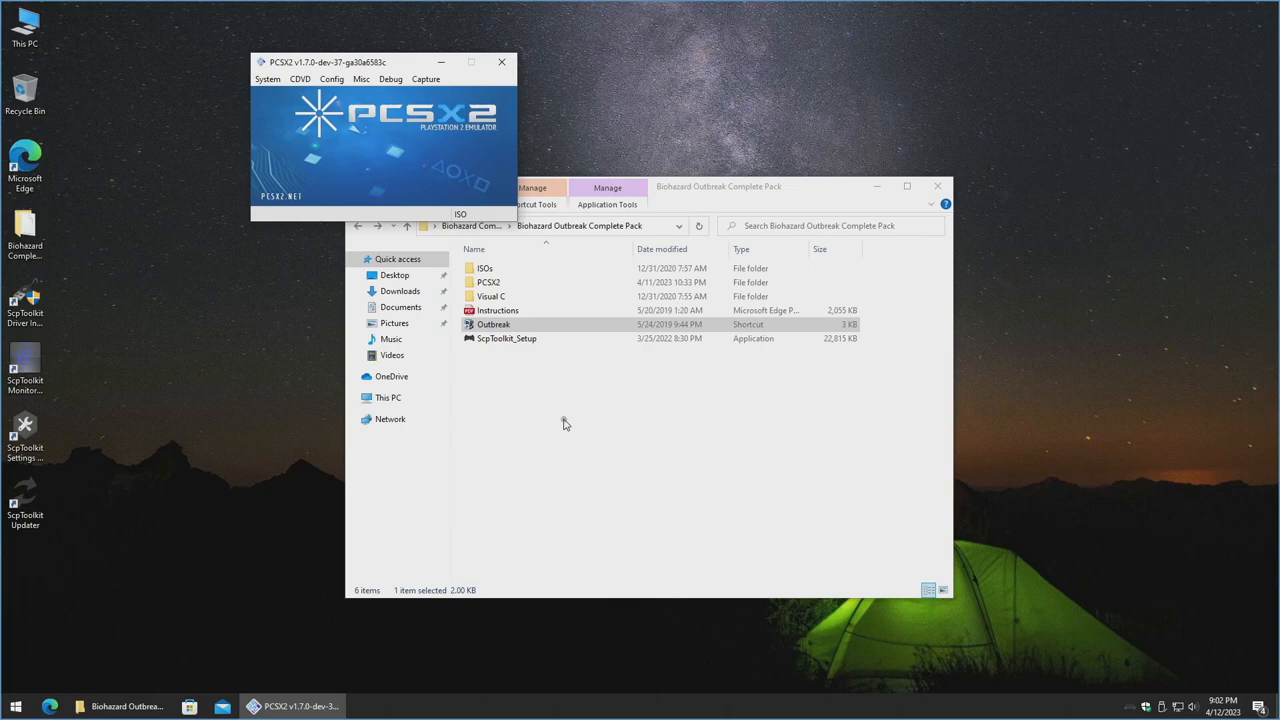
Enable Ethernet on the Intel adapter with primary DNS 192.168.60.232 and apply it.
click(331, 79)
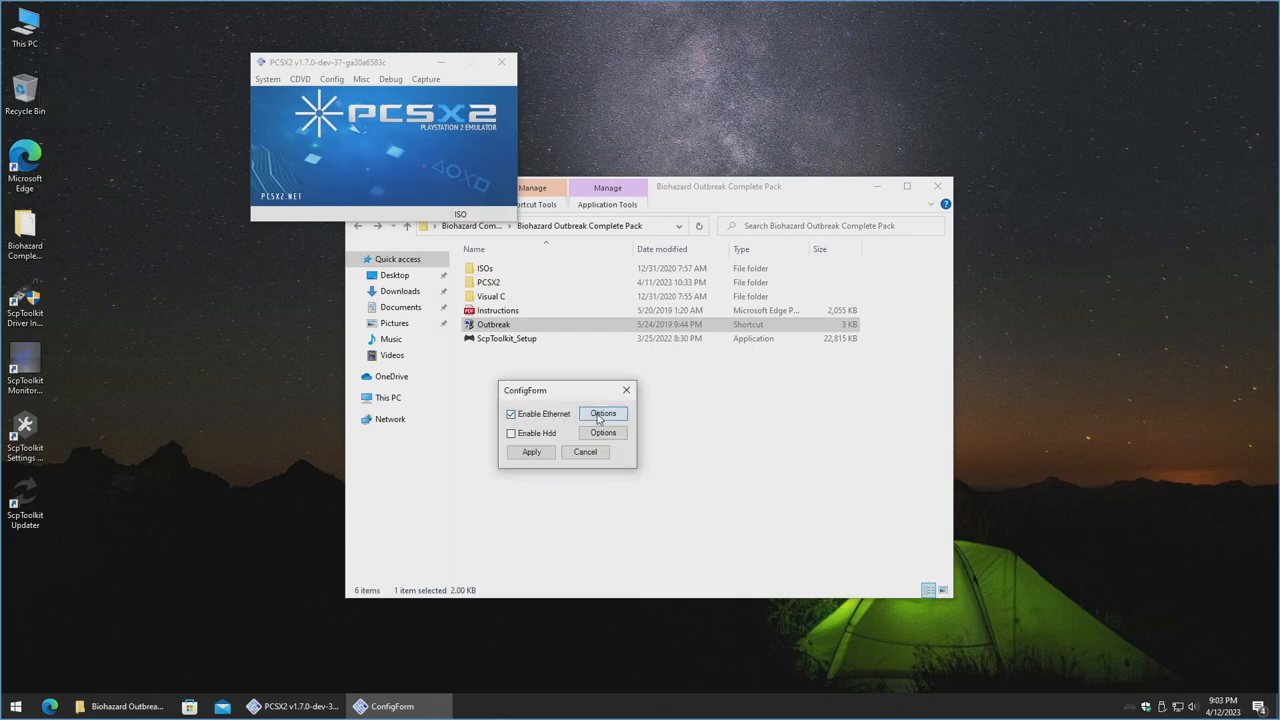
click(602, 413)
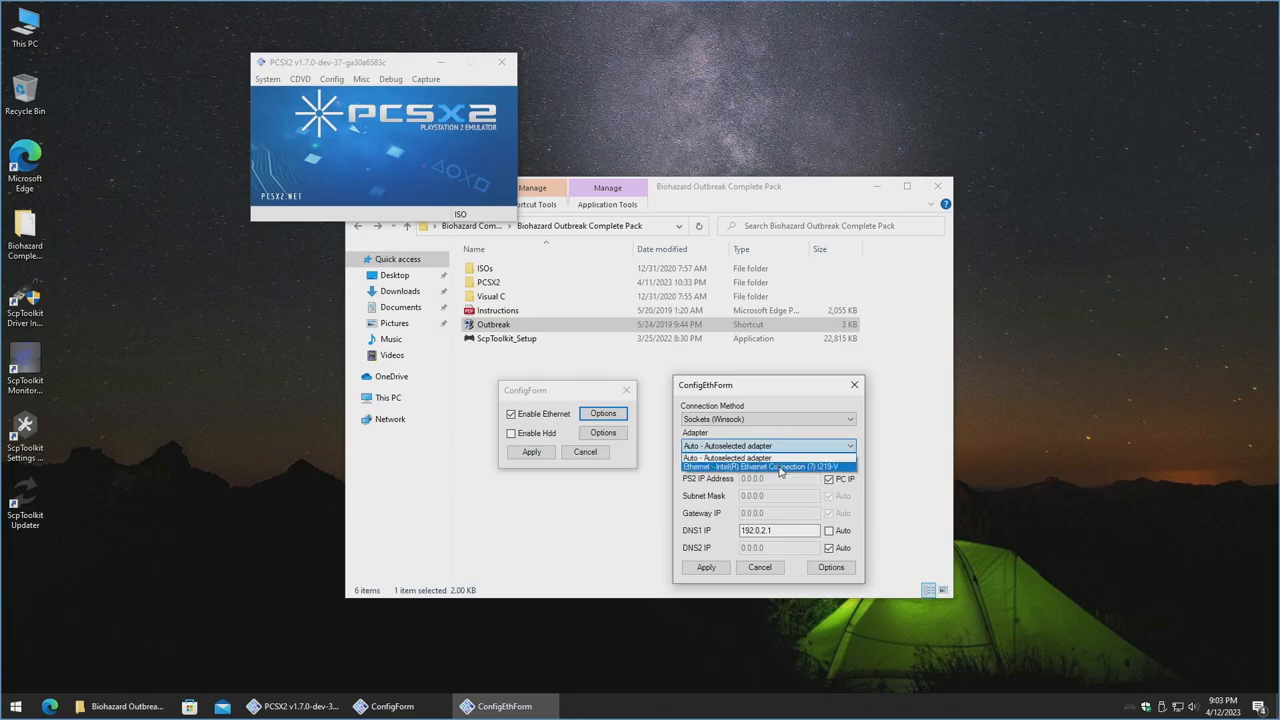
click(767, 467)
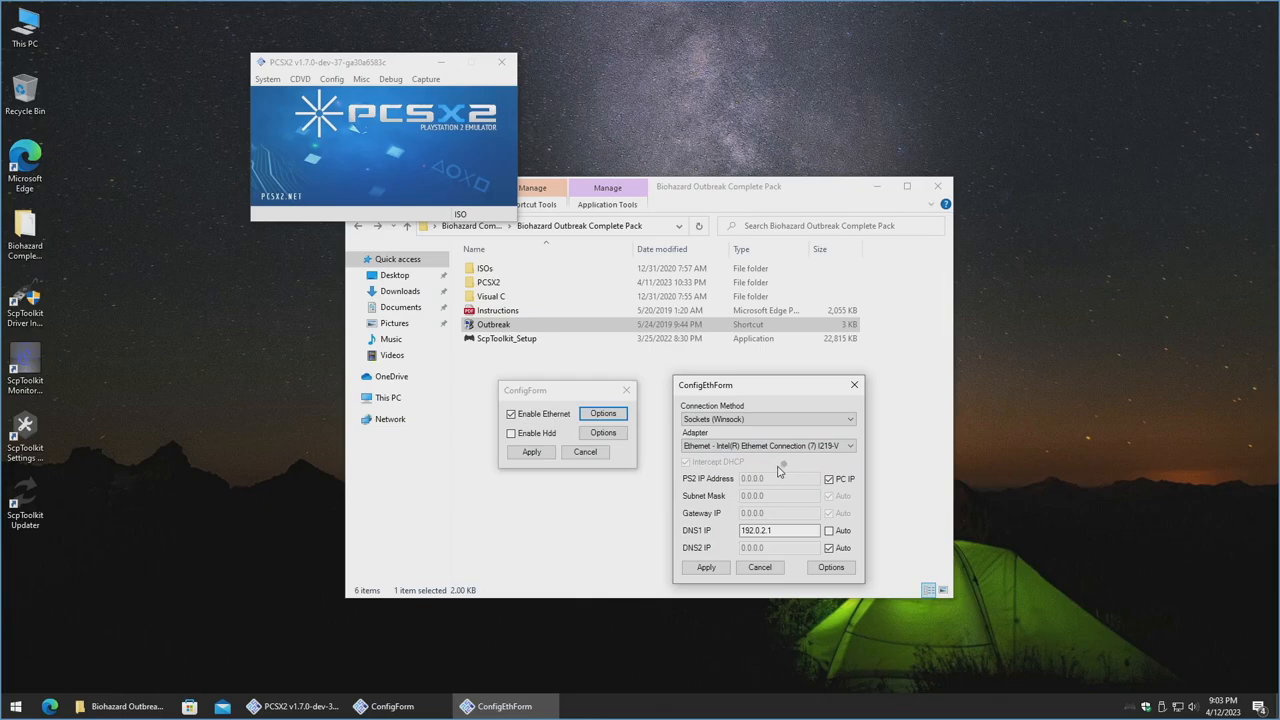
click(778, 530)
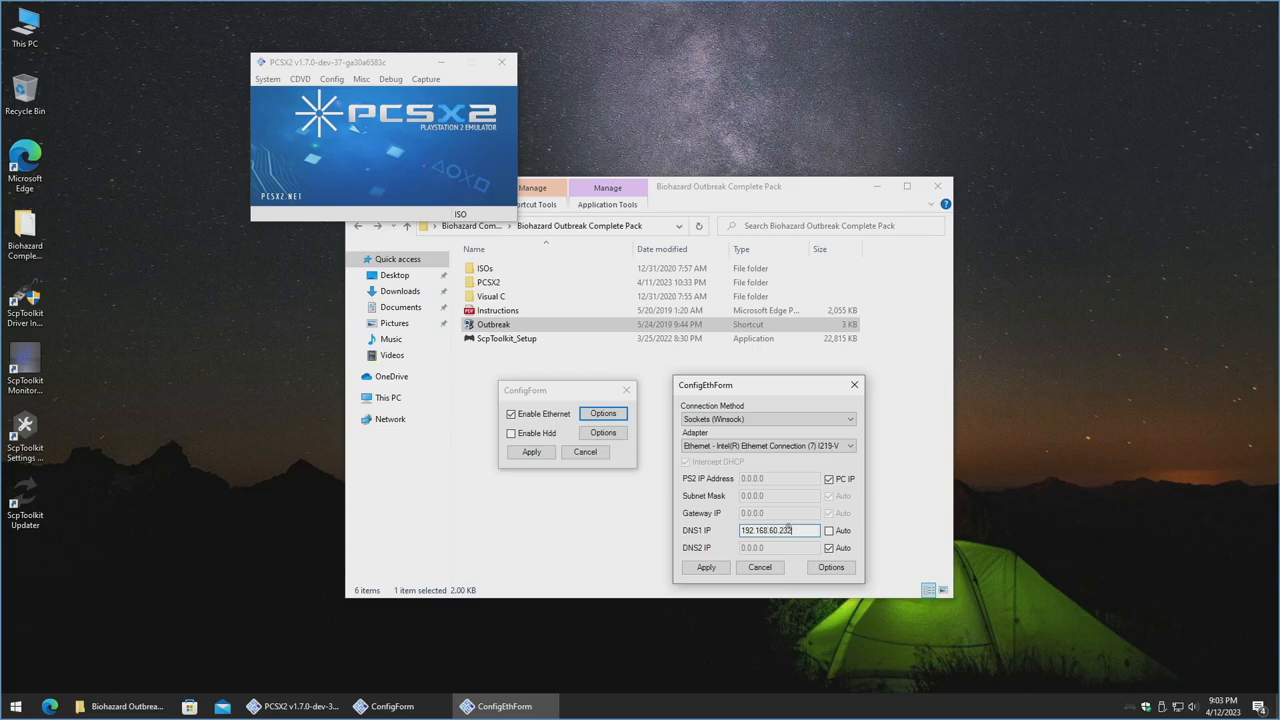
click(706, 567)
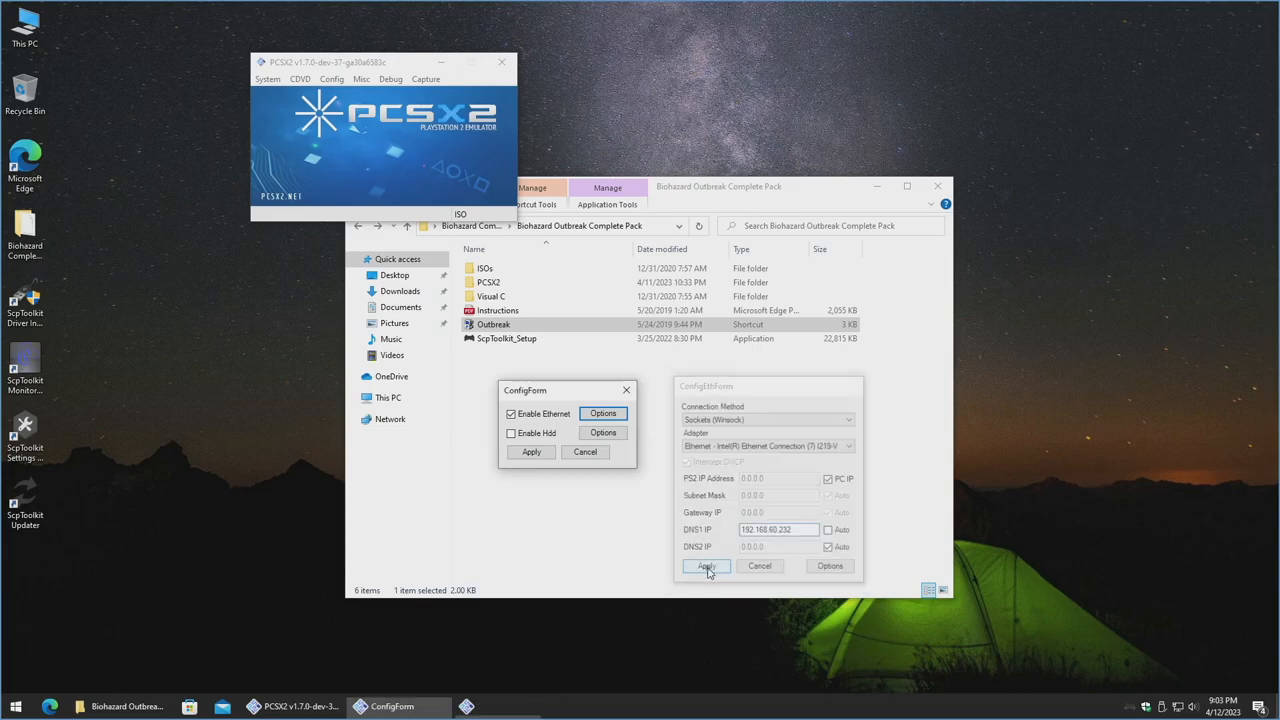
click(706, 566)
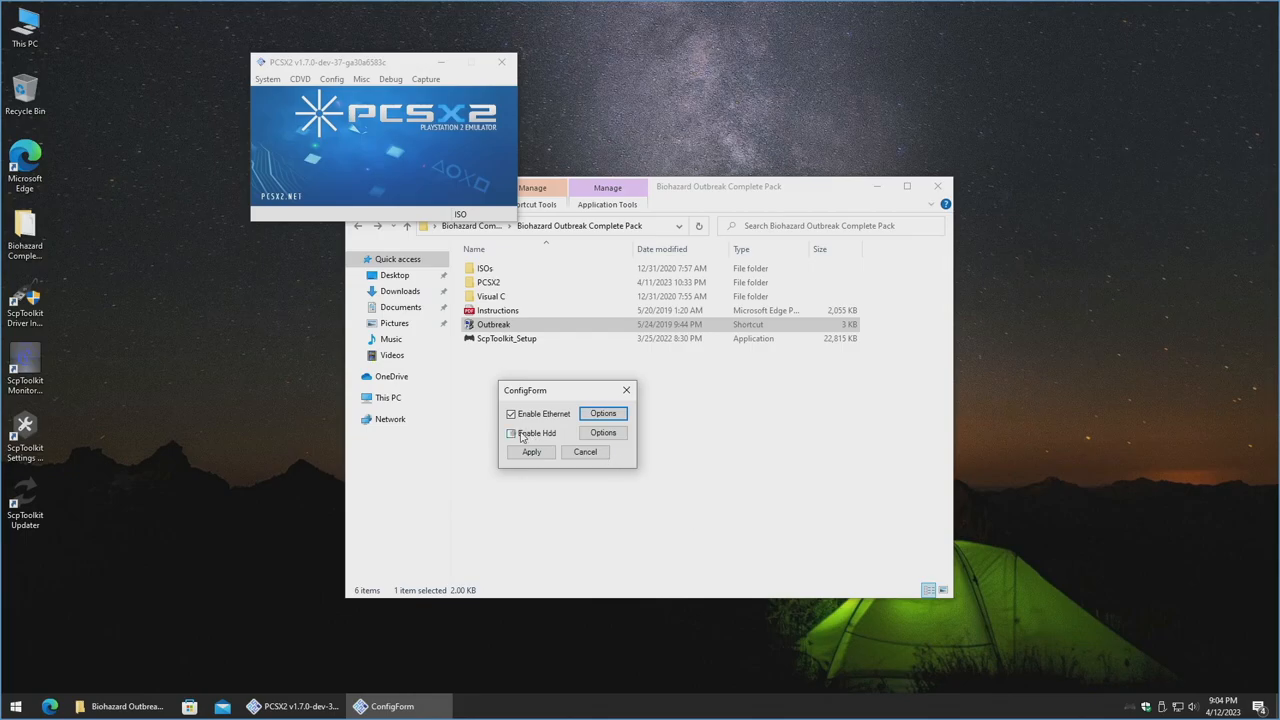
Enable HDD emulation, create a 20 GiB DEV9hdd.raw image and apply the network/HDD settings.
click(511, 433)
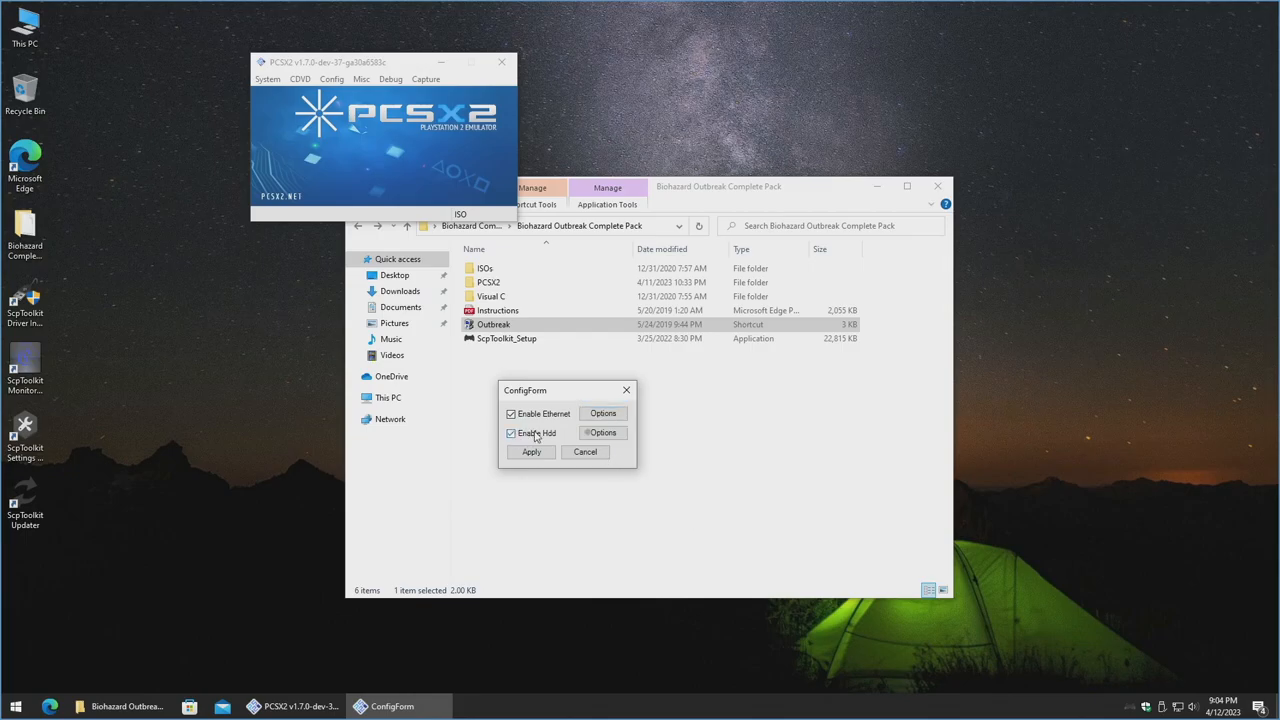
click(602, 432)
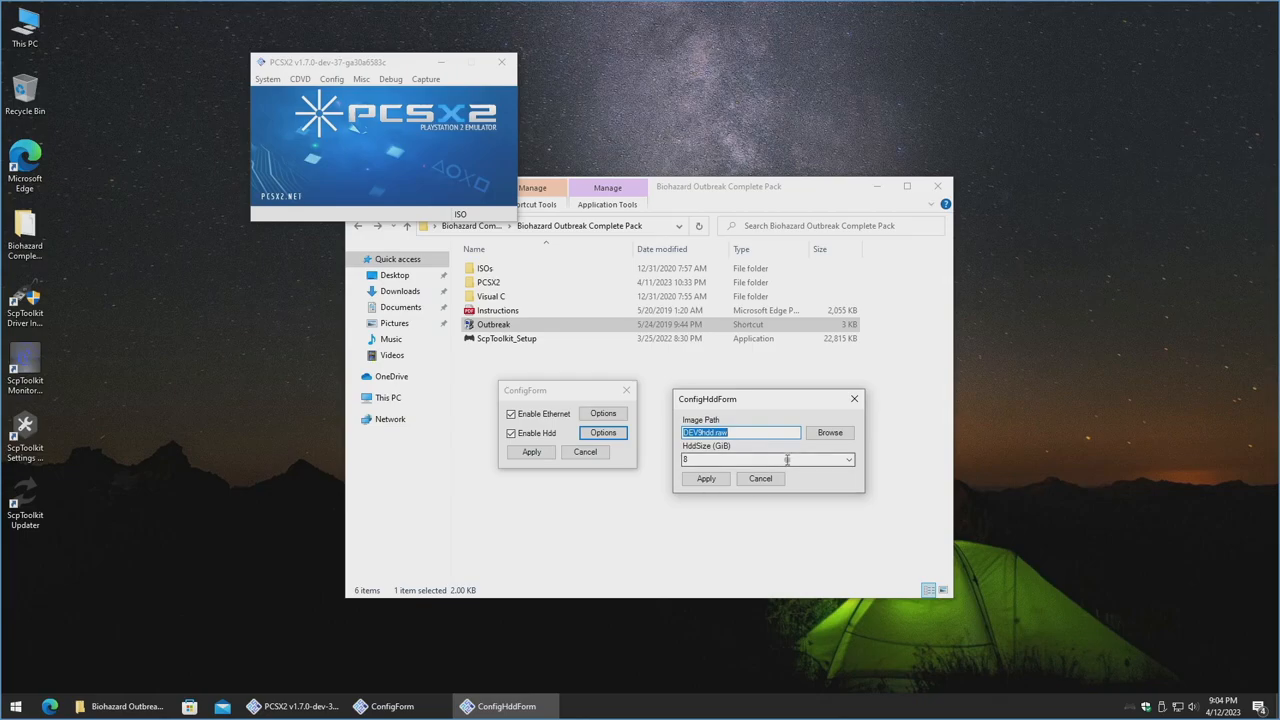
click(849, 459)
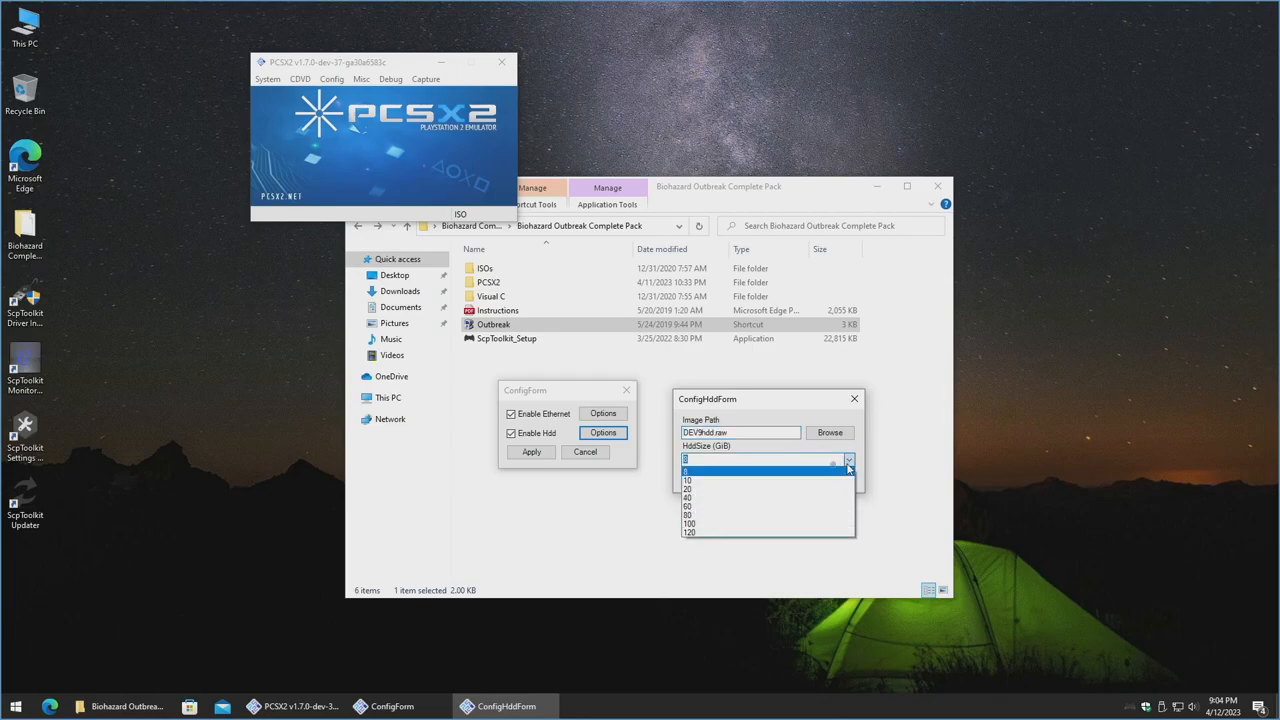
click(687, 489)
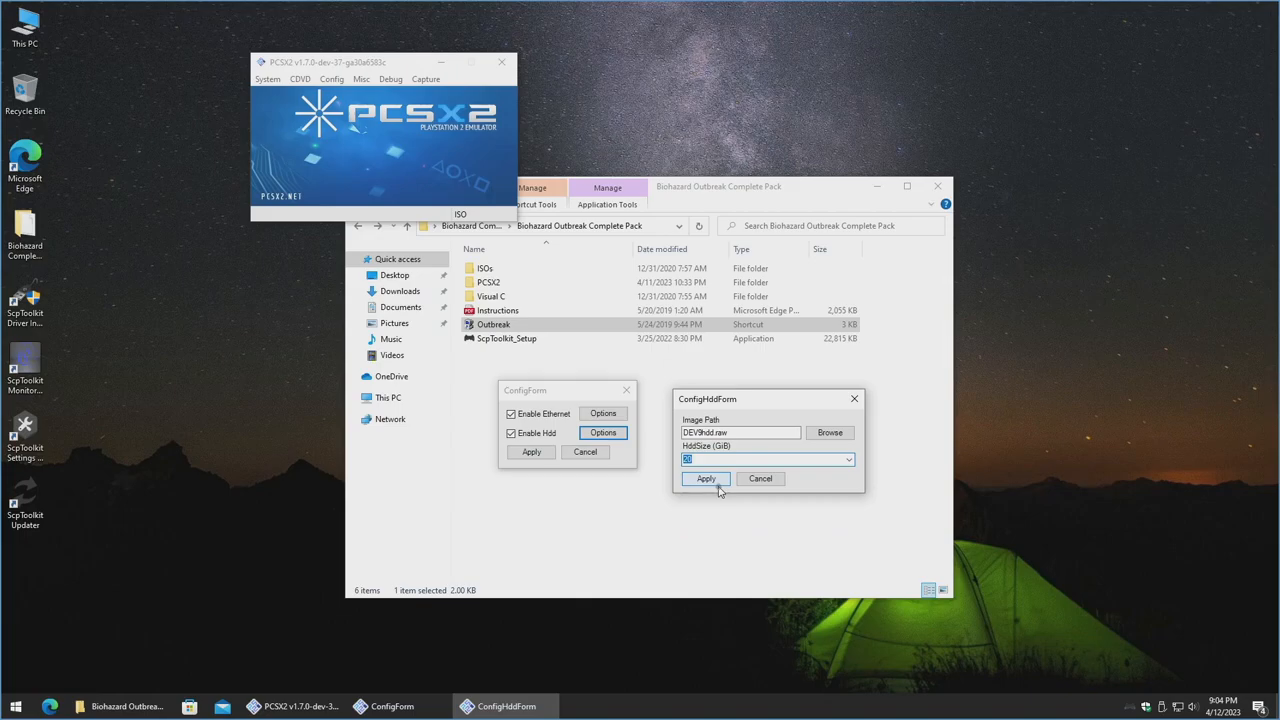
click(706, 478)
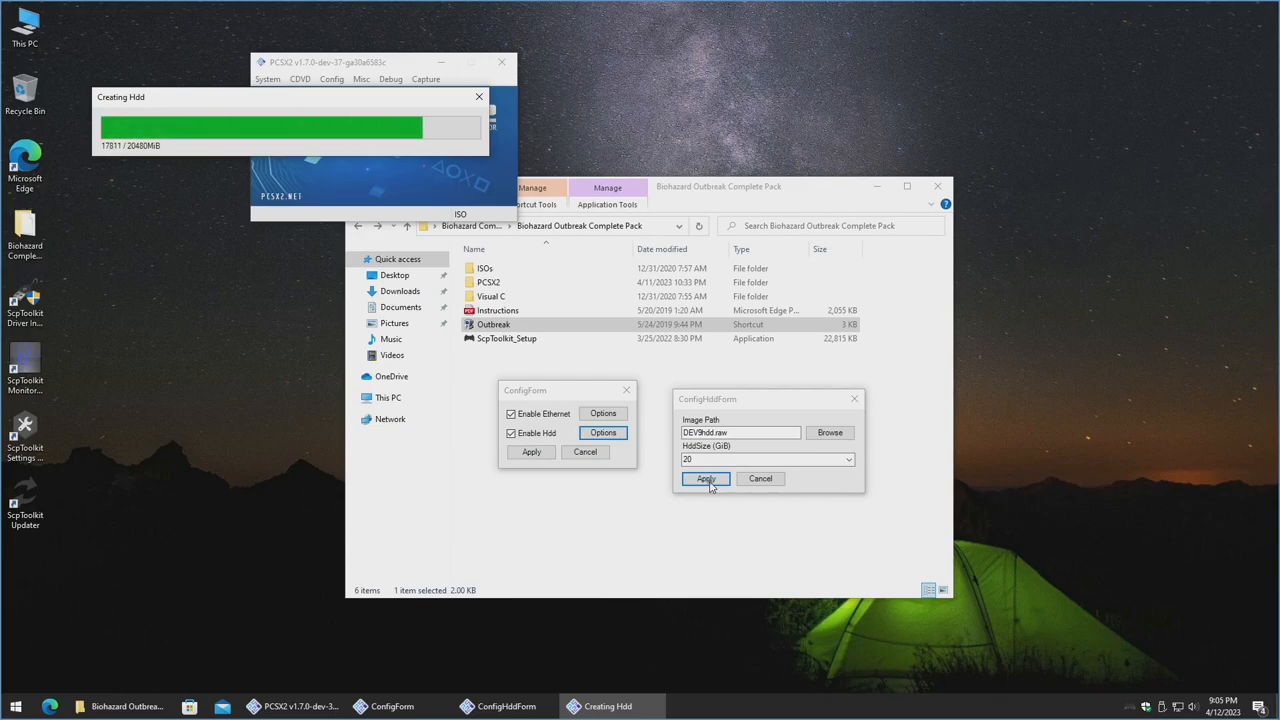
click(706, 478)
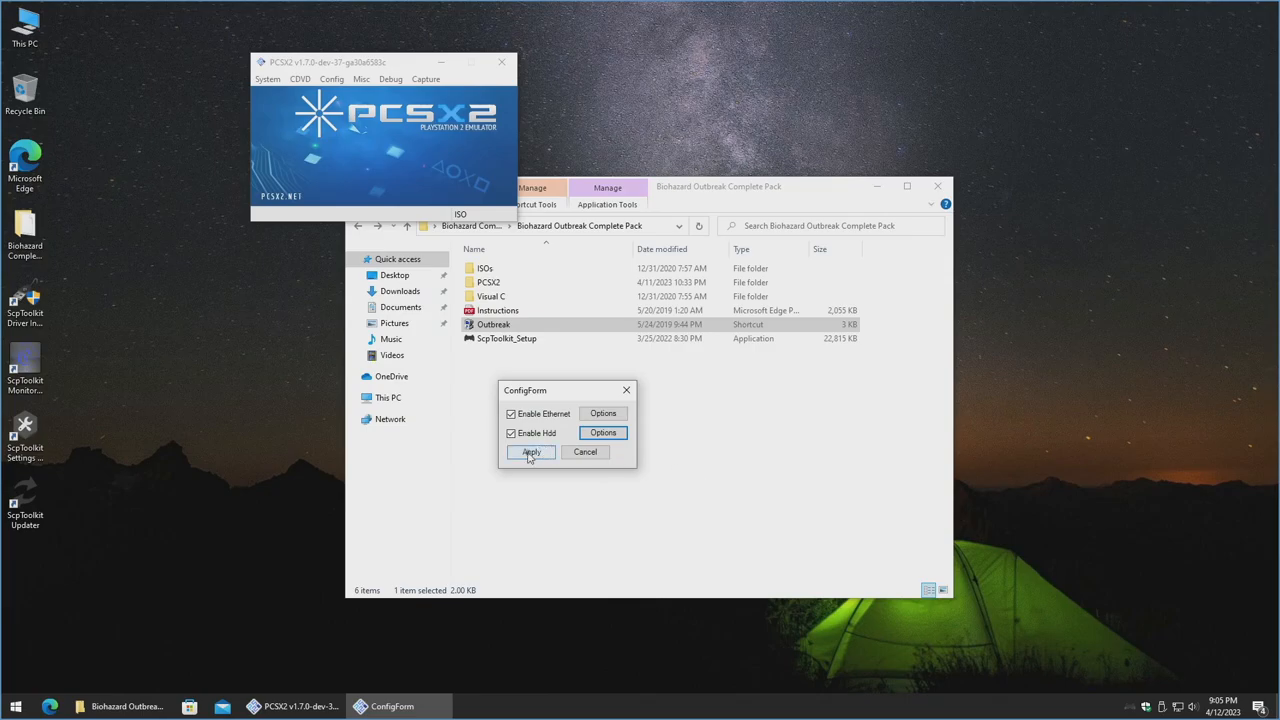
click(531, 452)
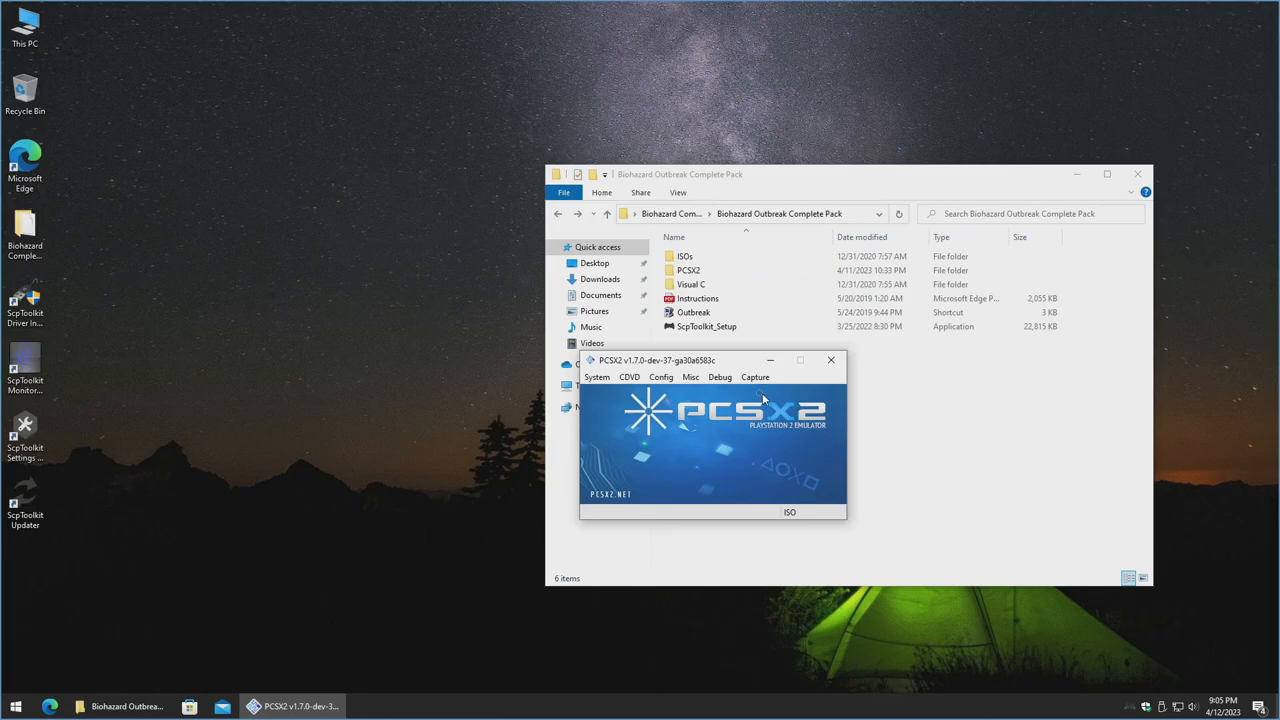
Swap the disc image to Biohazard - Outbreak.iso without resetting the system.
click(629, 377)
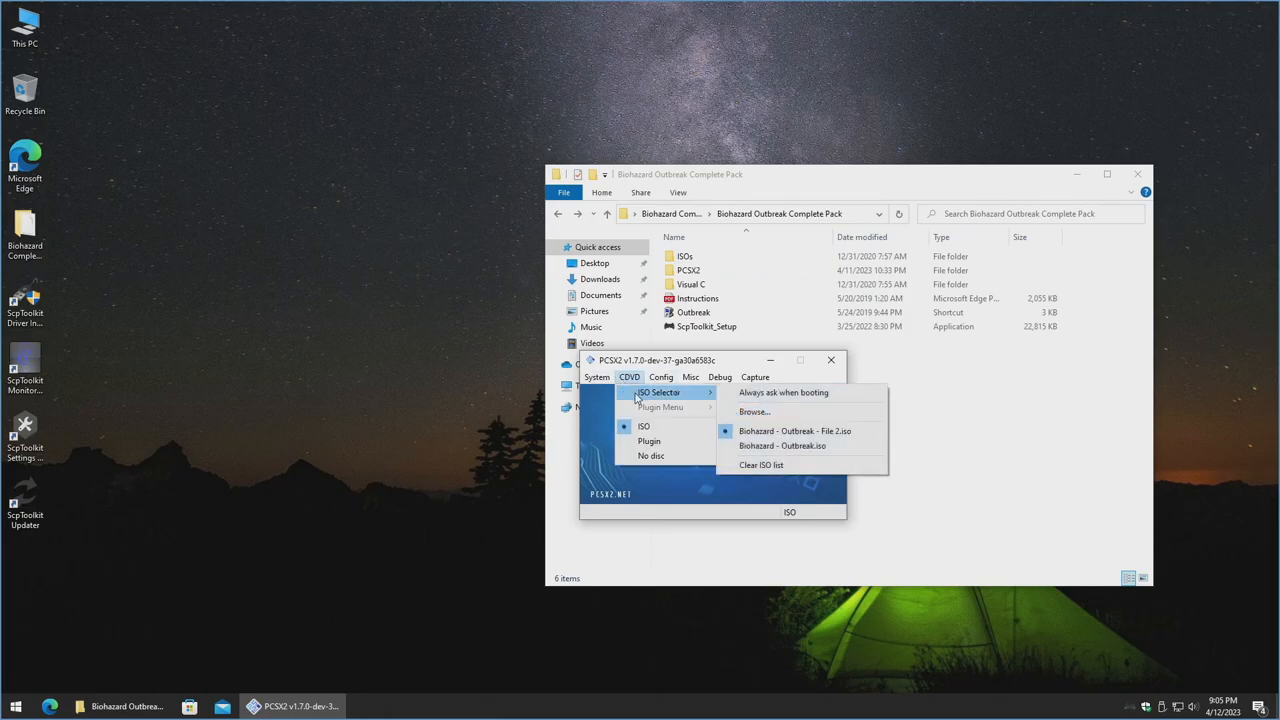
mouse_move(782, 446)
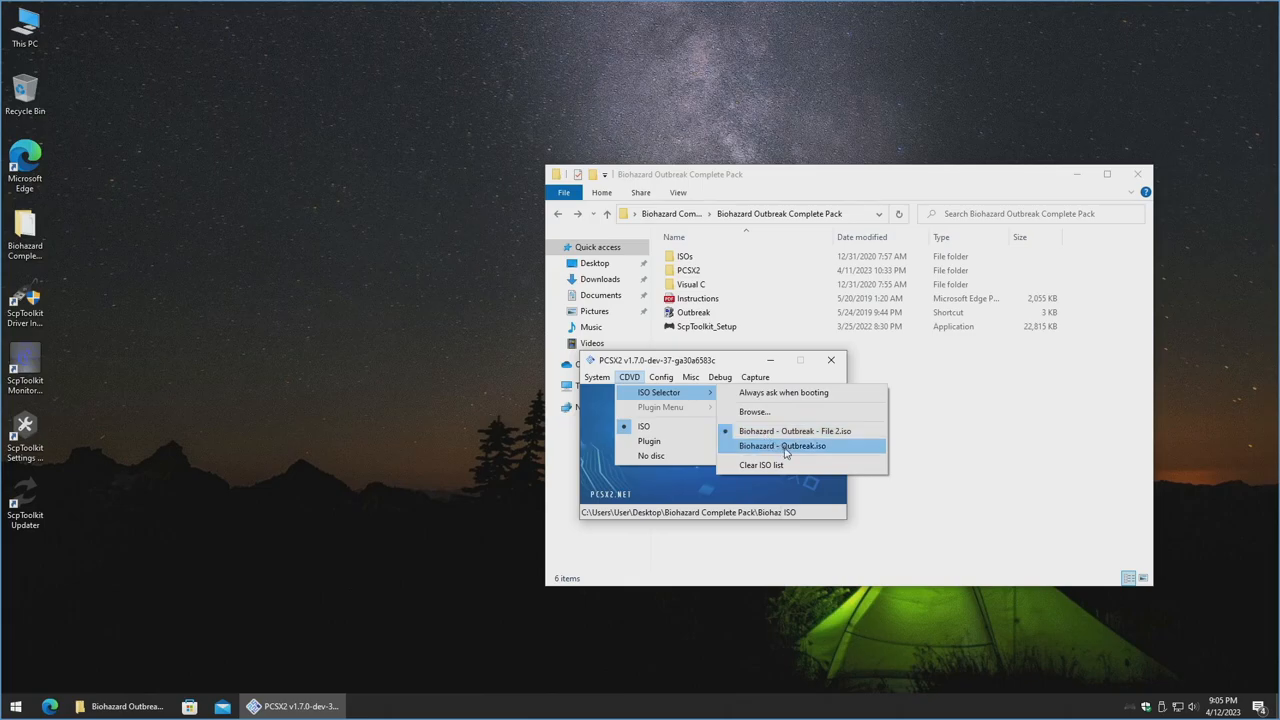
click(782, 446)
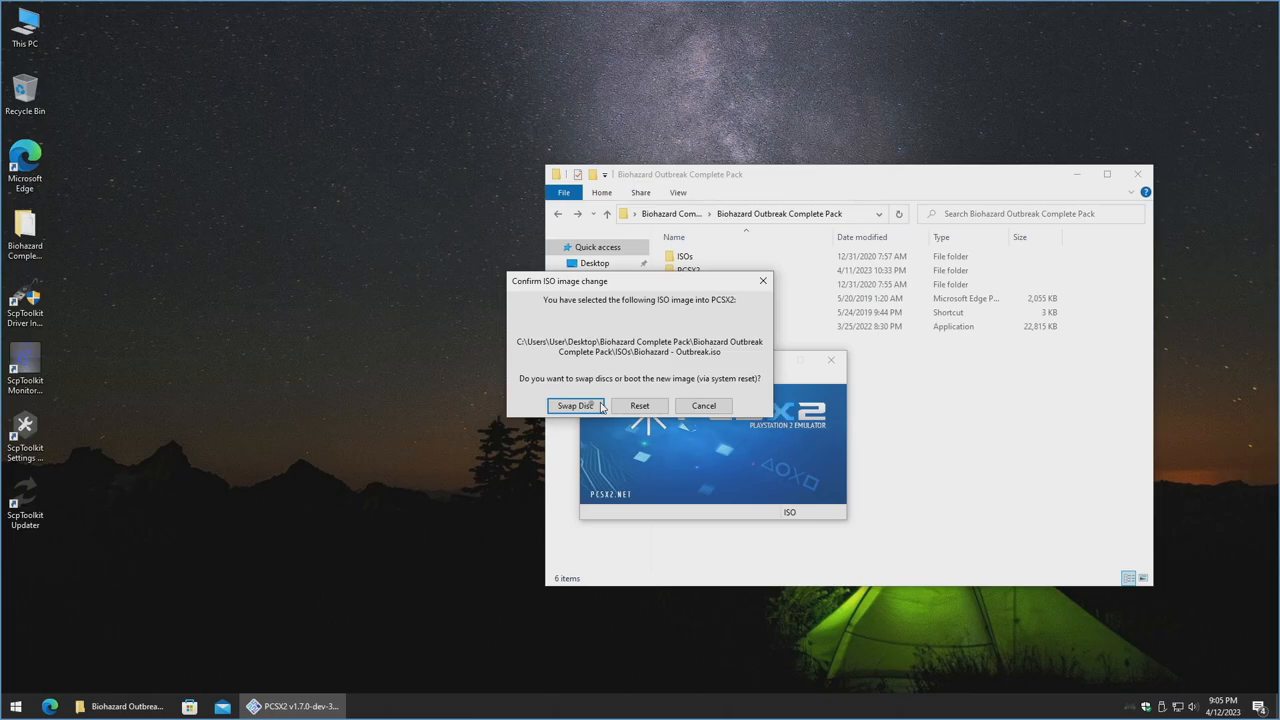
click(576, 405)
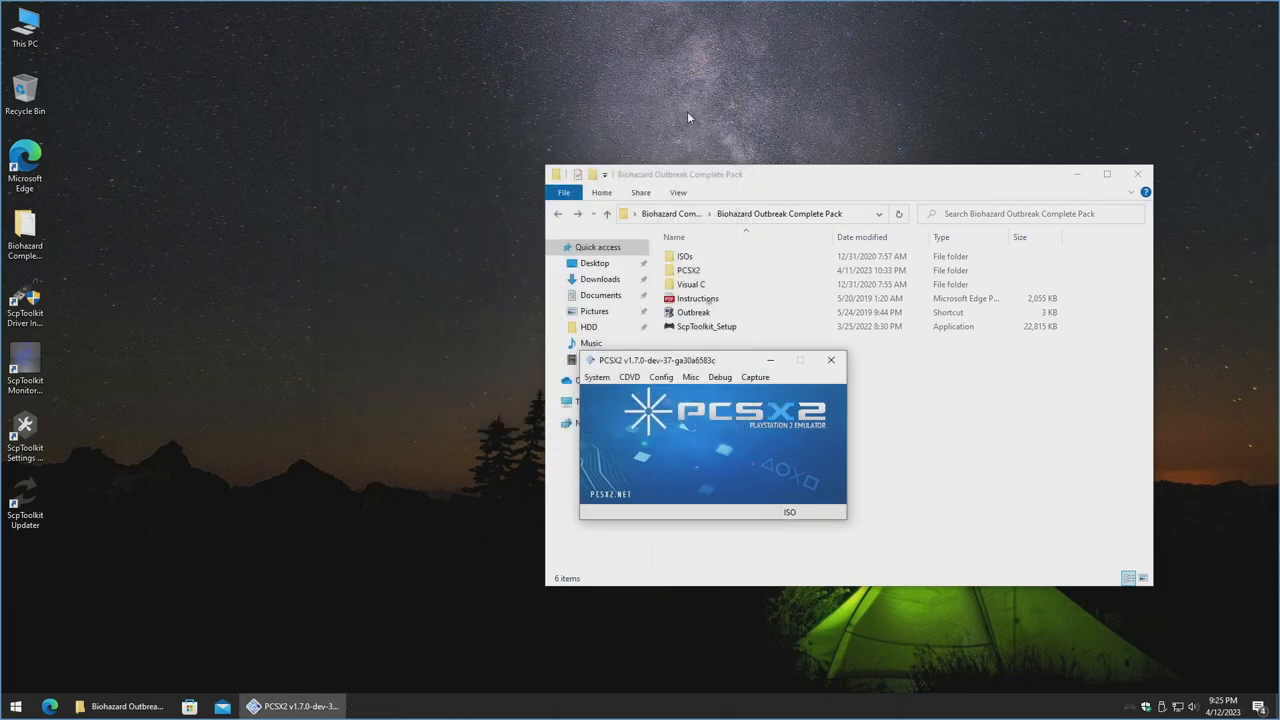
Set GSdx to the Direct3D 11 hardware renderer at 3x Native (~1080p) internal resolution.
click(661, 377)
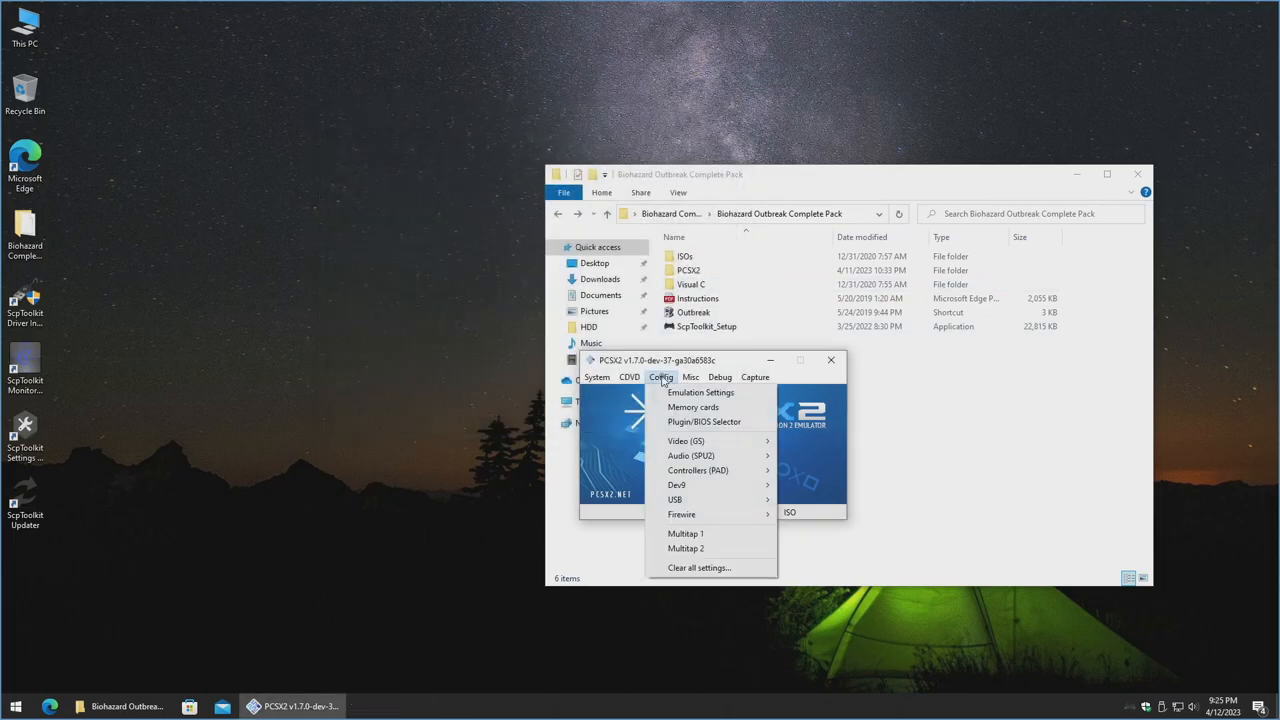
mouse_move(686, 441)
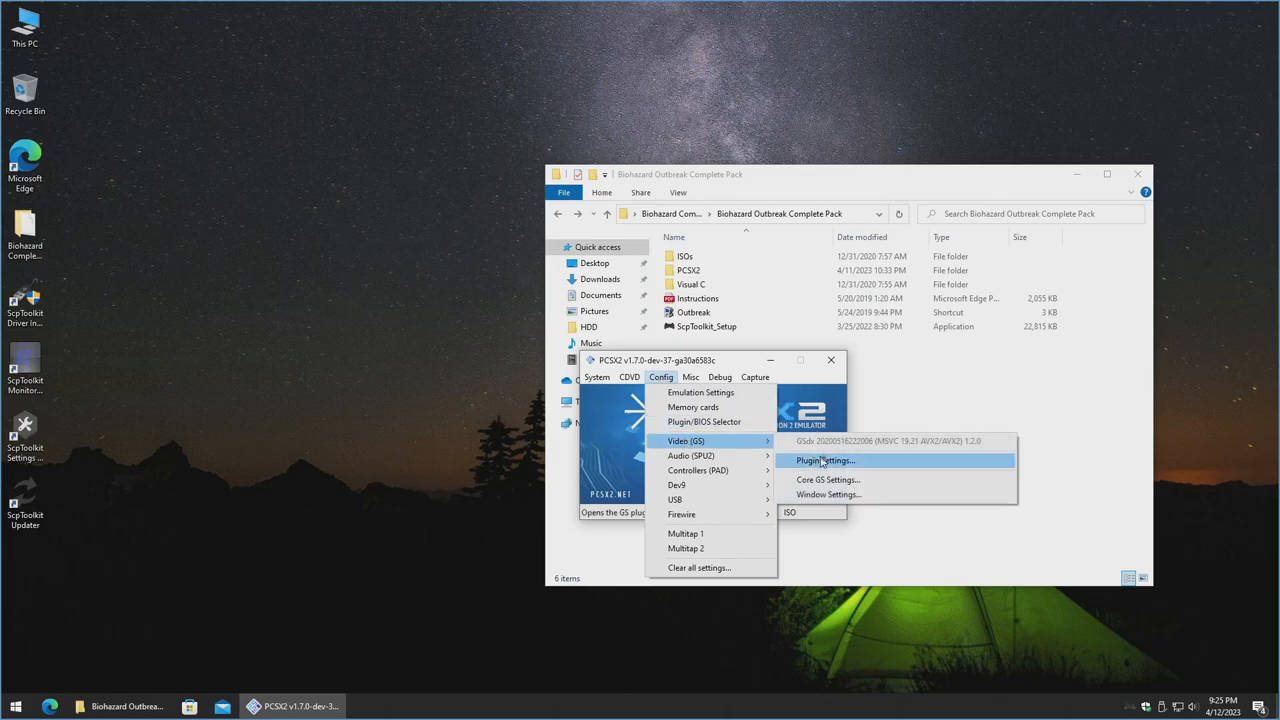
click(823, 460)
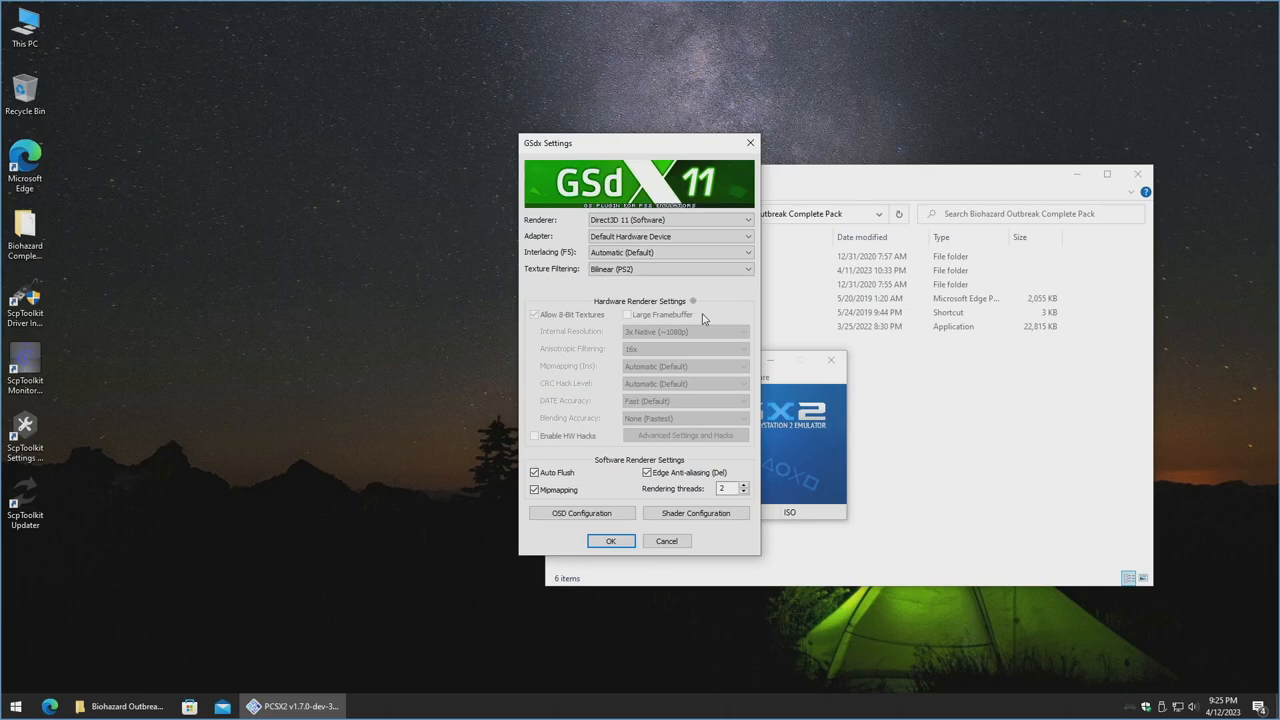
mouse_move(693, 303)
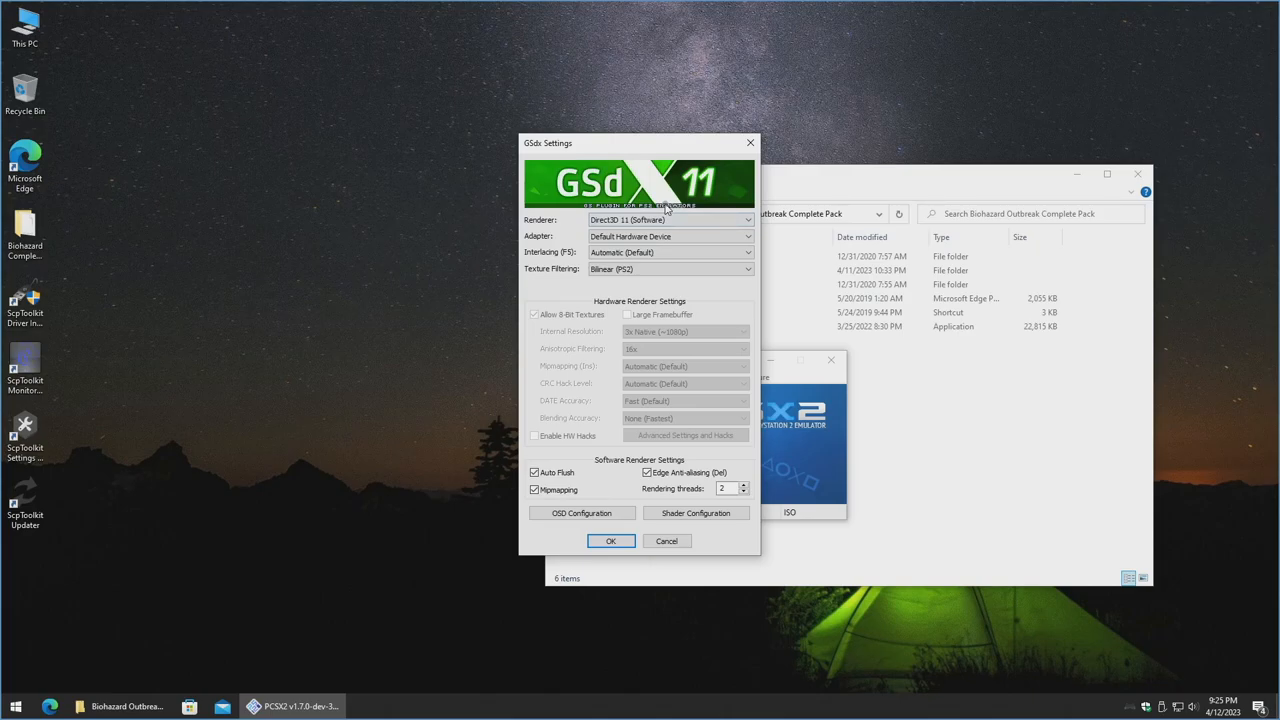
click(670, 219)
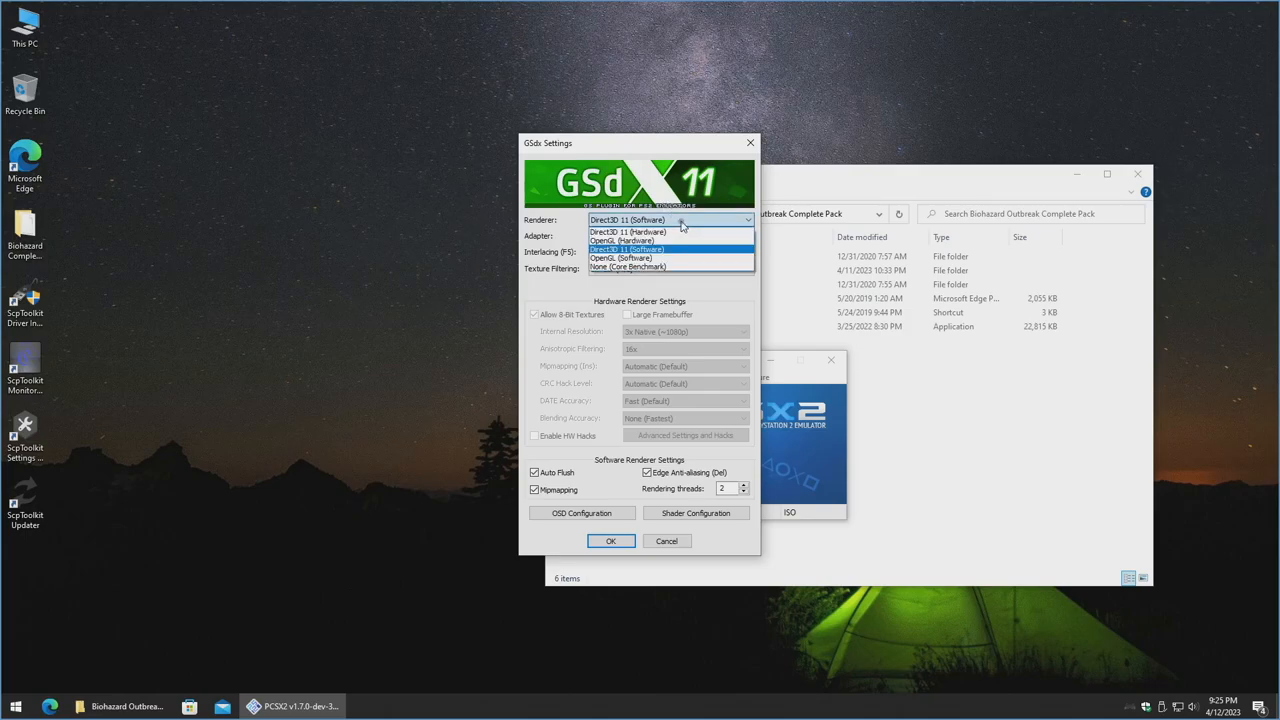
mouse_move(670, 231)
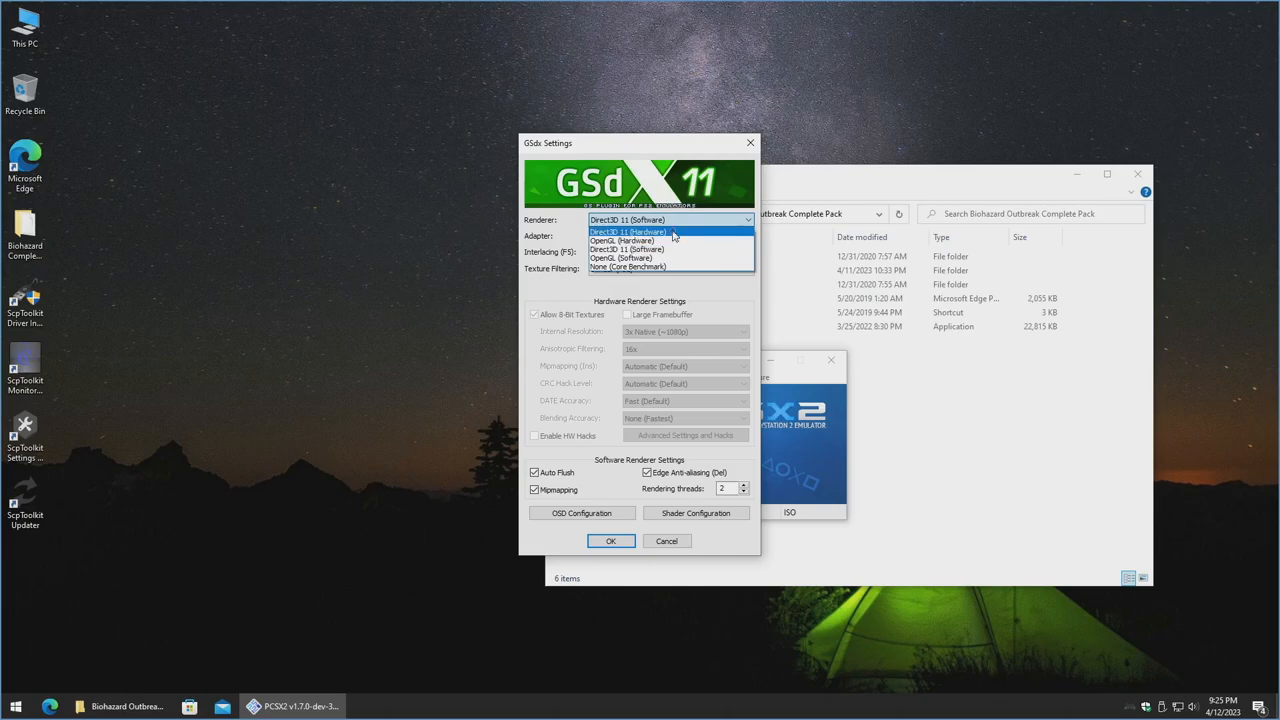
click(625, 231)
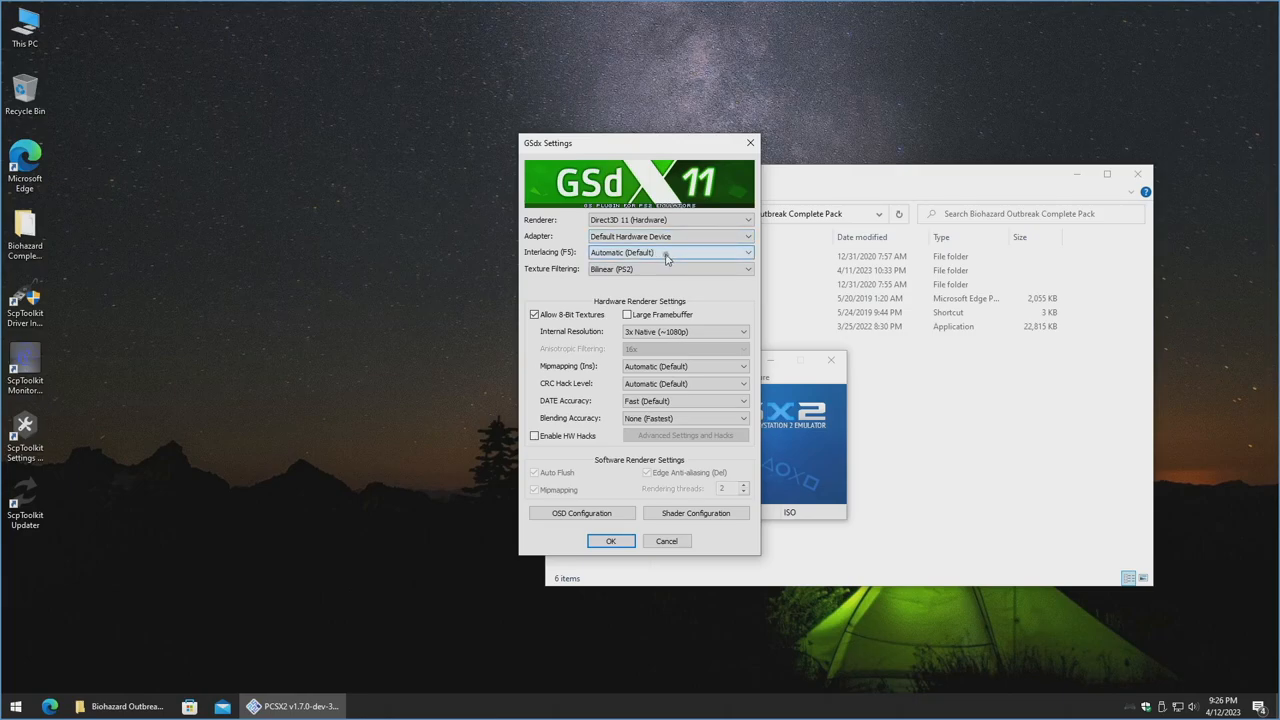
mouse_move(718, 331)
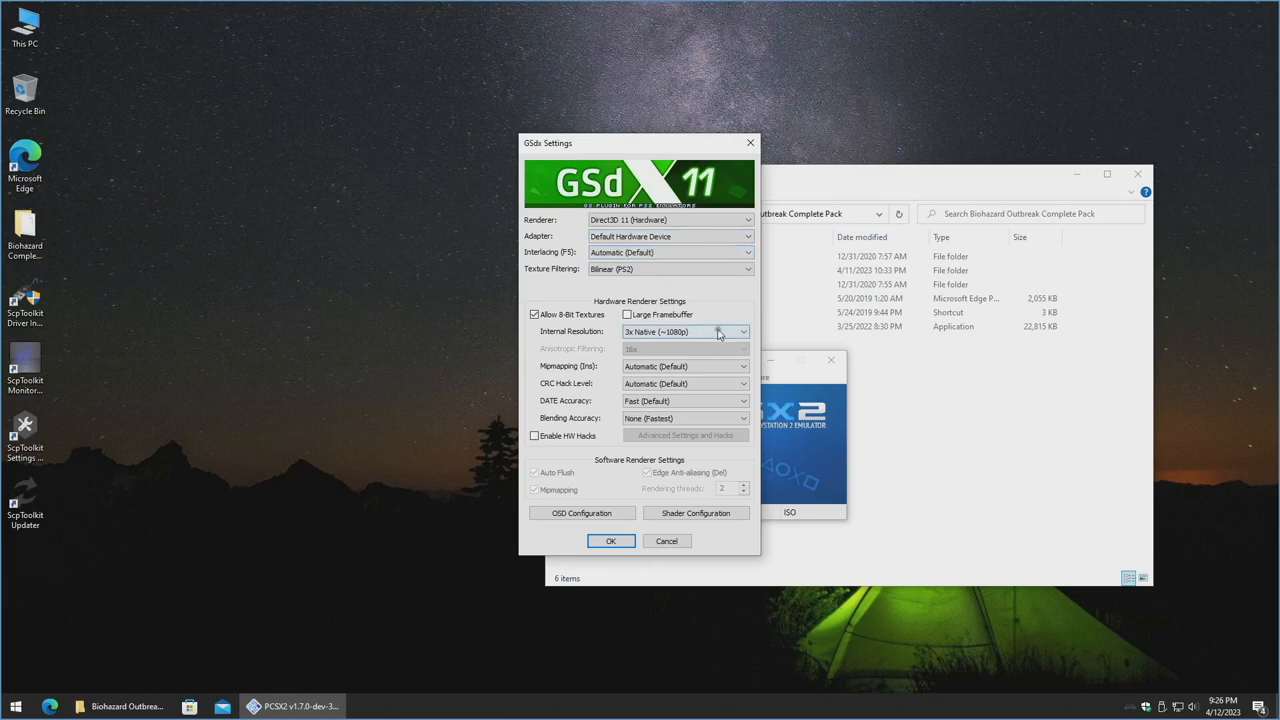
click(741, 331)
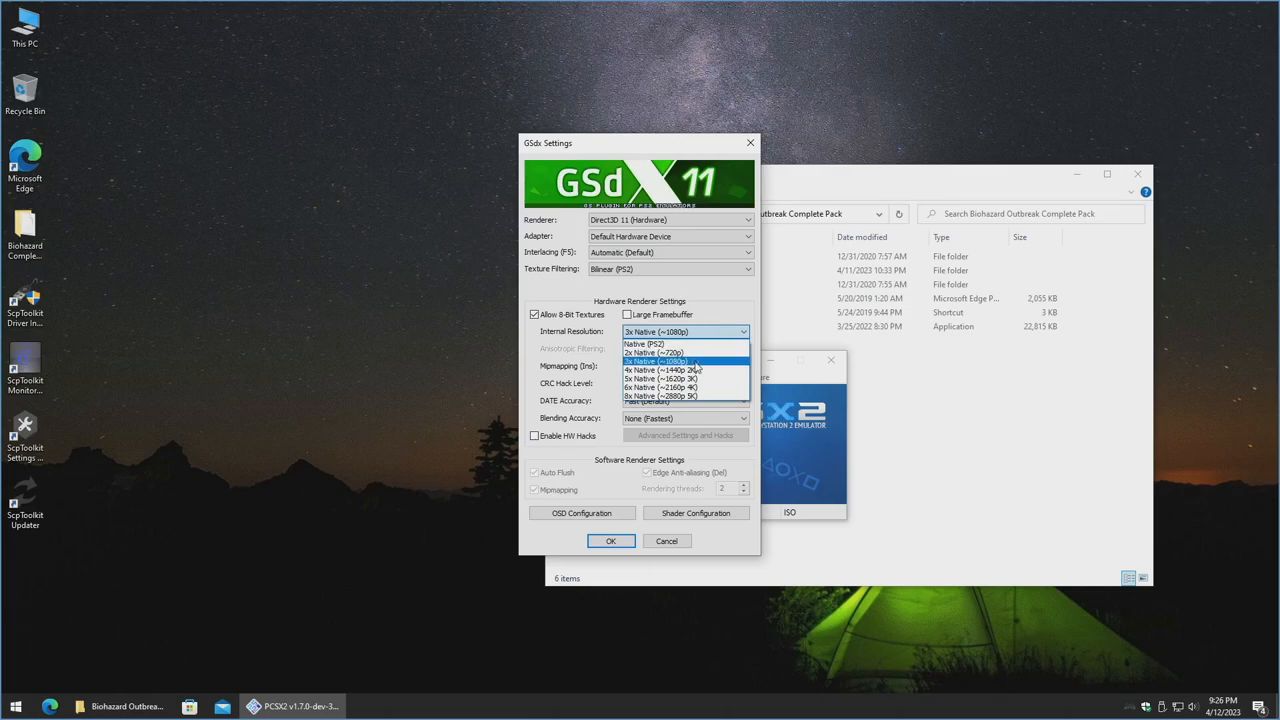
click(685, 366)
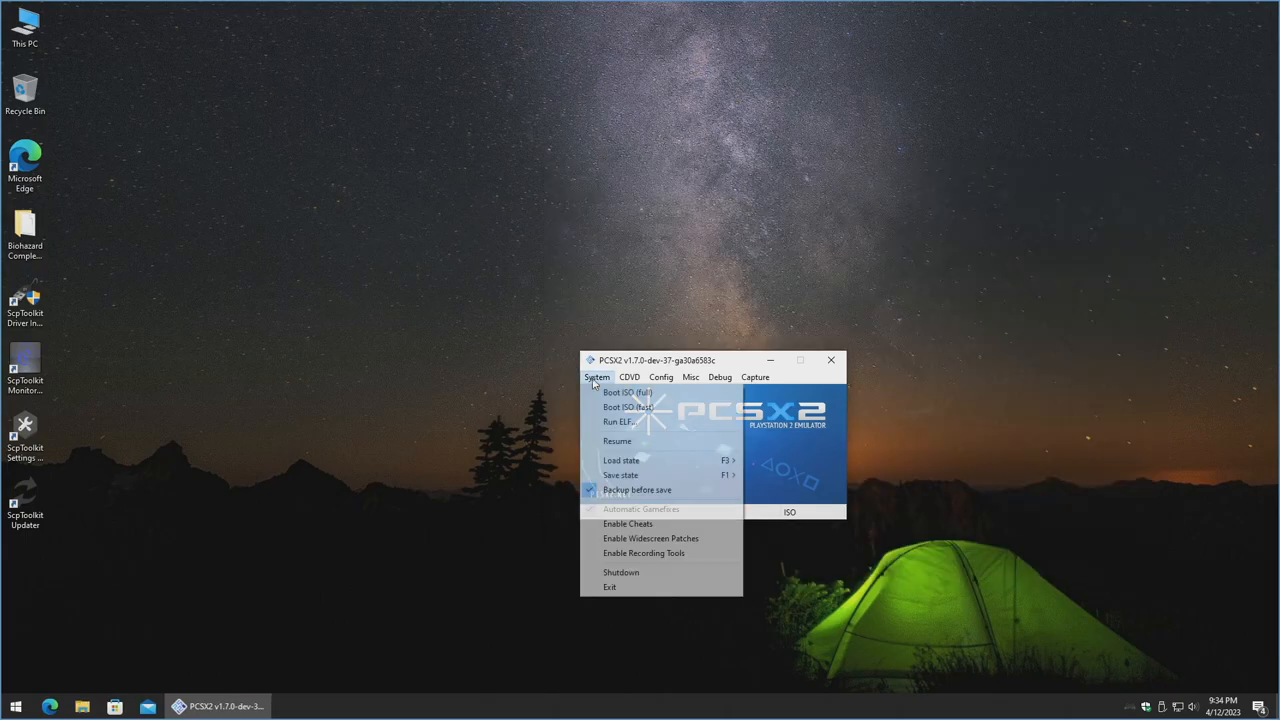
Run OpenPS2Loader.ELF from Biohazard Outbreak Complete Pack\PCSX2\HDD via Run ELF.
click(617, 421)
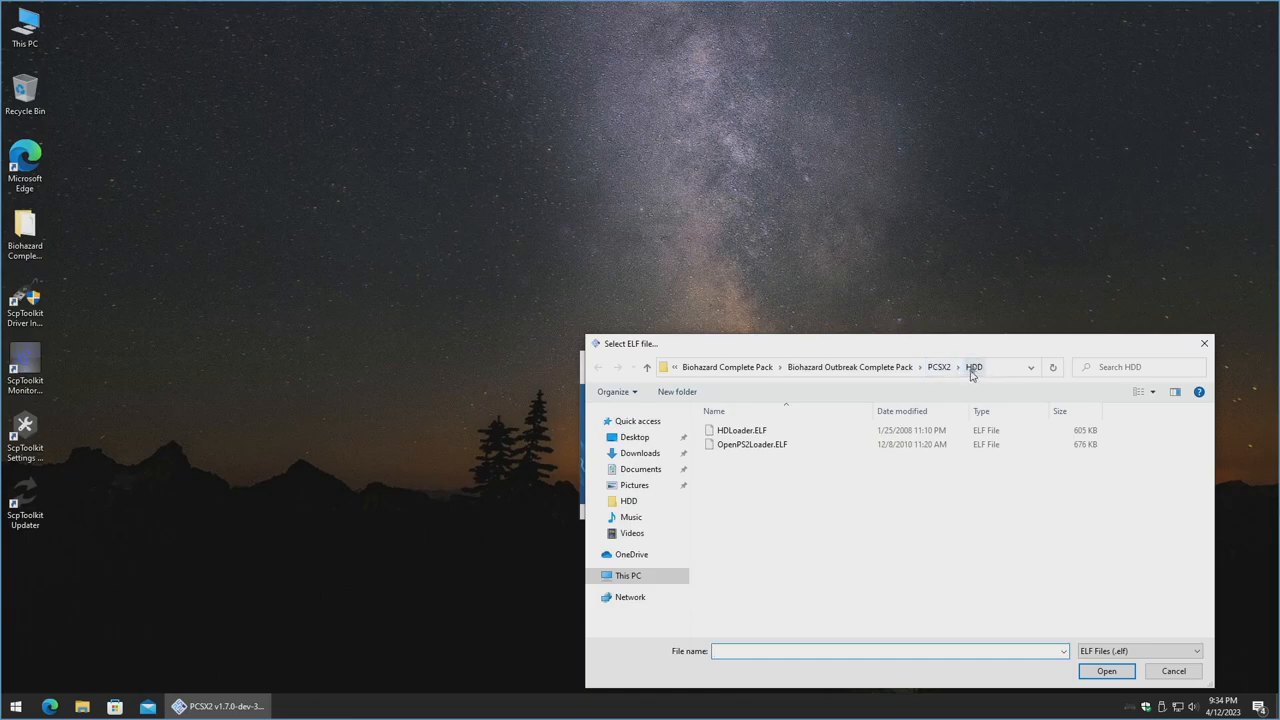
mouse_move(939, 367)
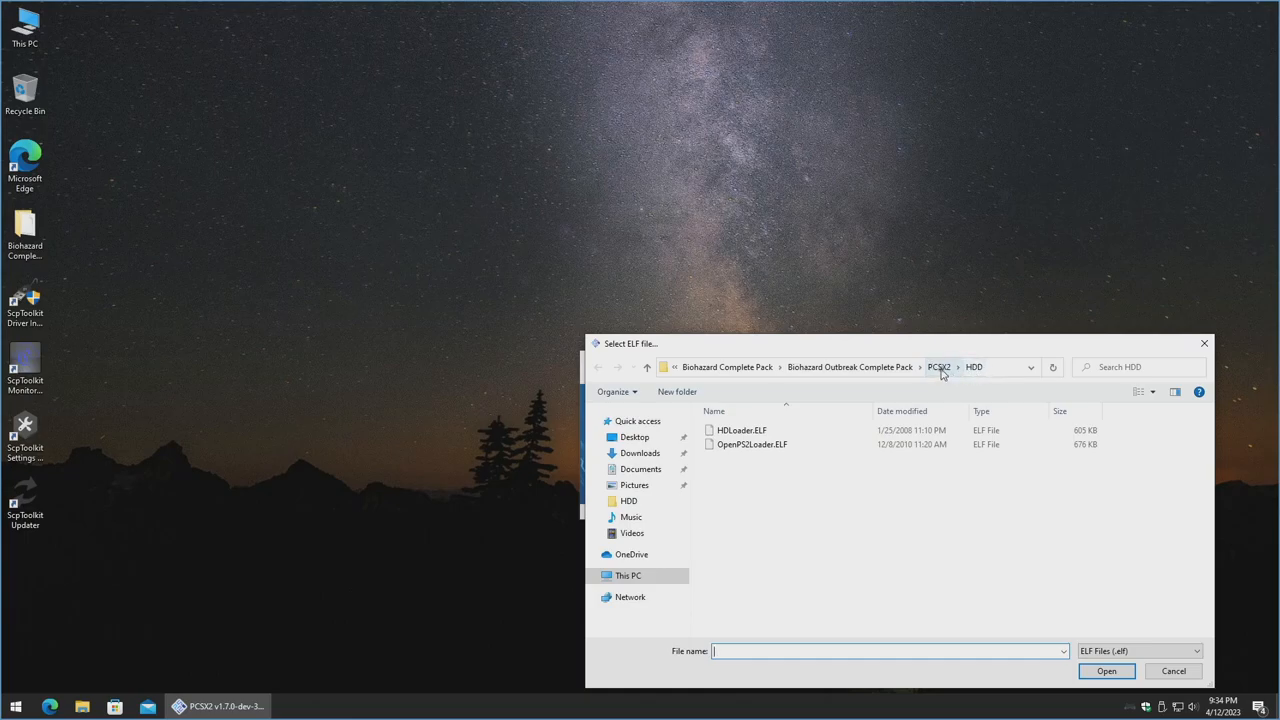
click(939, 367)
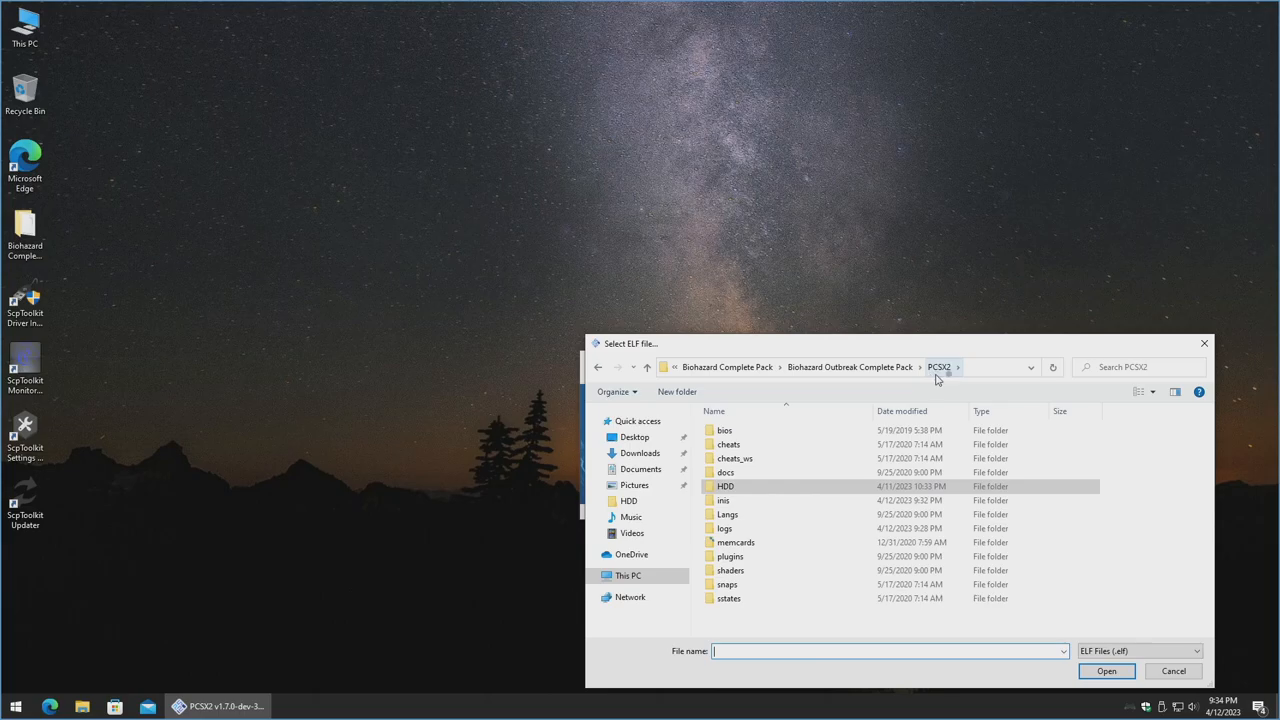
click(726, 486)
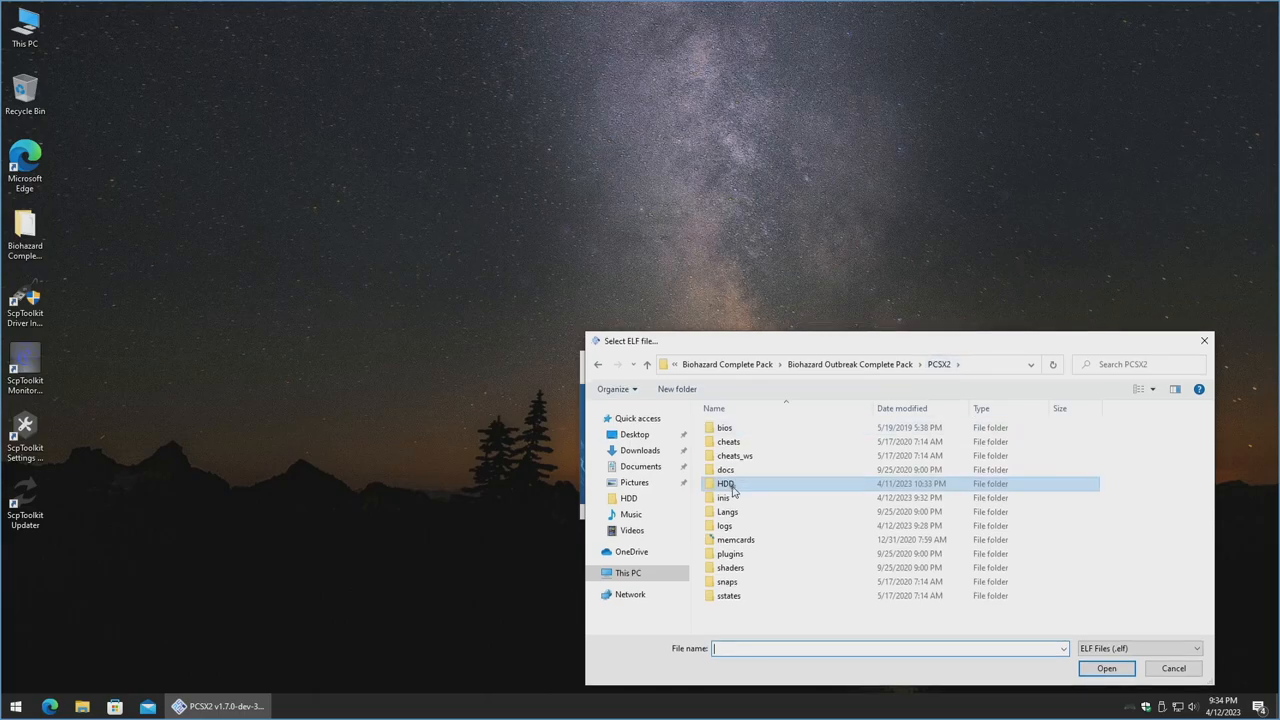
click(850, 364)
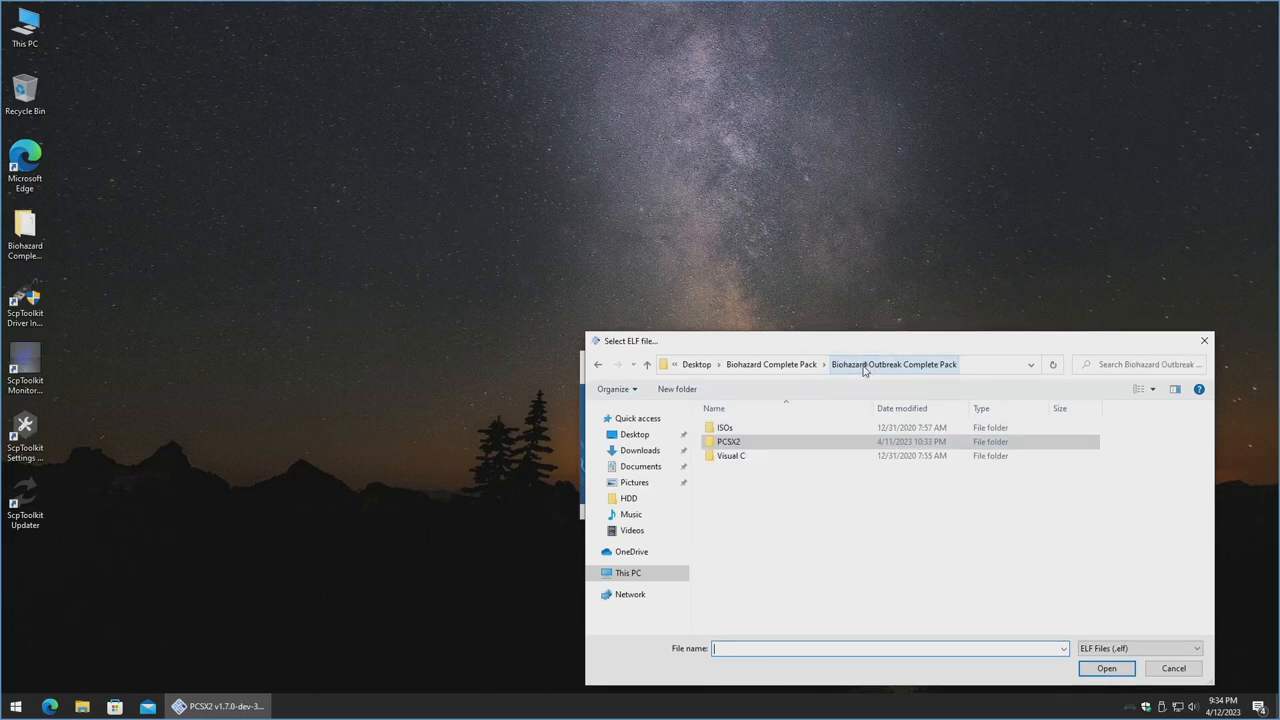
click(728, 441)
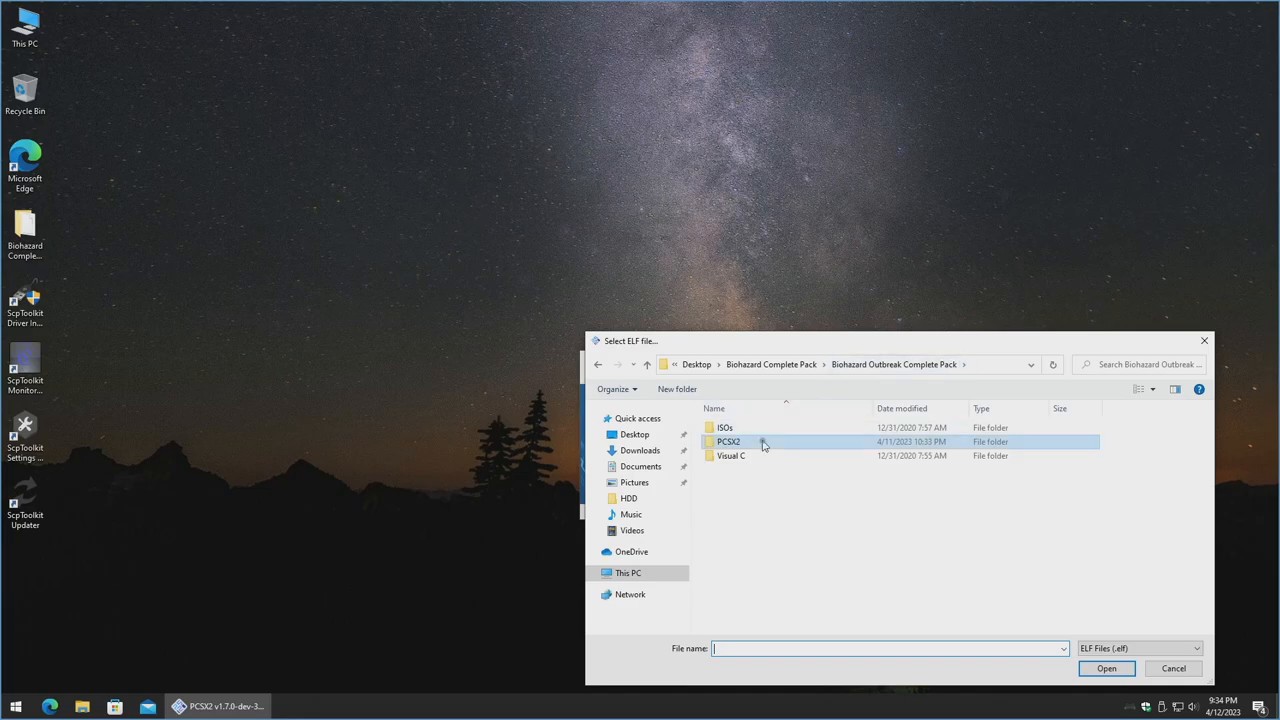
double_click(729, 441)
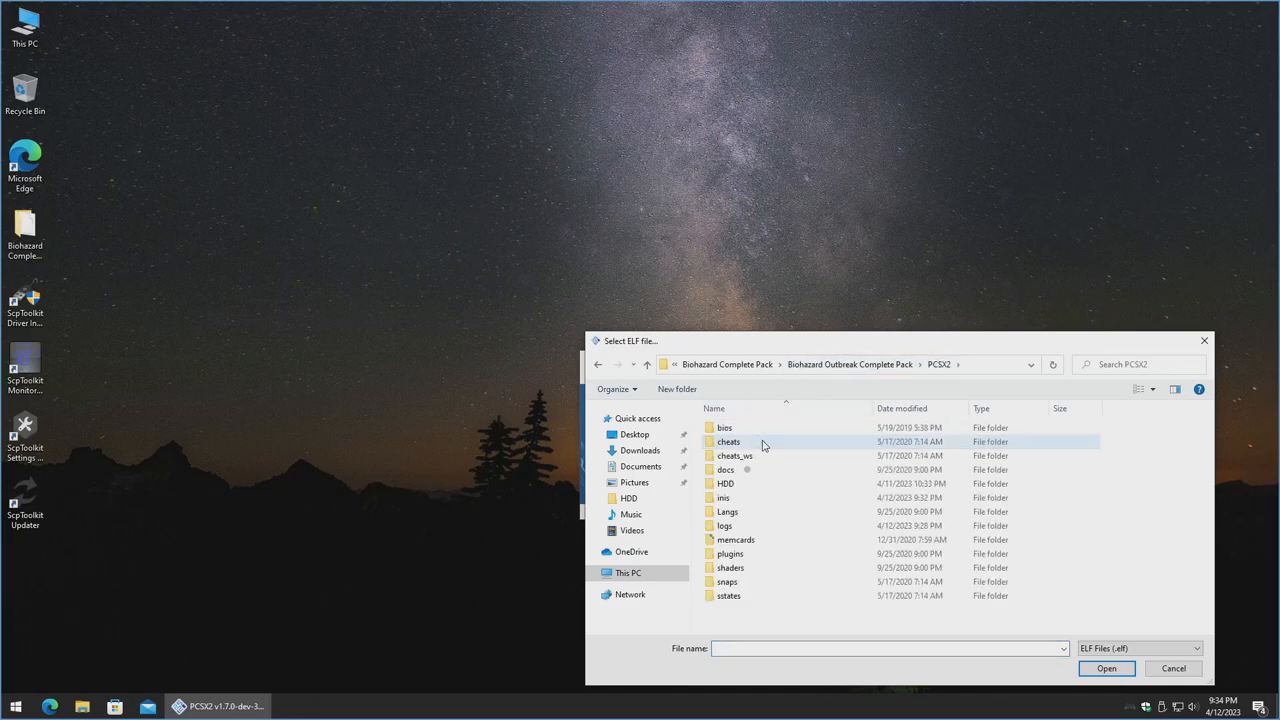
double_click(725, 483)
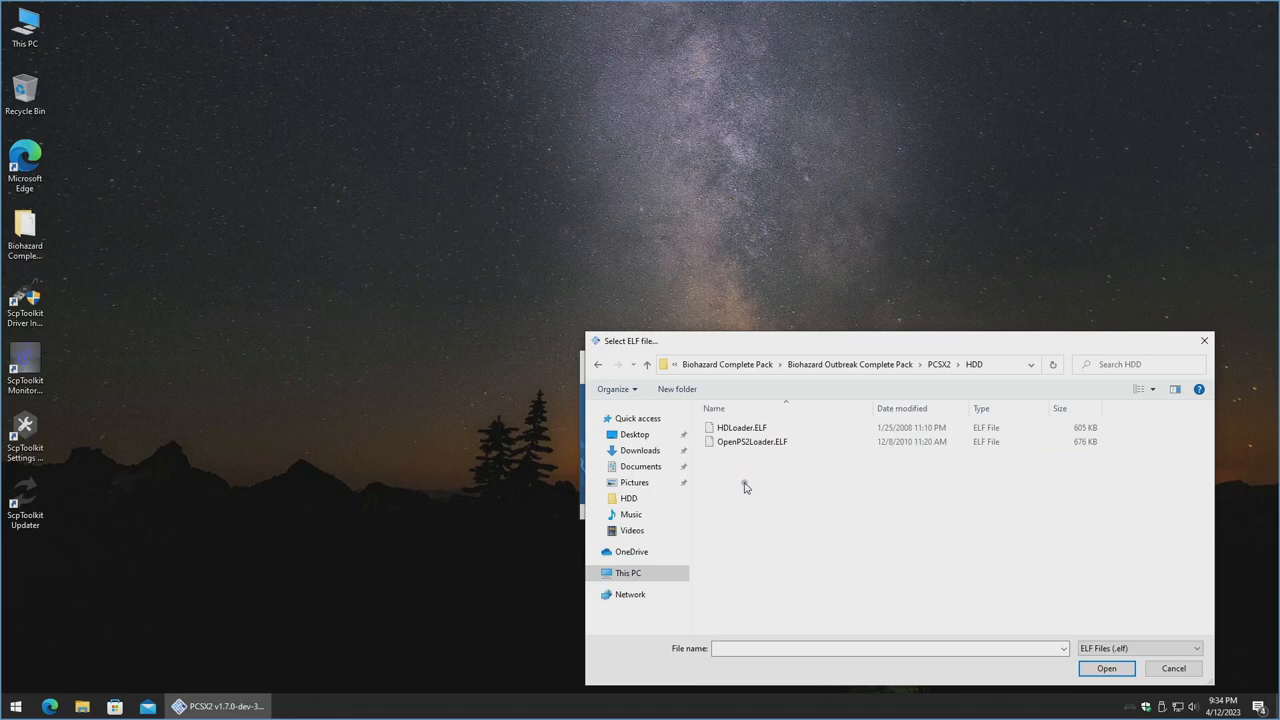
click(751, 441)
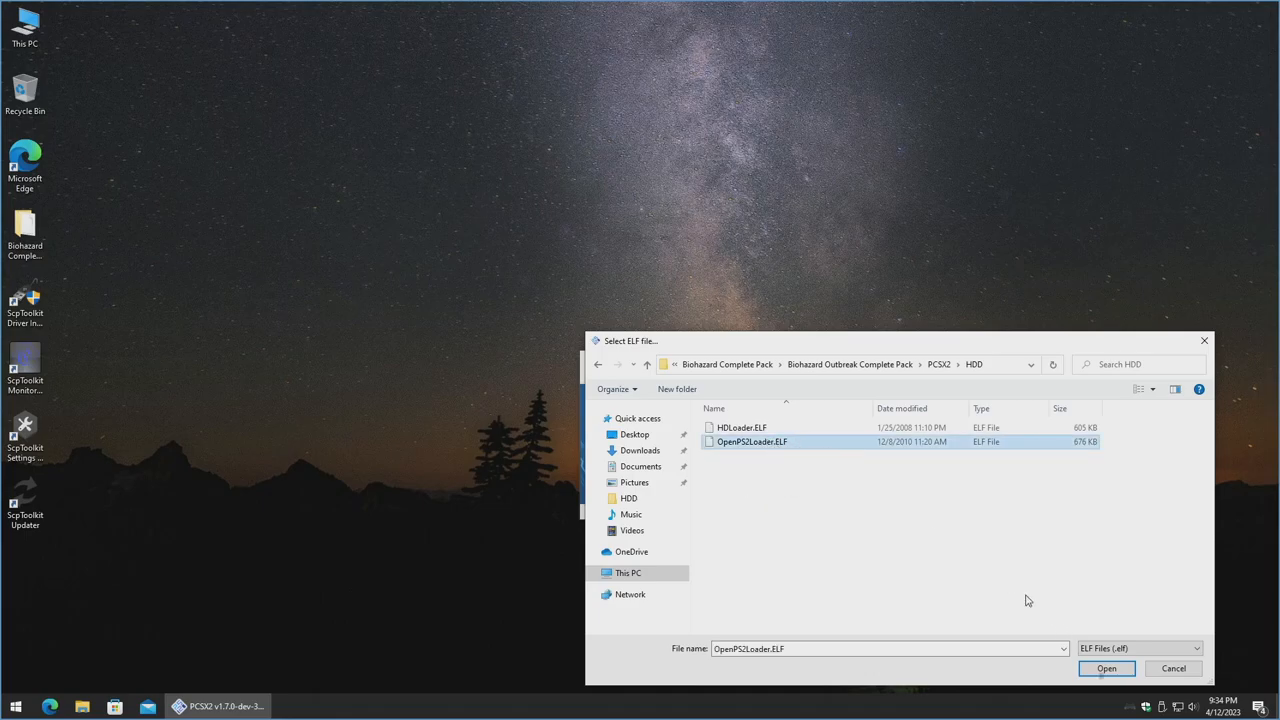
click(1106, 668)
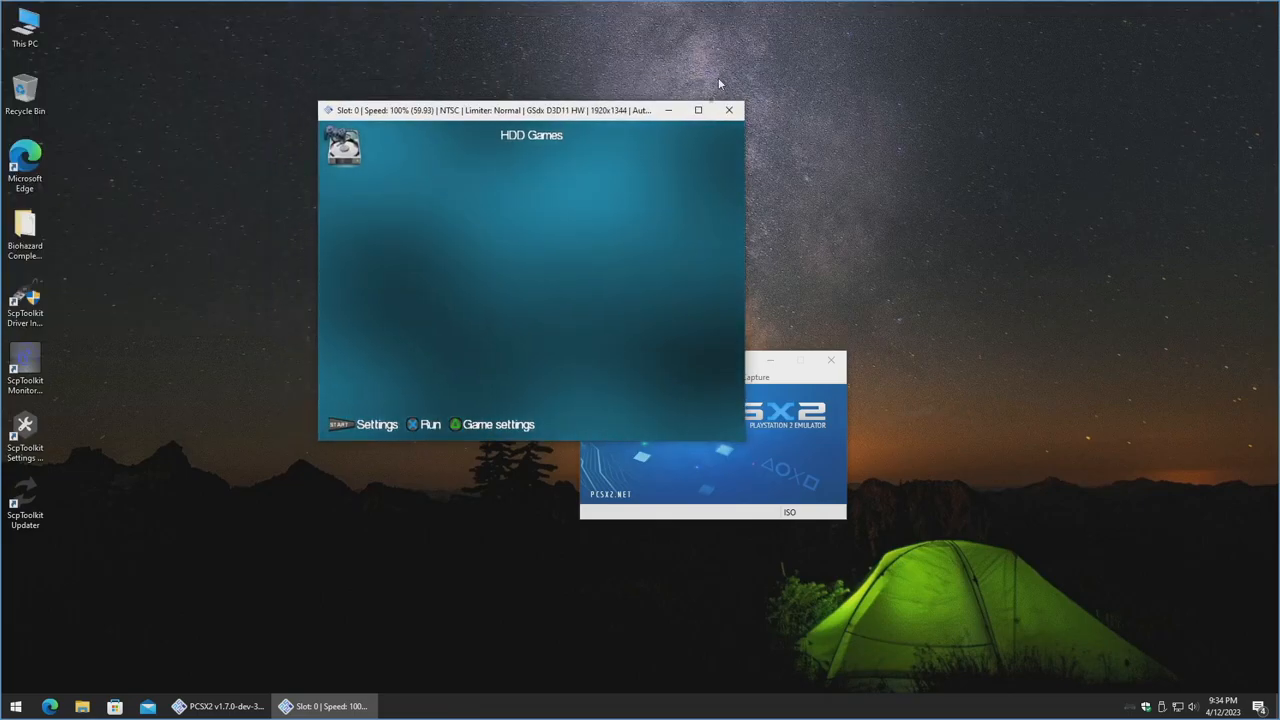
Maximize the emulation window, then close it to stop the OpenPS2Loader session.
click(698, 110)
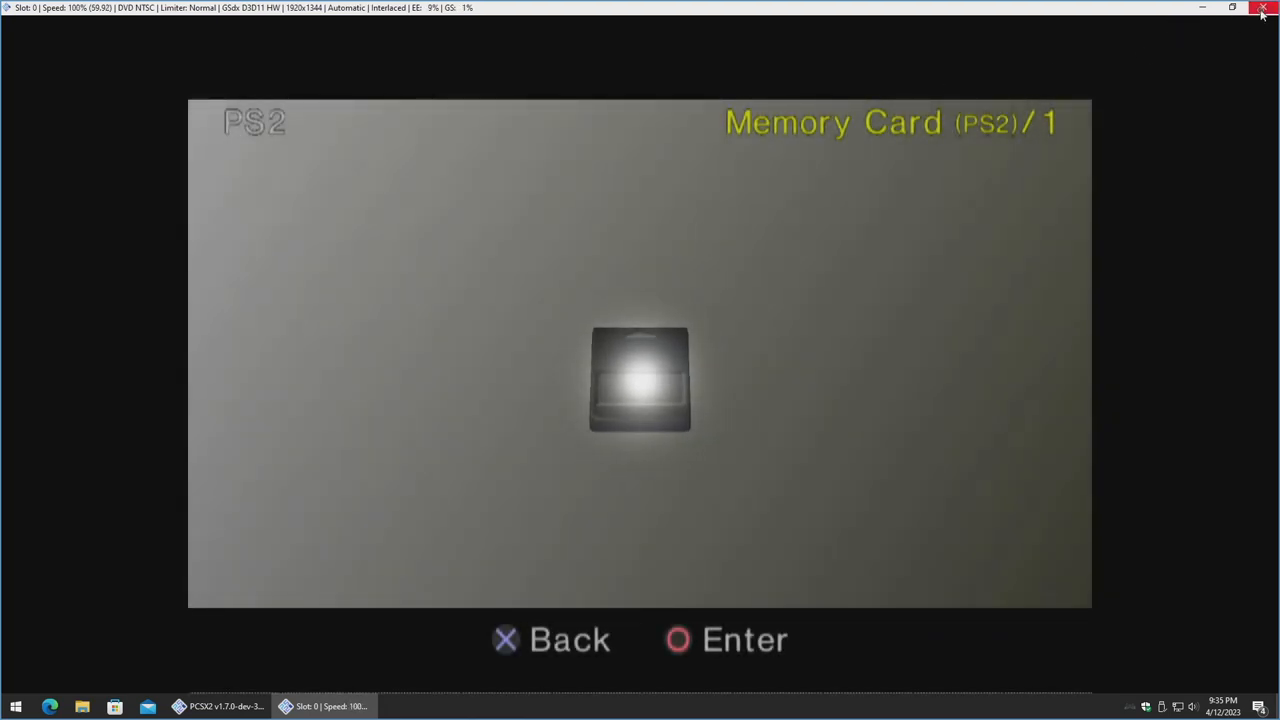
click(1261, 8)
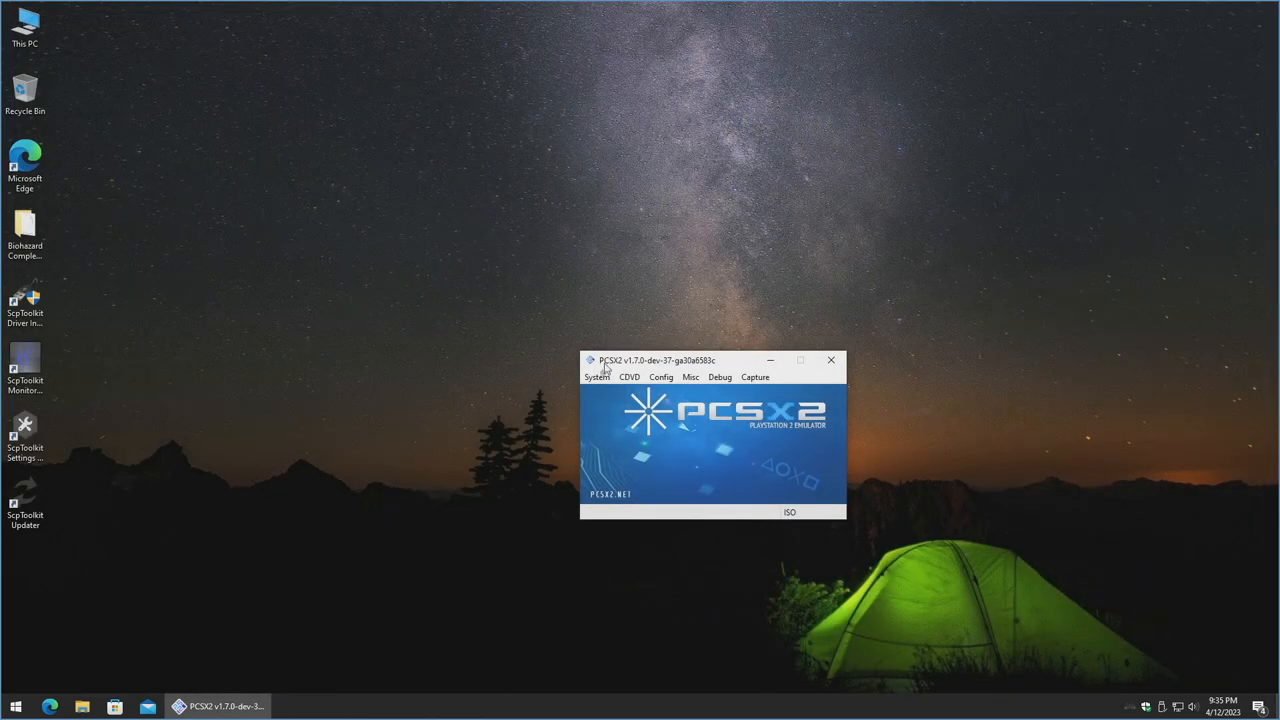
Run HDLoader.ELF, agree to format the virtual hard disk, then close the emulation window.
click(596, 377)
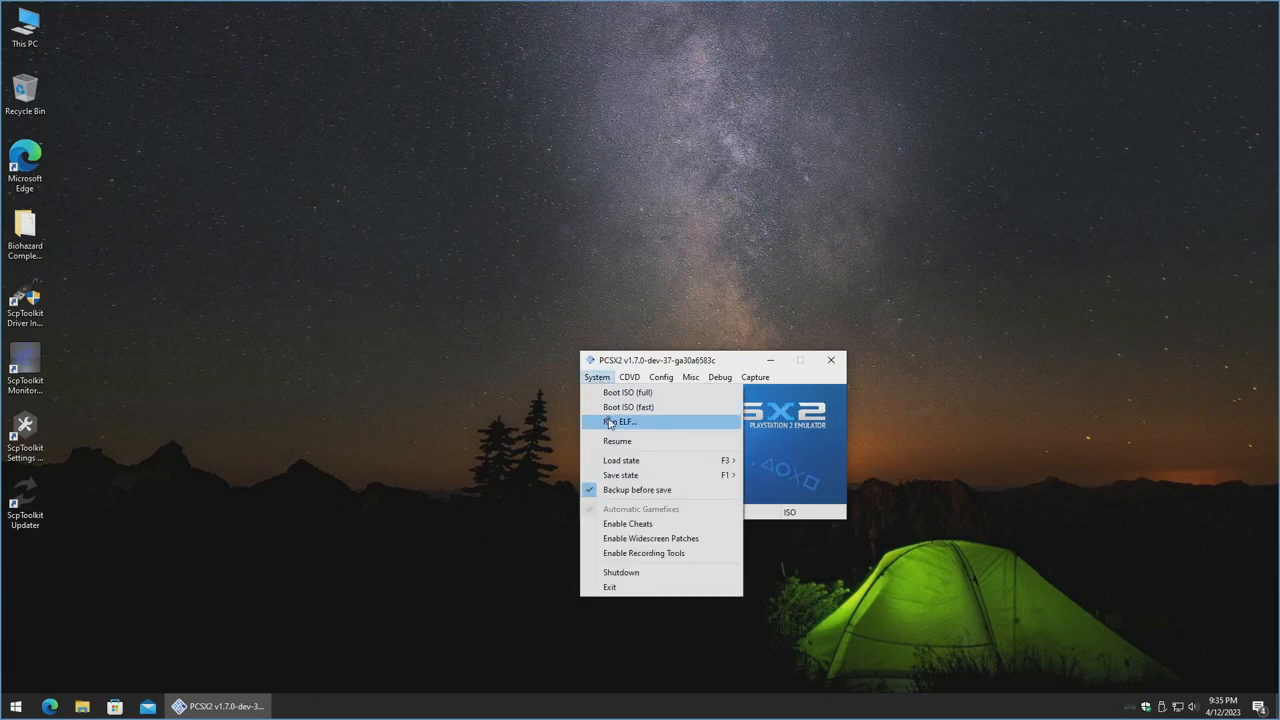
click(620, 421)
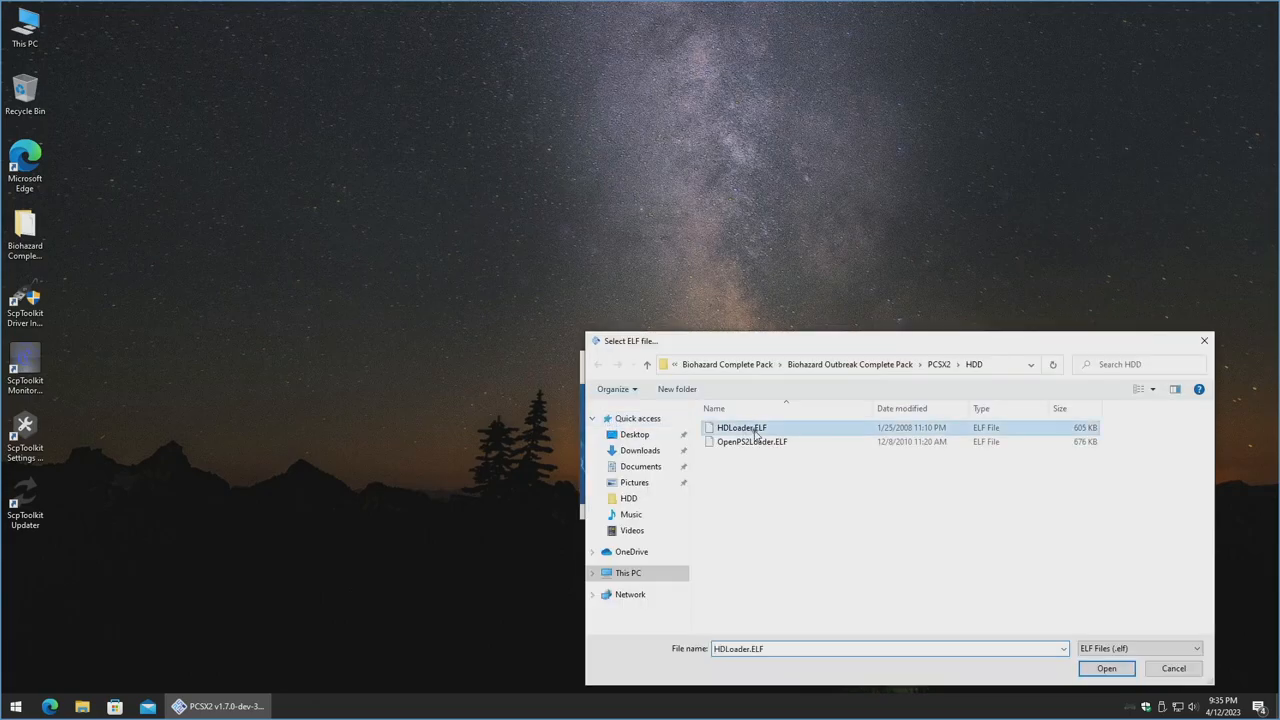
click(1106, 668)
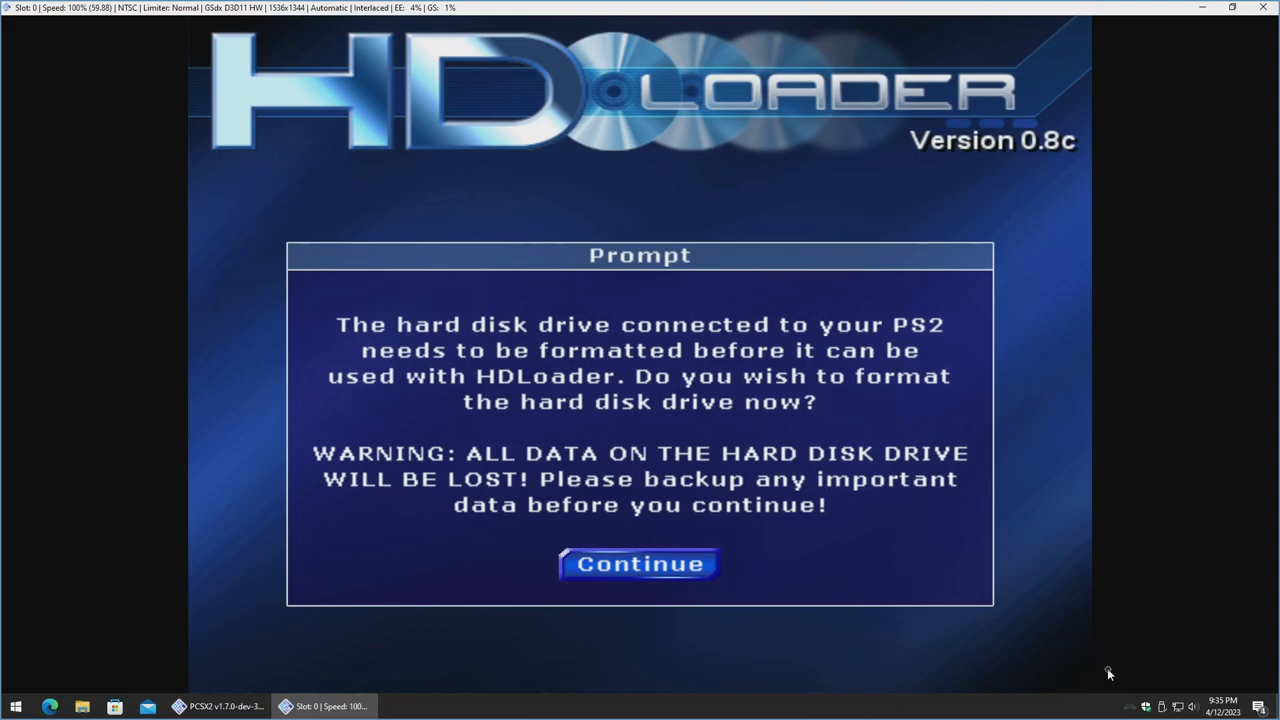
click(639, 564)
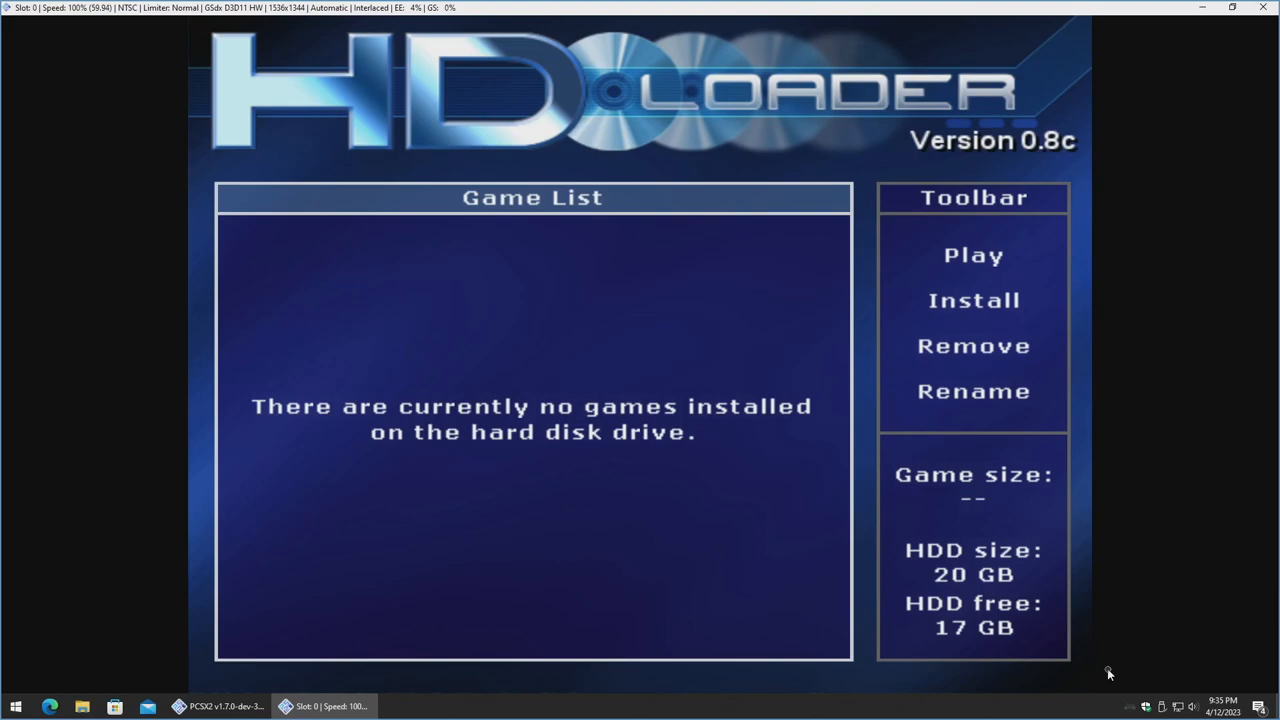
mouse_move(1131, 506)
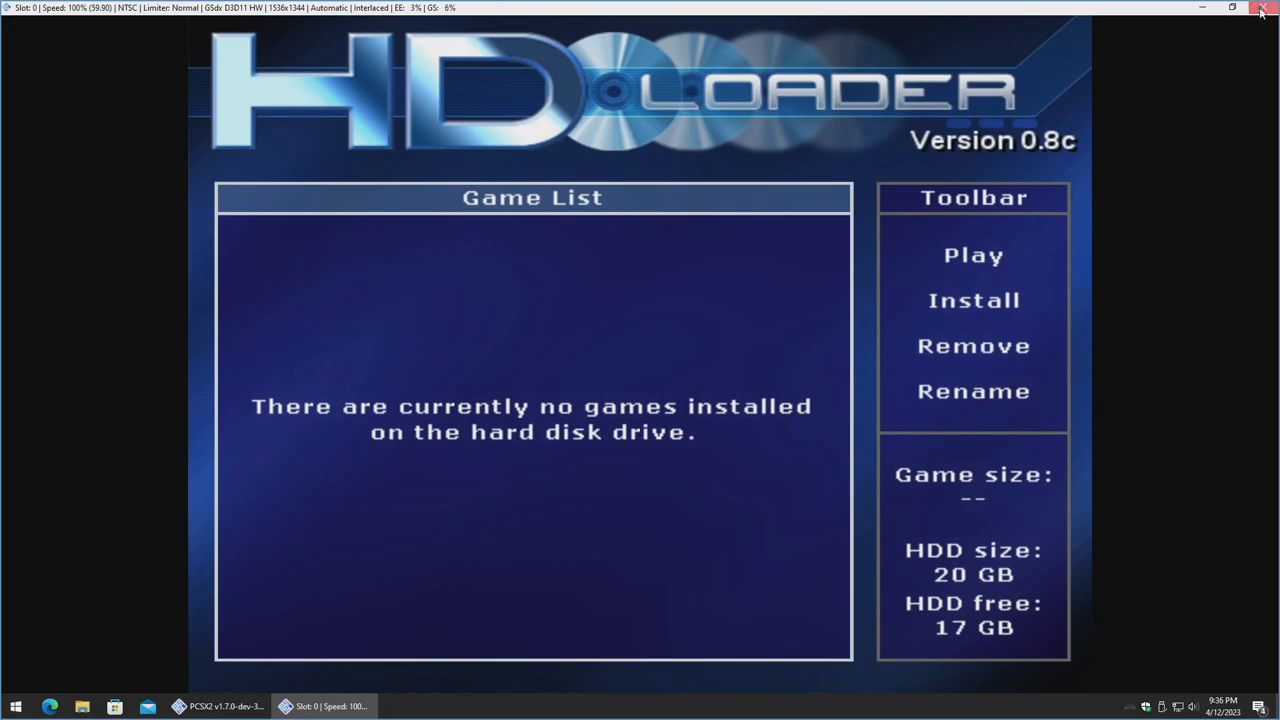
click(1259, 8)
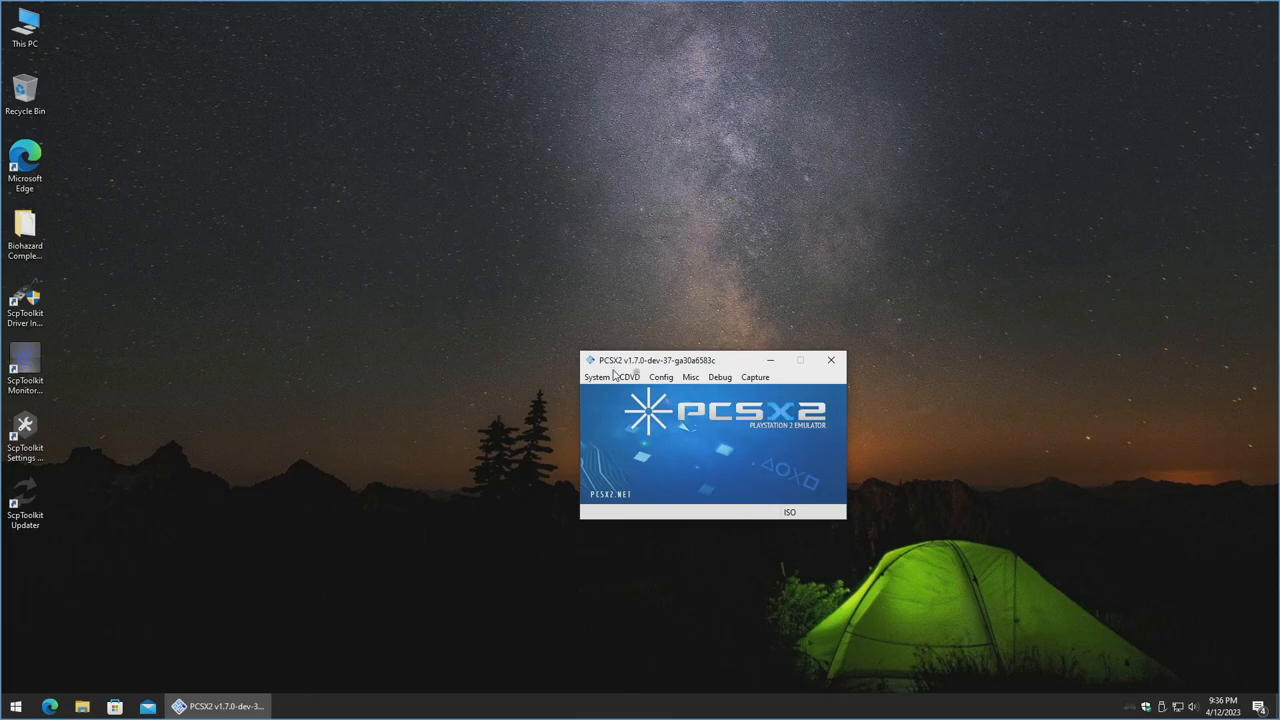
Select Biohazard - Outbreak.iso and Boot ISO (fast), confirming the virtual machine reset.
click(629, 377)
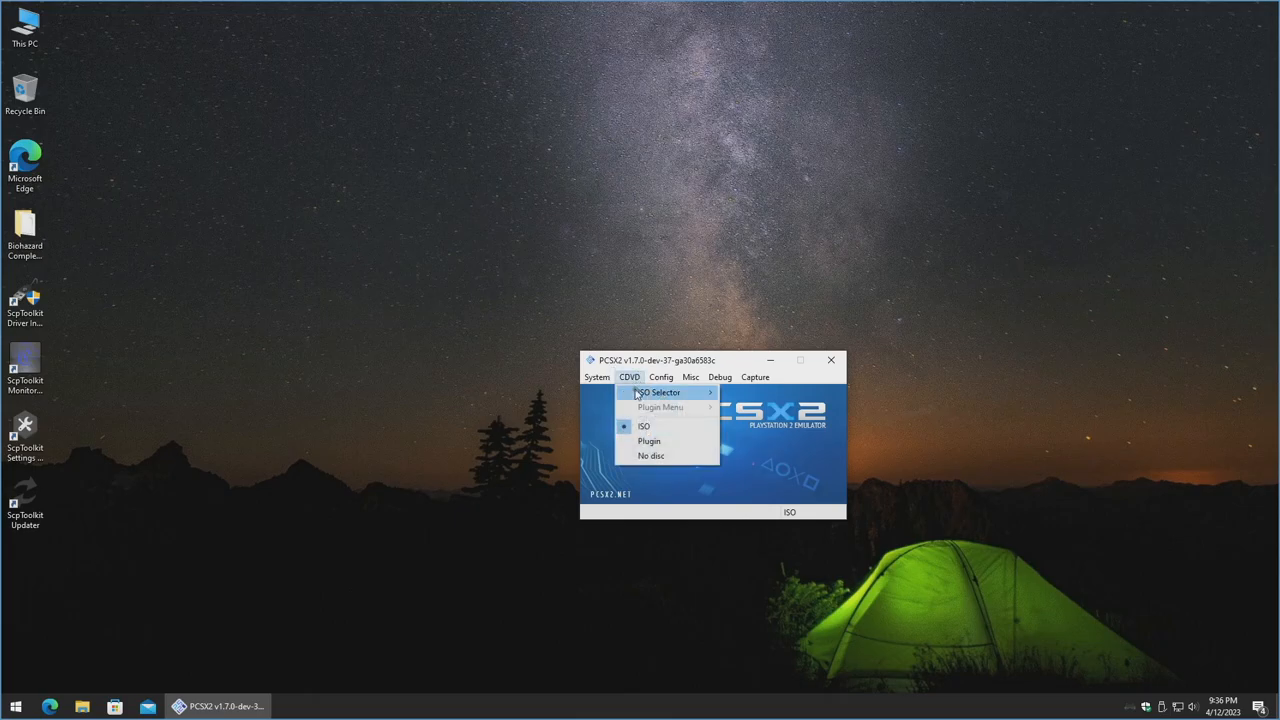
mouse_move(658, 392)
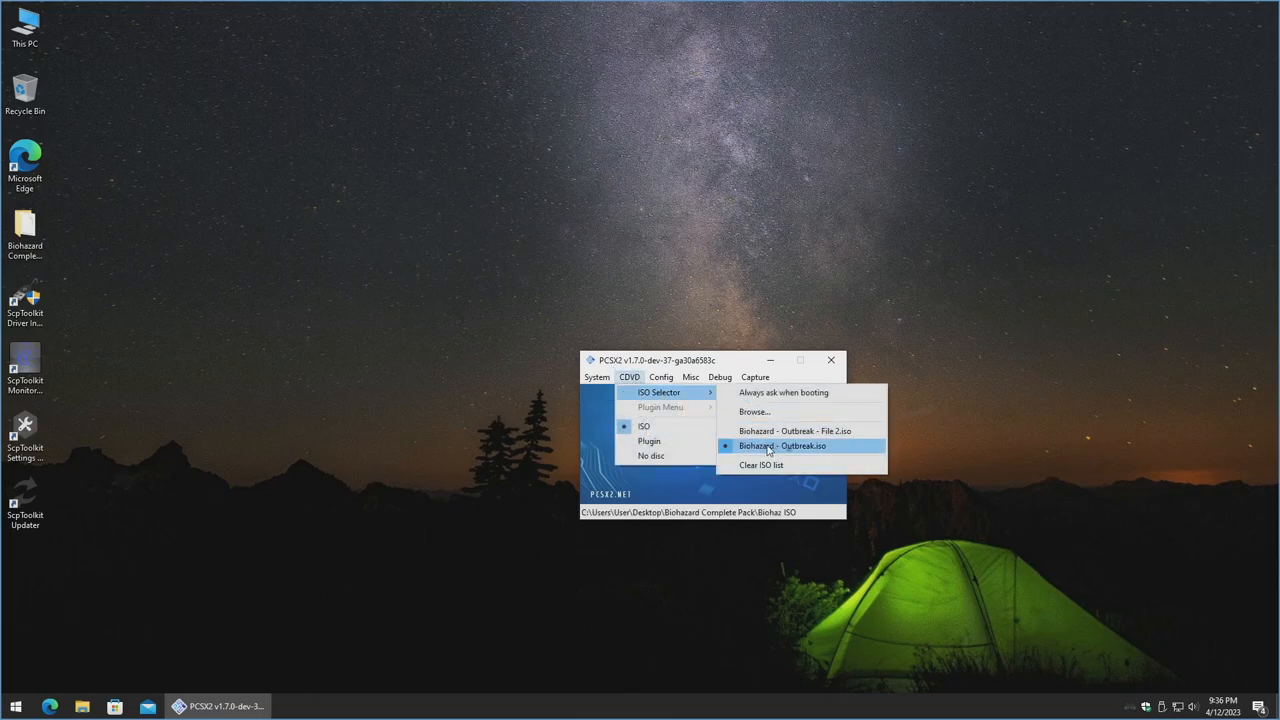
click(597, 377)
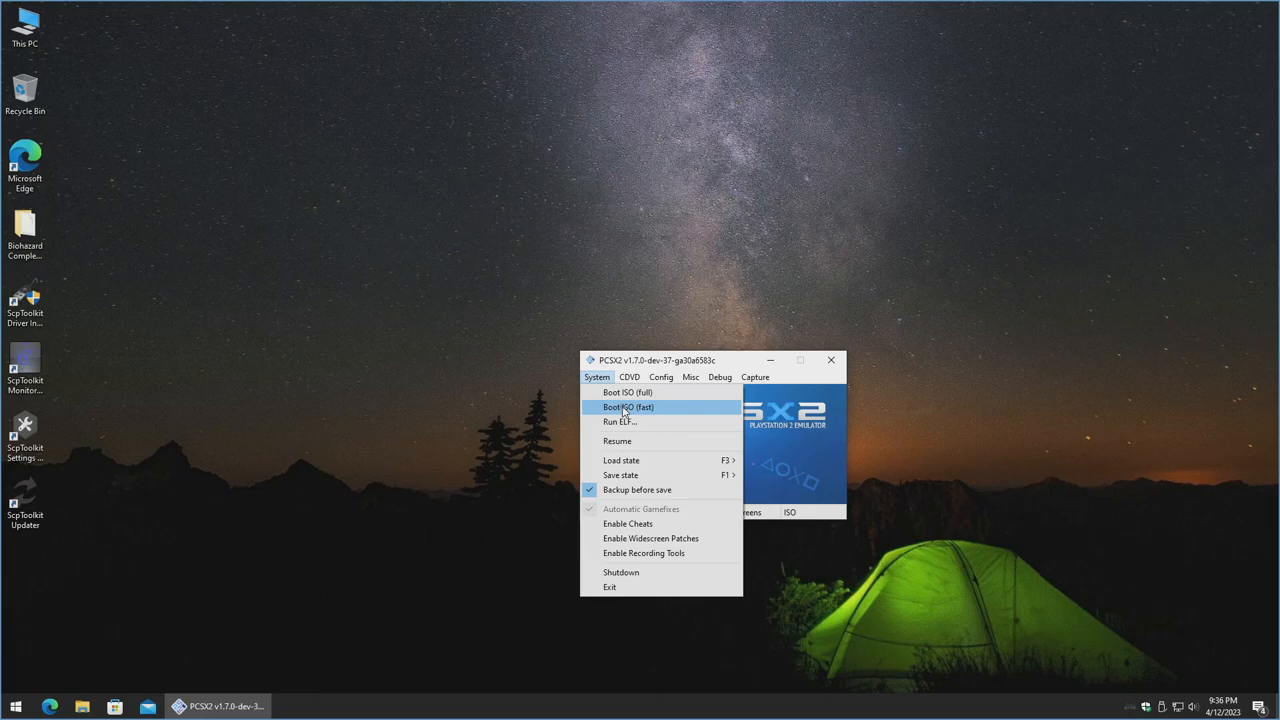
click(628, 407)
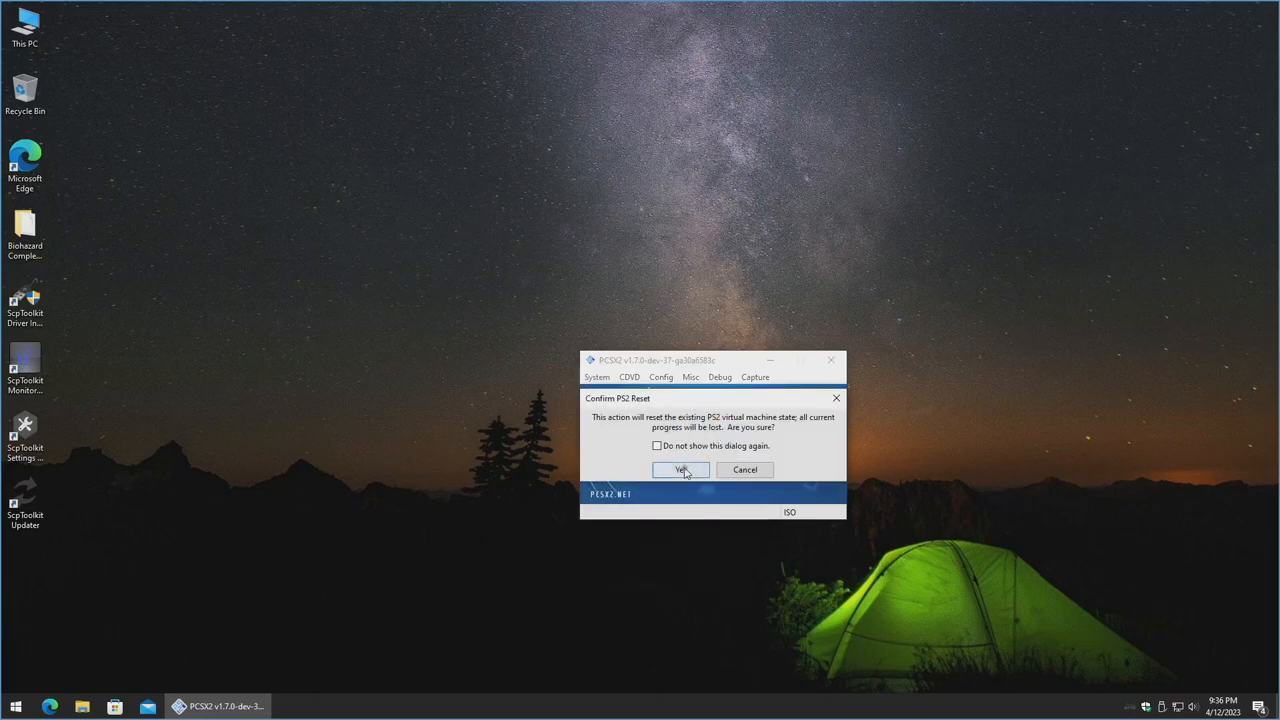
click(680, 470)
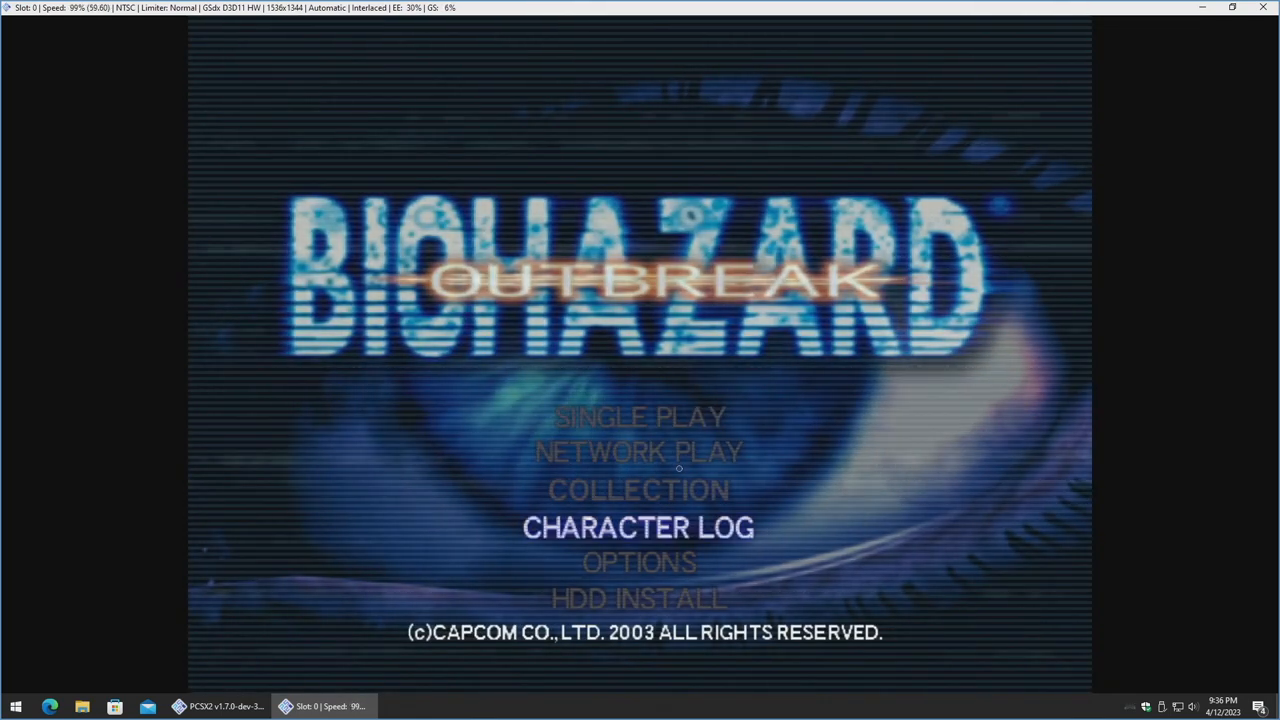
Choose HDD INSTALL, then NETWORK PLAY to reach the game's Connection screen.
key(down)
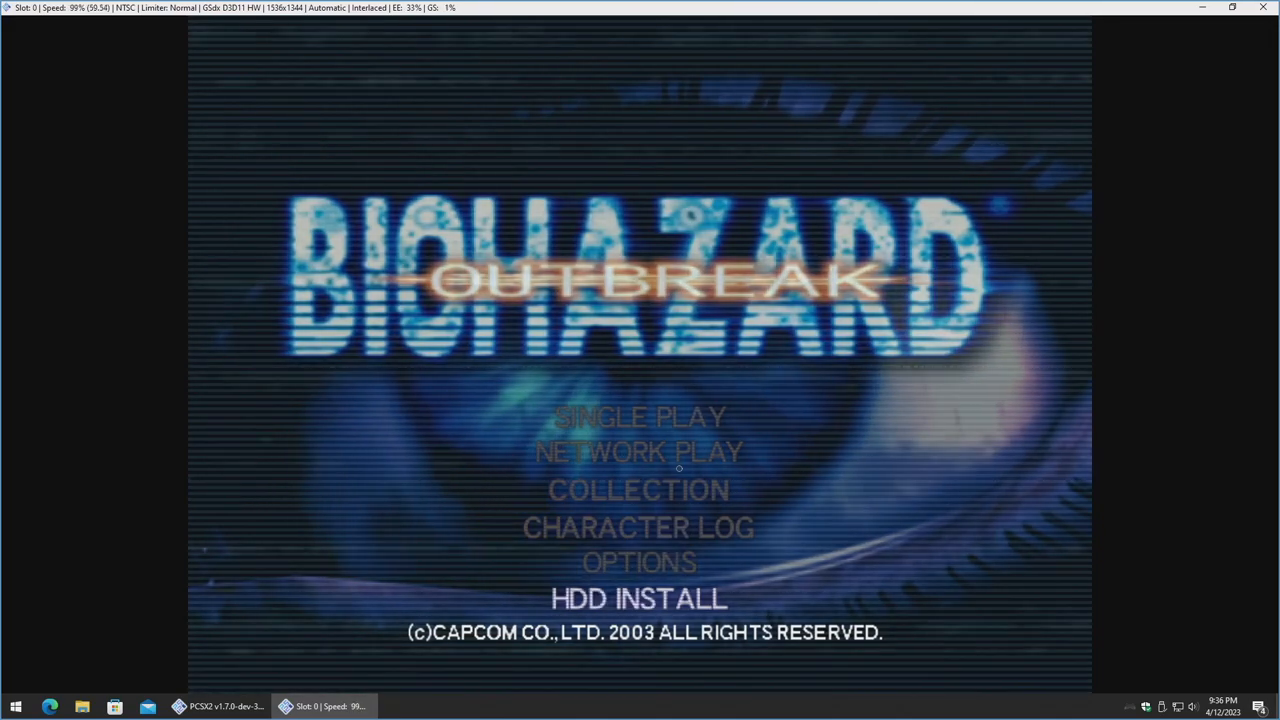
click(638, 598)
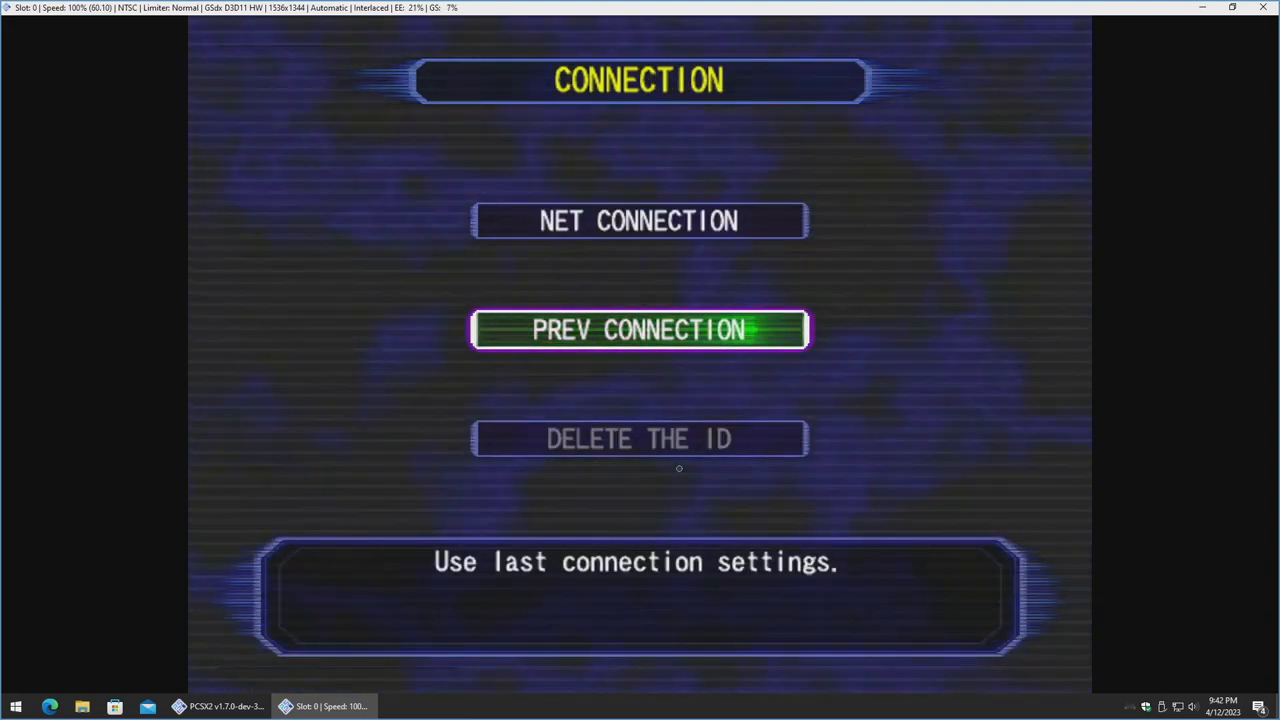
Select PREV CONNECTION to connect to the OBSRV server's login page.
click(639, 330)
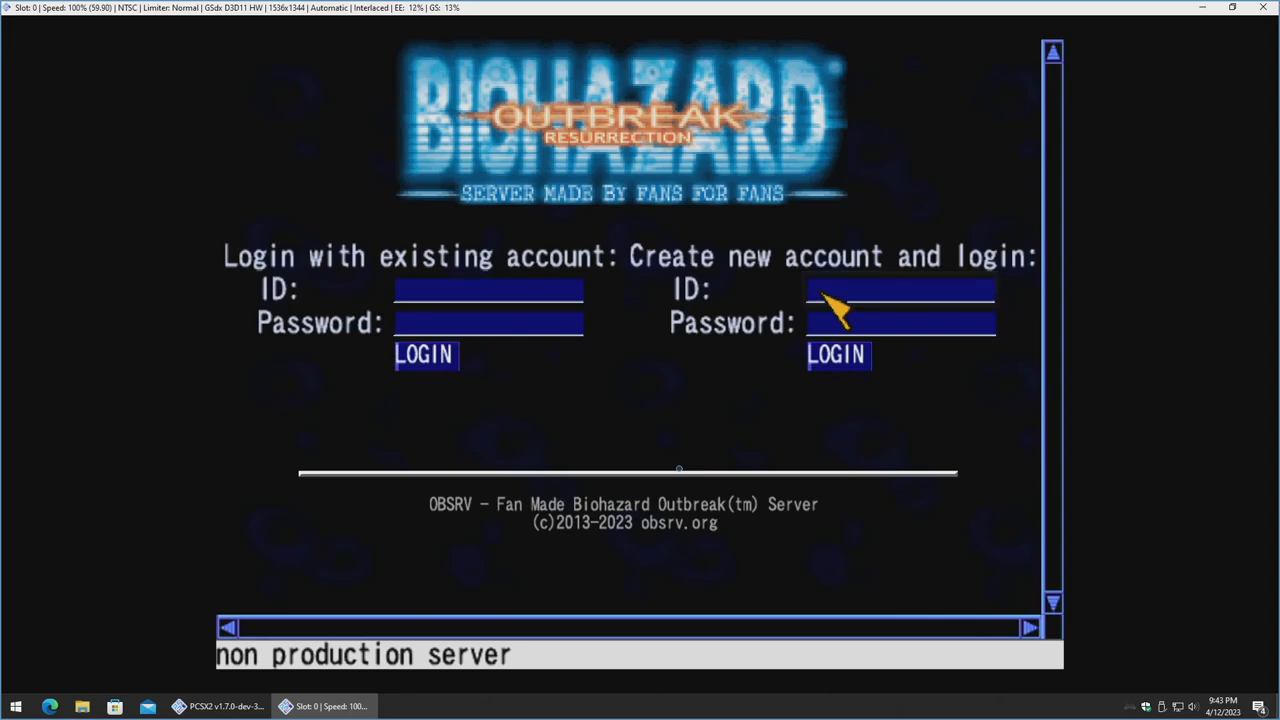
Enter the new account ID AAA with the on-screen keyboard.
click(898, 289)
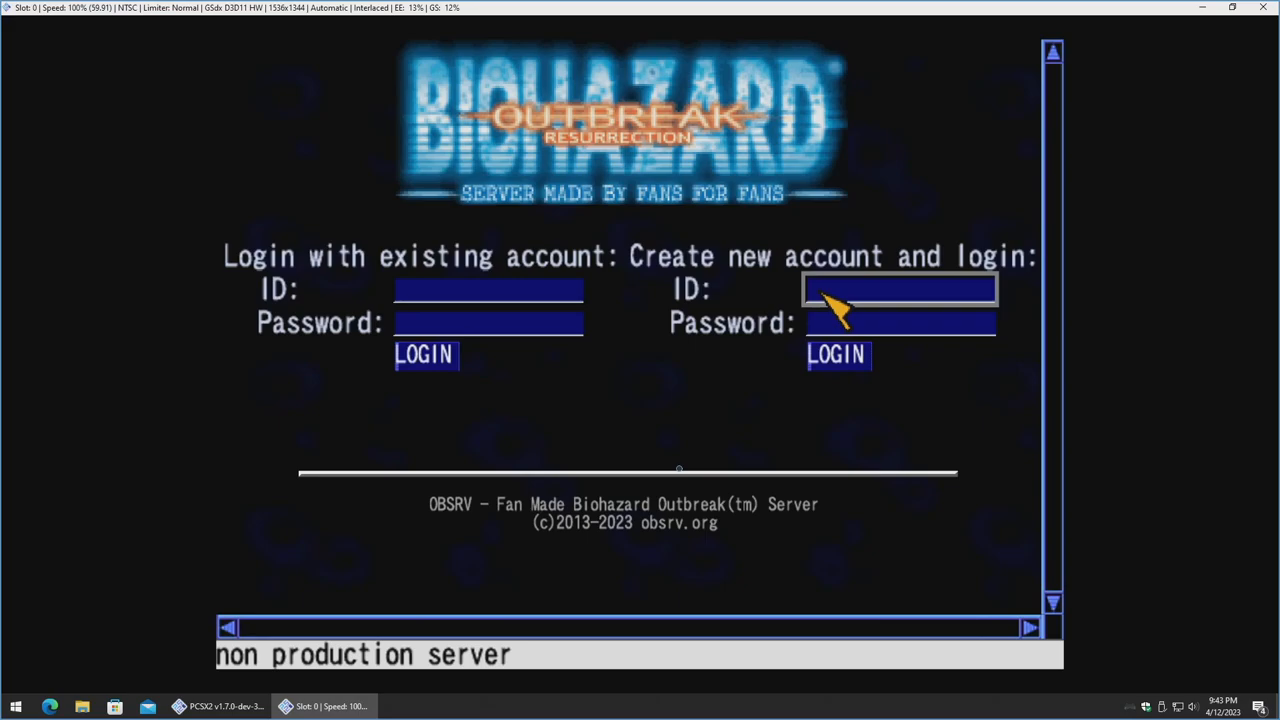
click(899, 289)
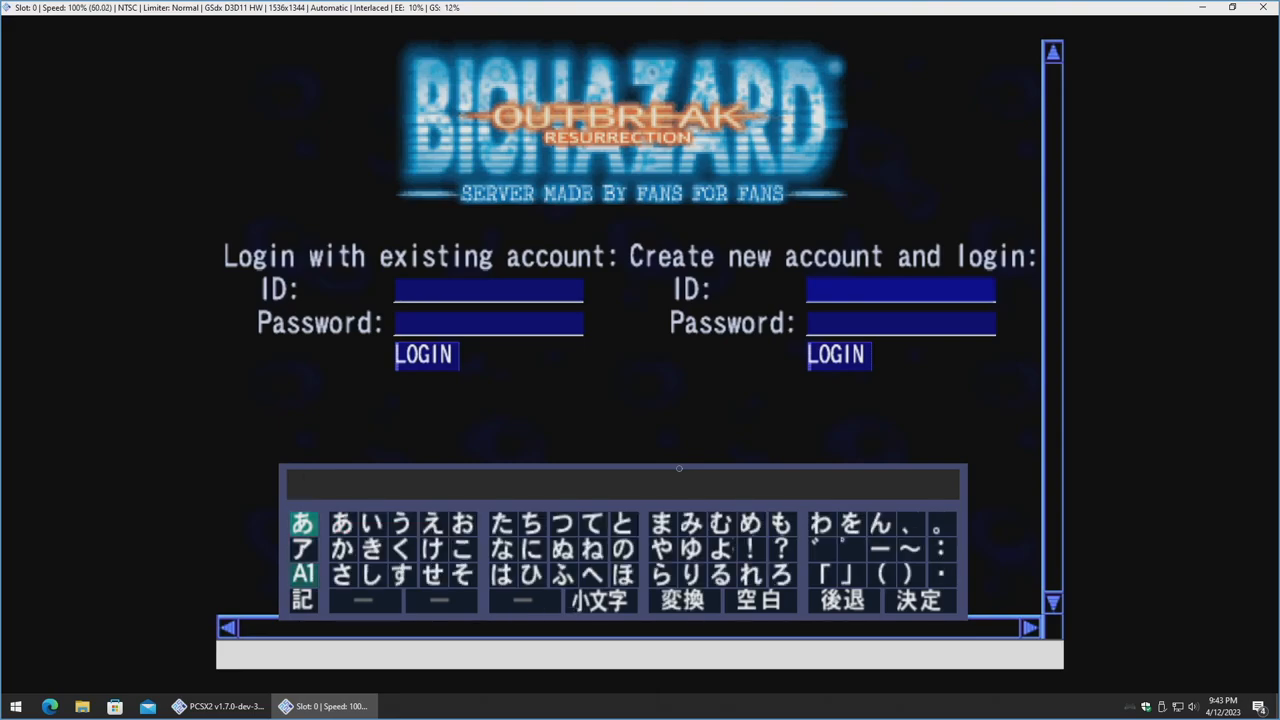
click(302, 572)
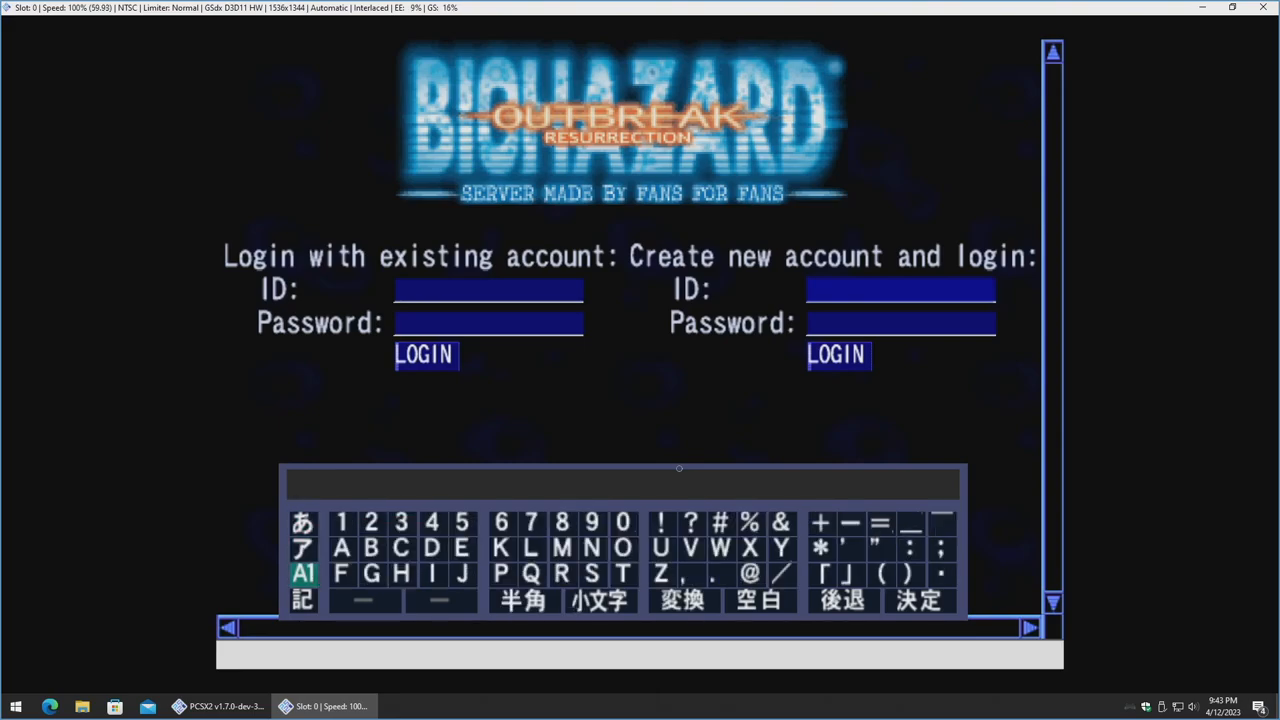
click(341, 548)
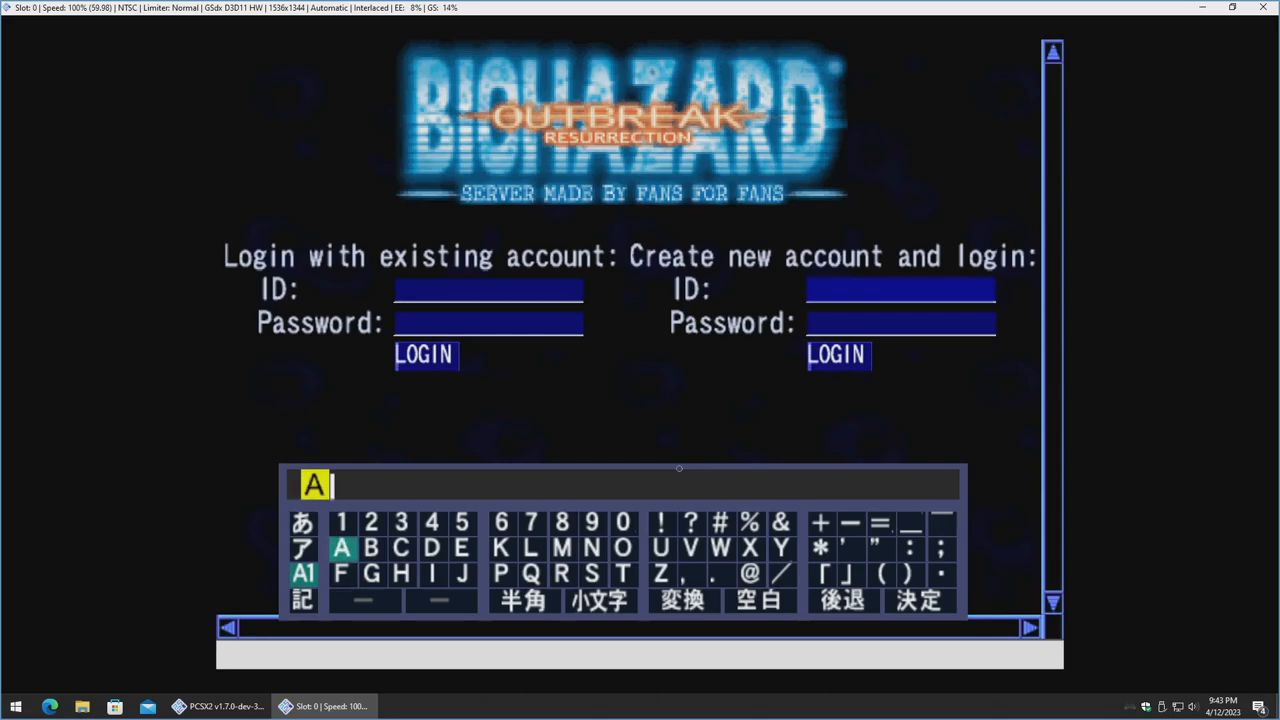
click(341, 548)
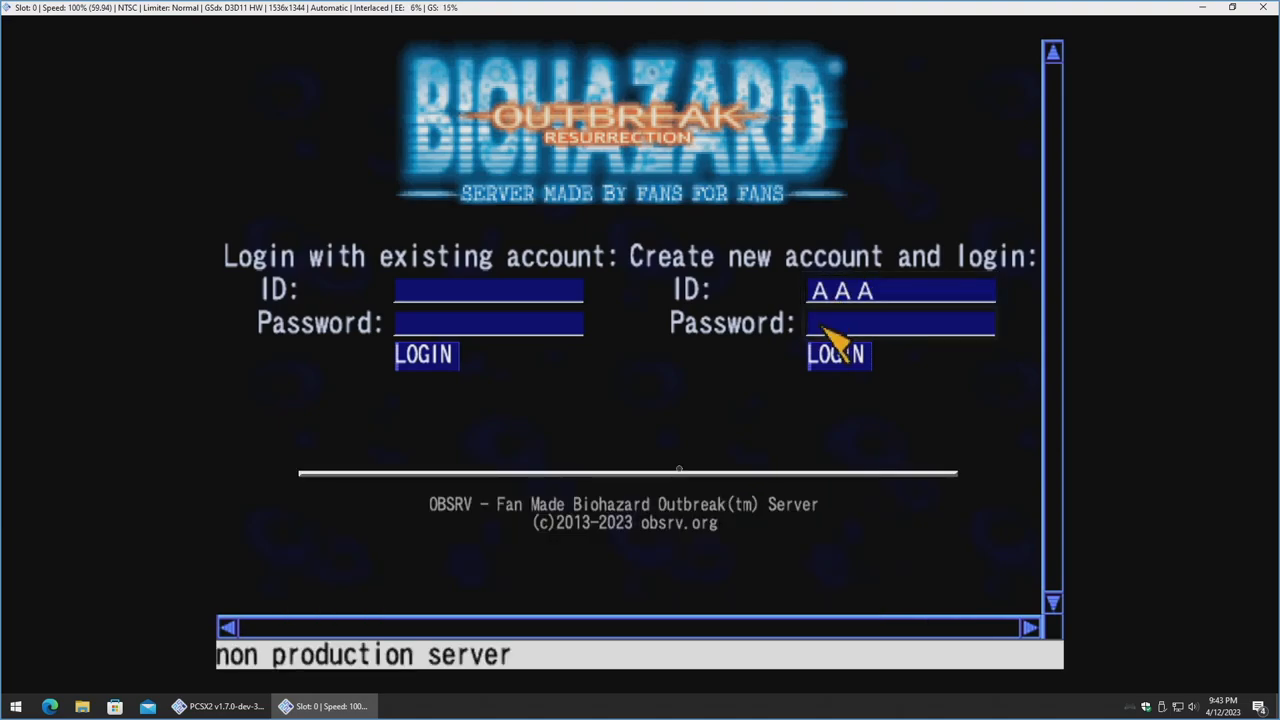
Enter the account password and log in with the new account.
click(898, 322)
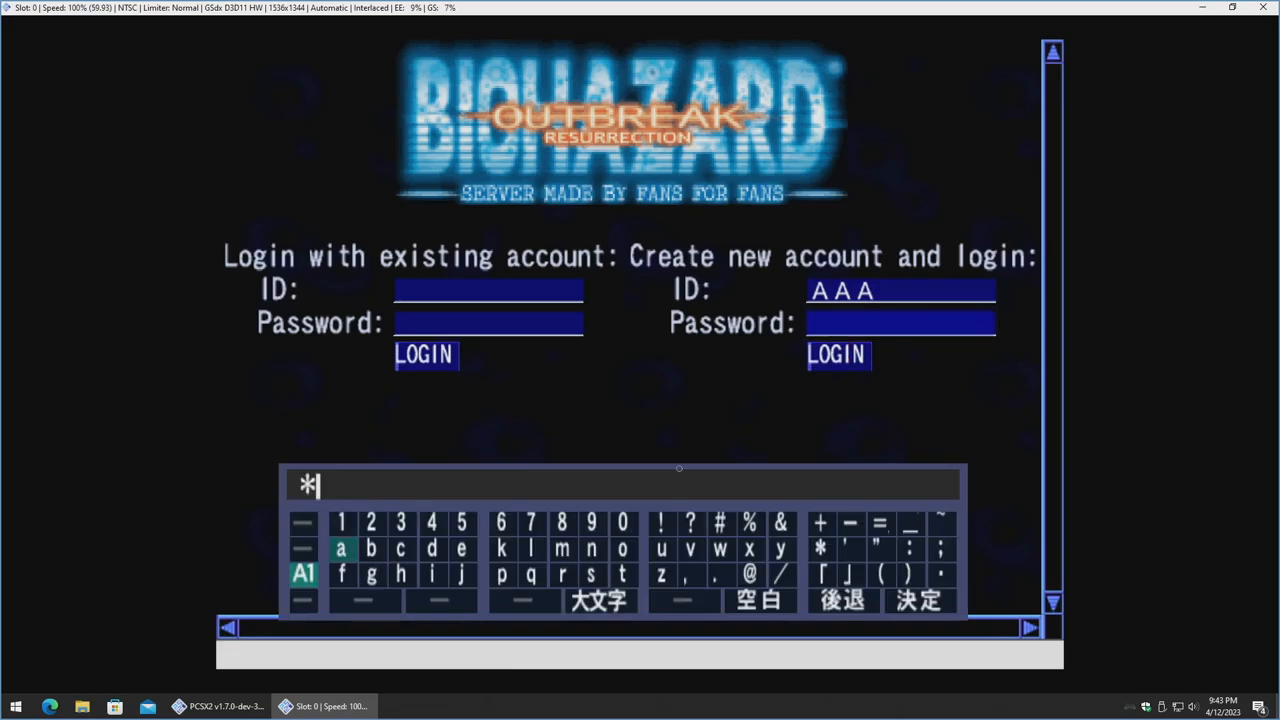
click(918, 600)
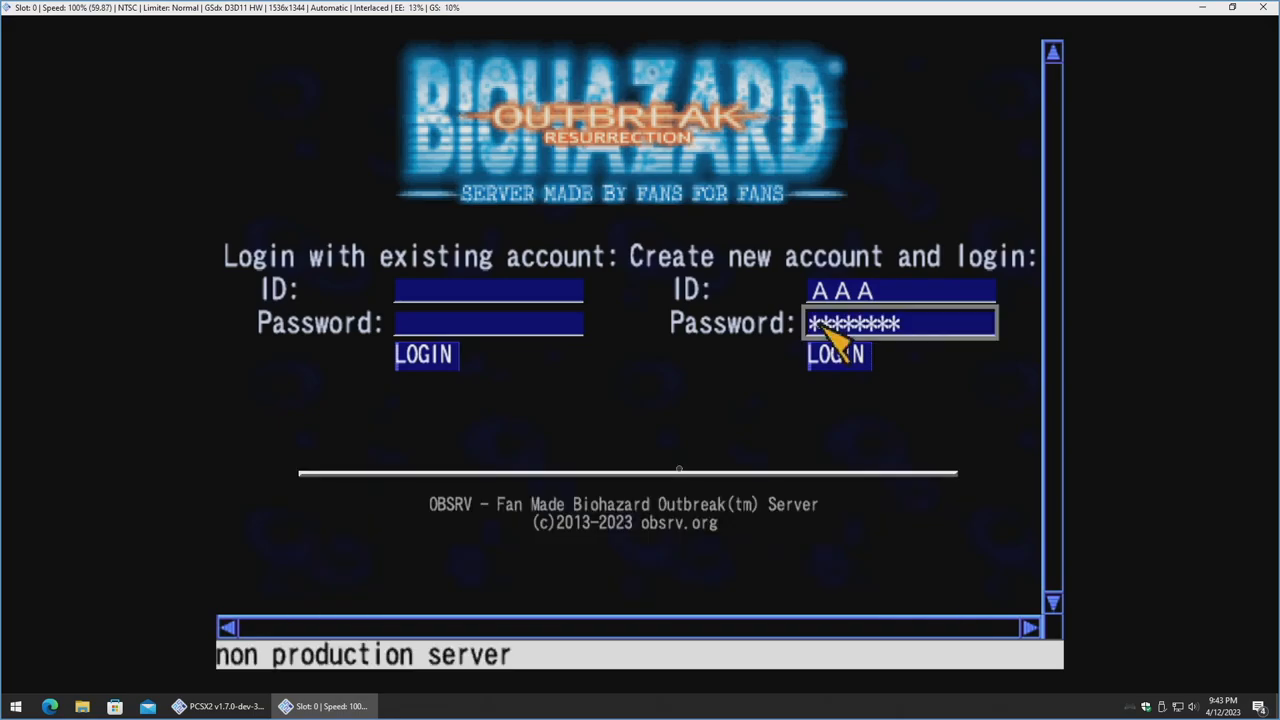
click(838, 354)
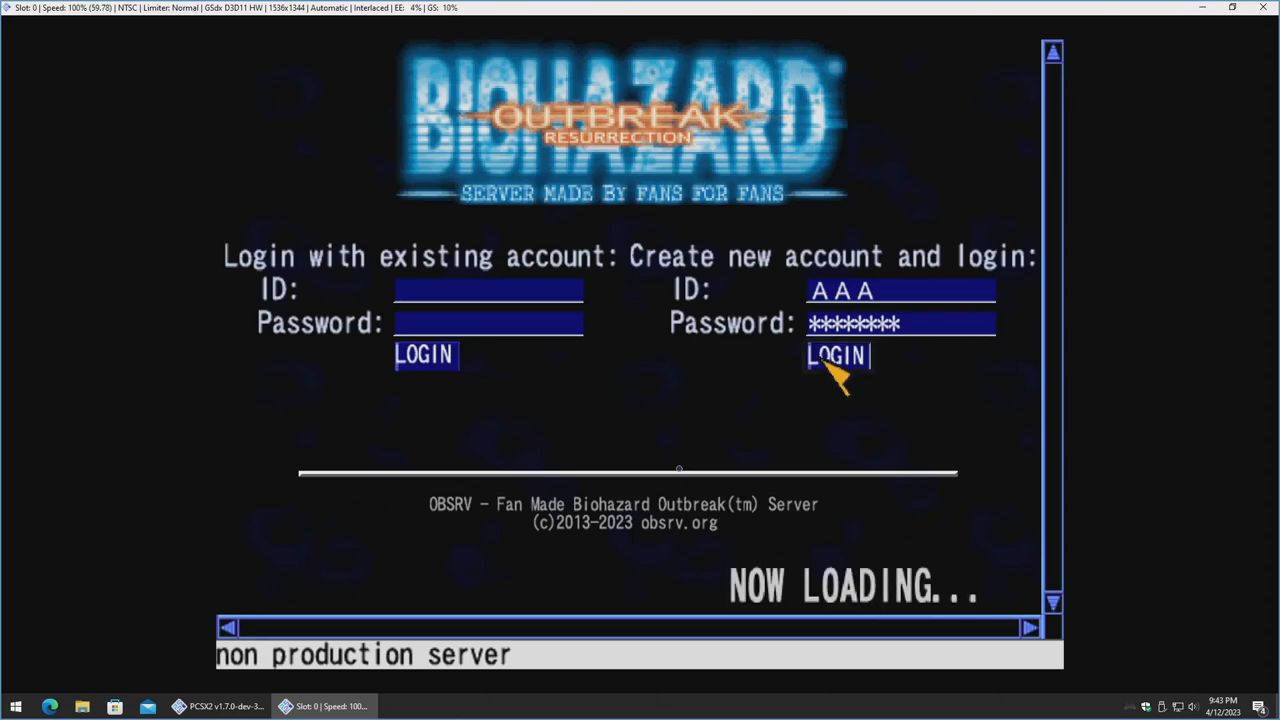
click(837, 355)
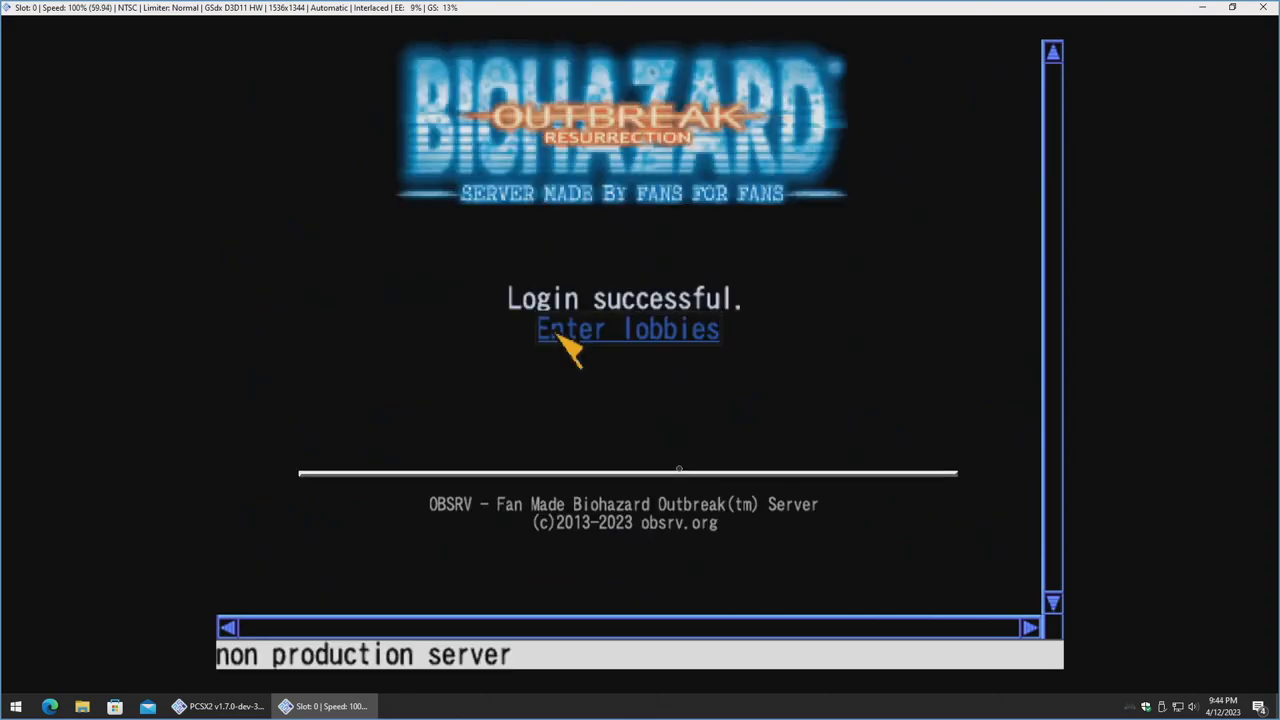
Enter the lobbies, proceed past user registration, and enter a handle name.
click(627, 329)
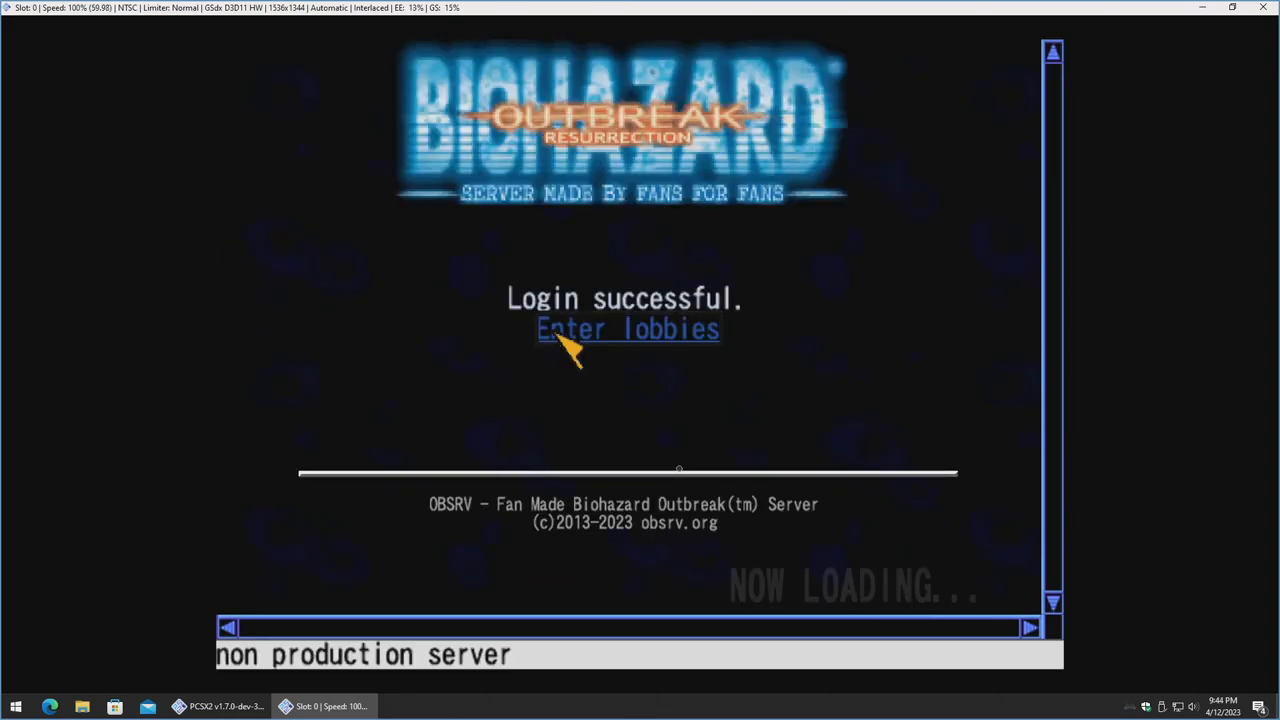
click(627, 329)
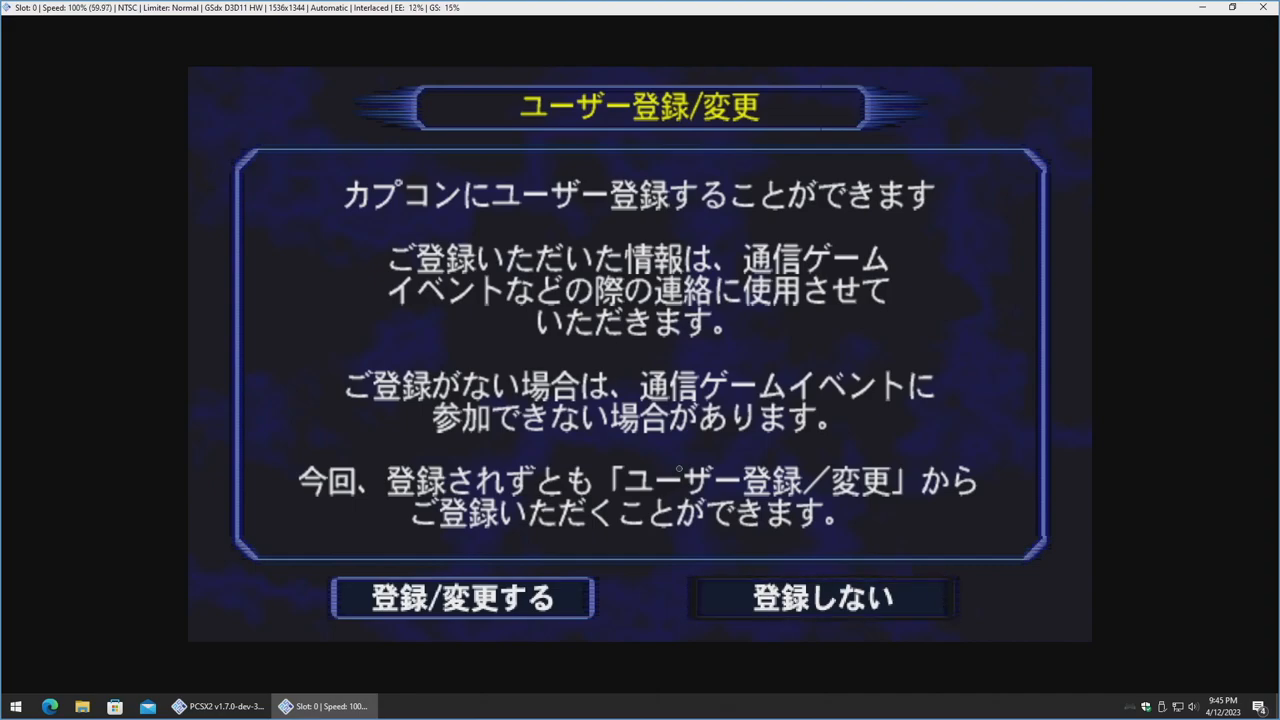
click(461, 597)
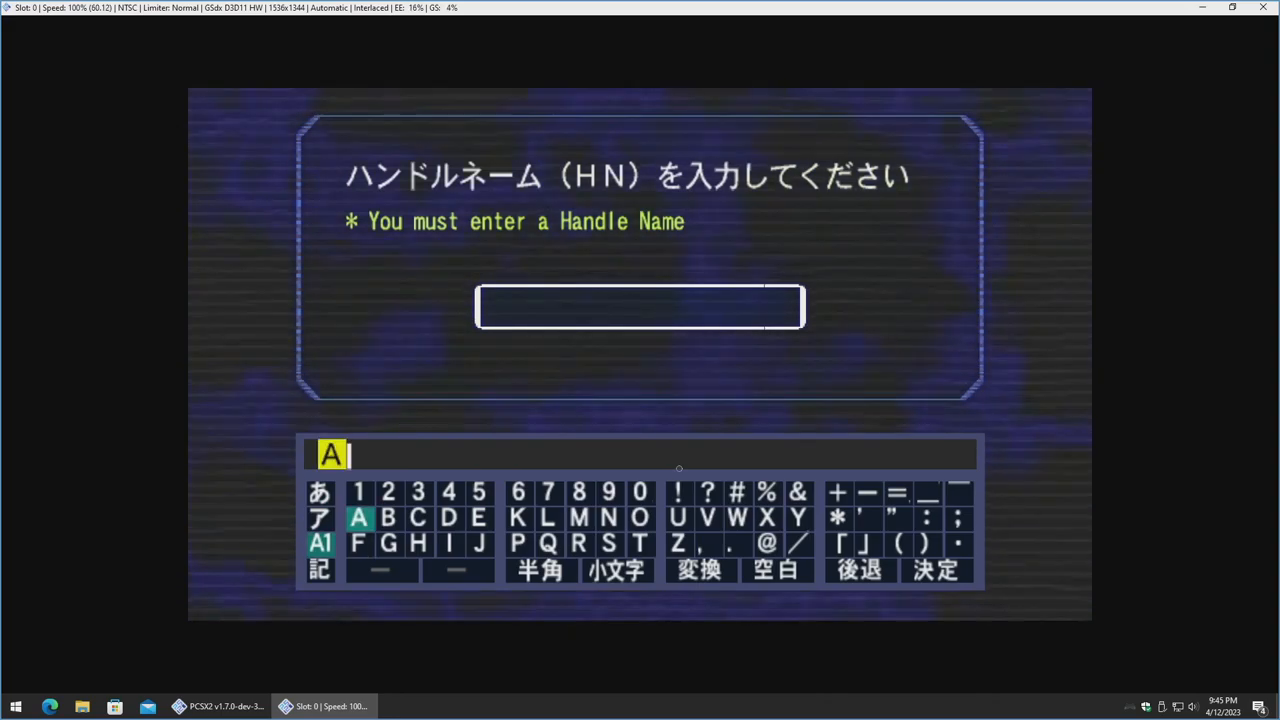
click(358, 517)
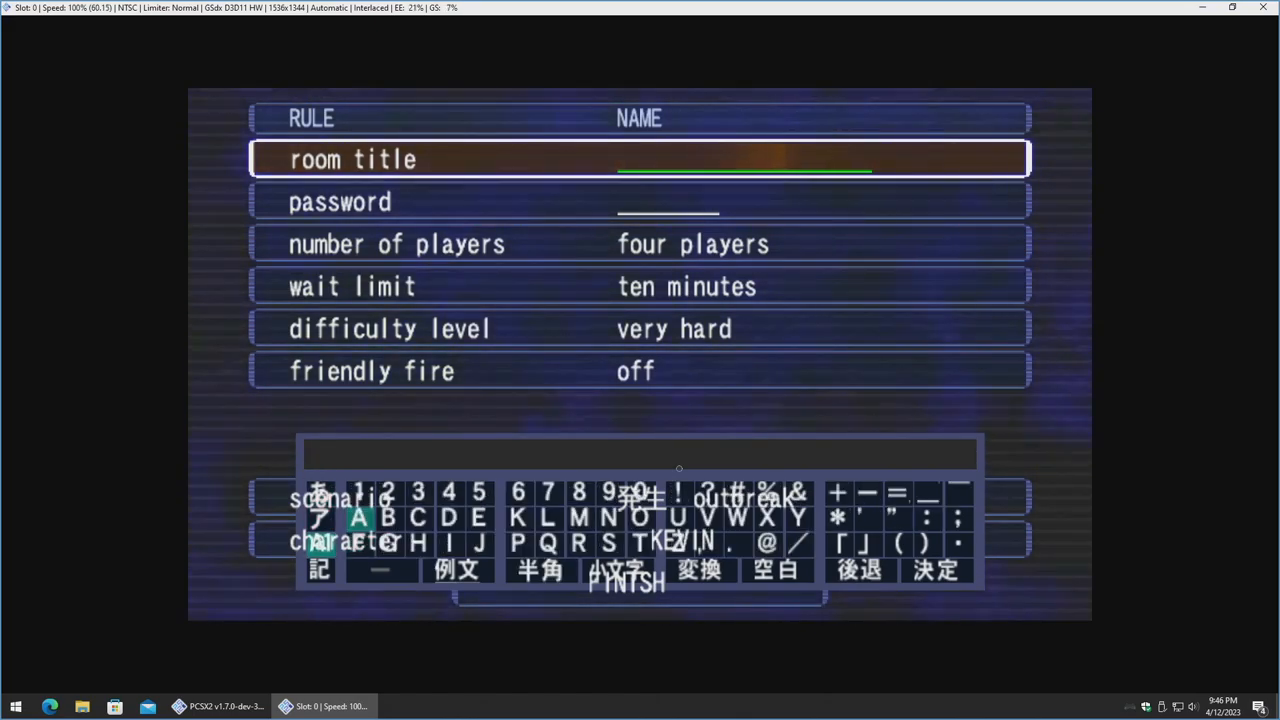
Confirm room title AAA, set difficulty to easy, and finish creating the room.
click(359, 517)
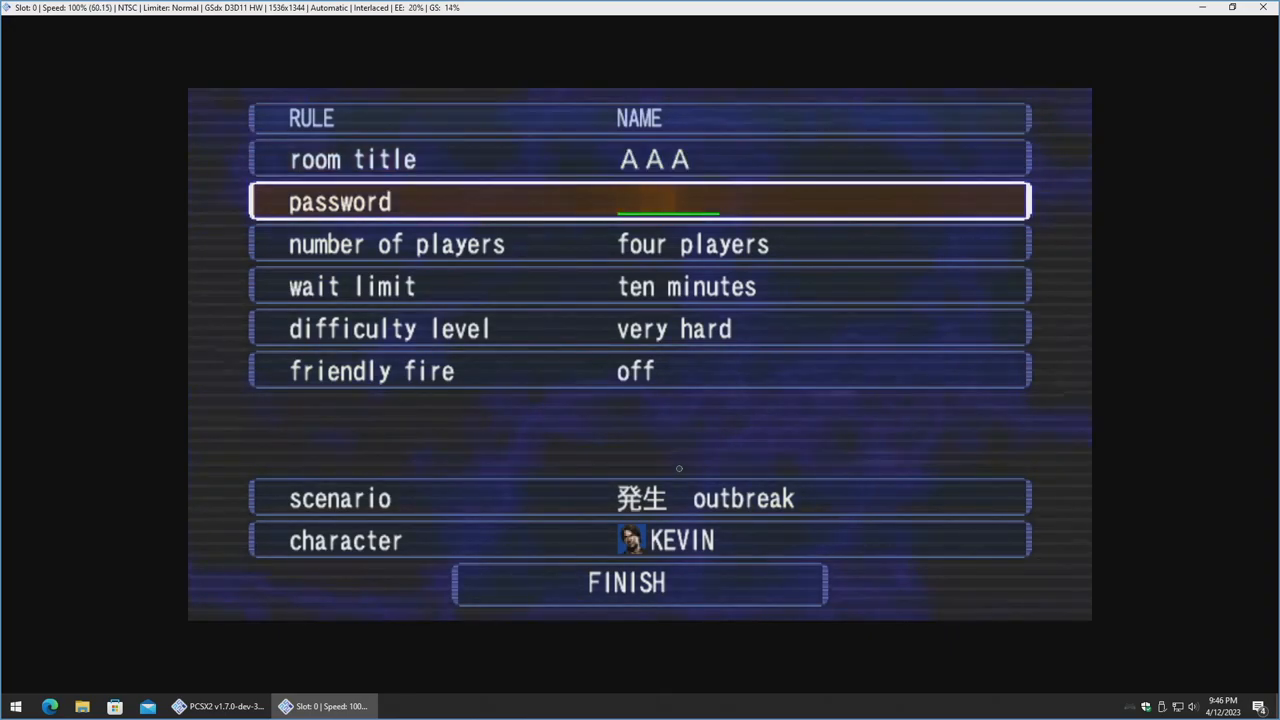
key(down)
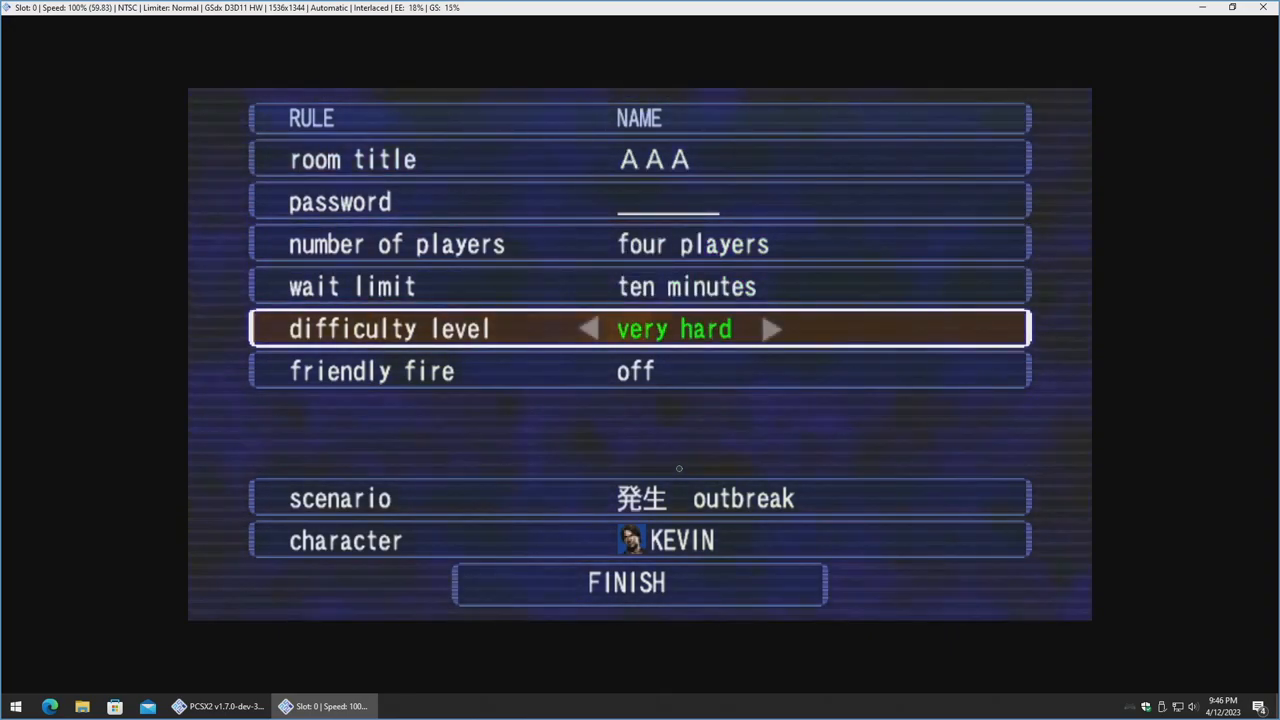
click(588, 328)
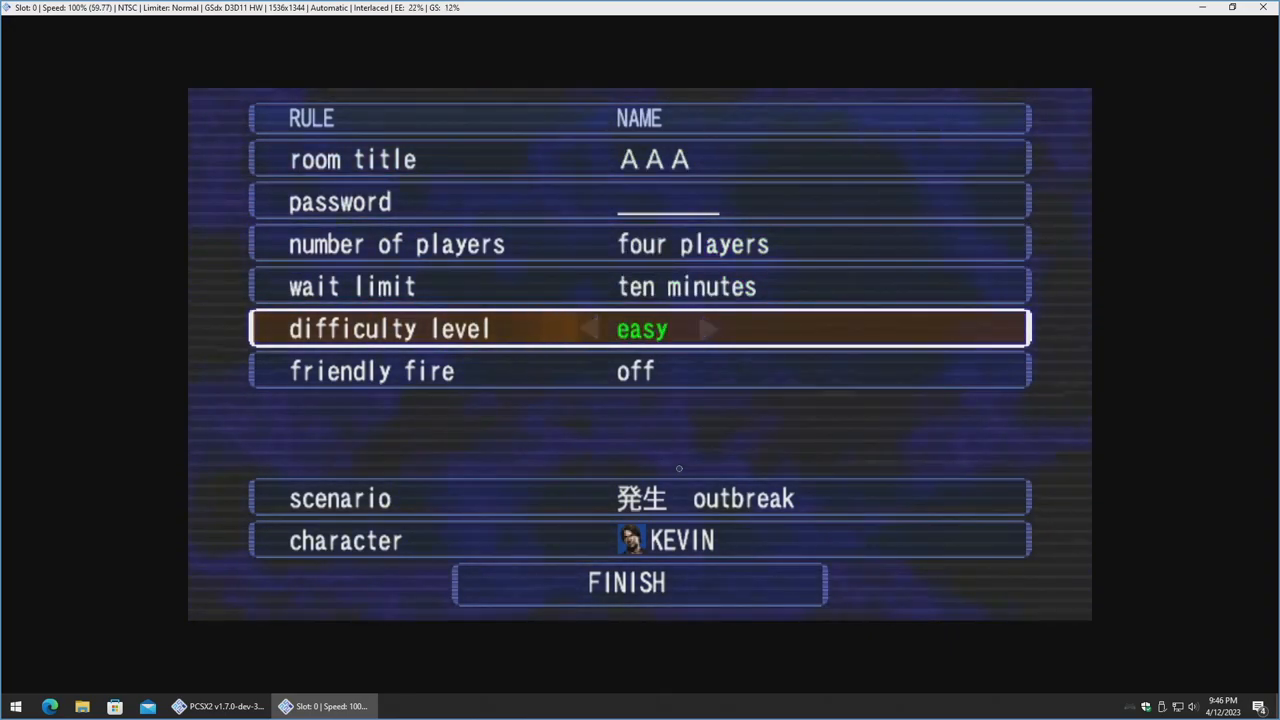
key(Down)
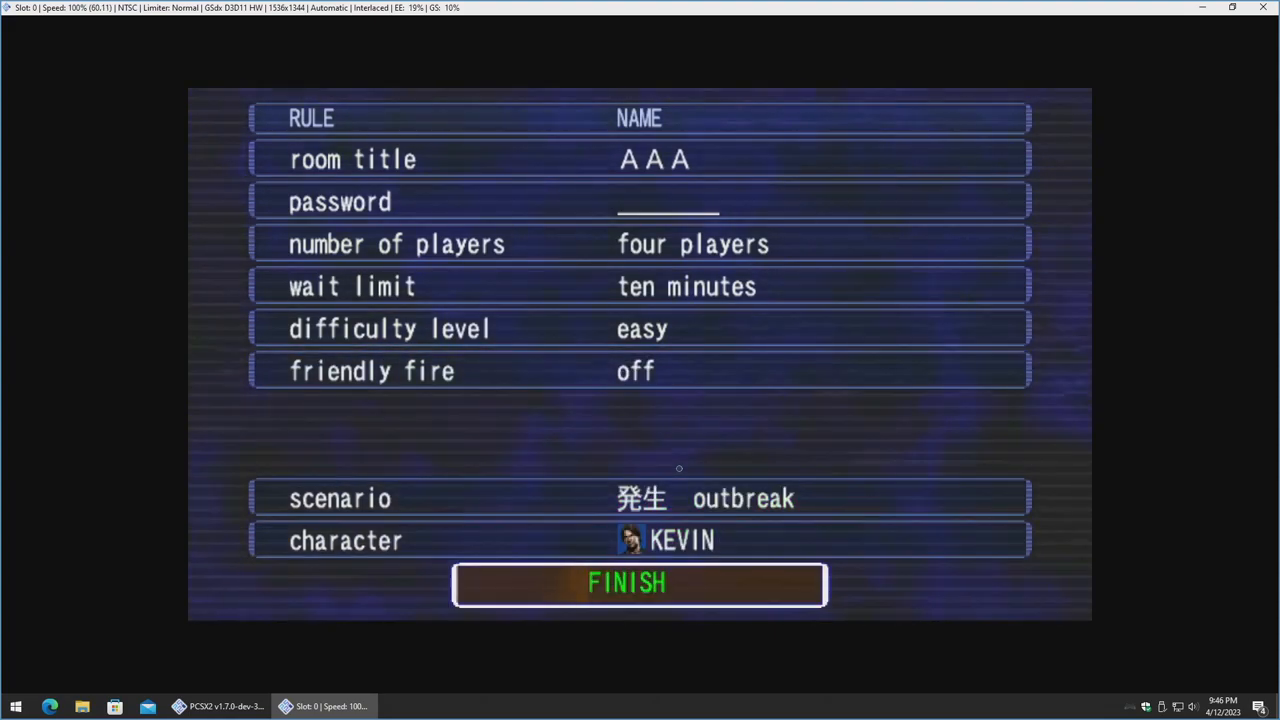
click(639, 583)
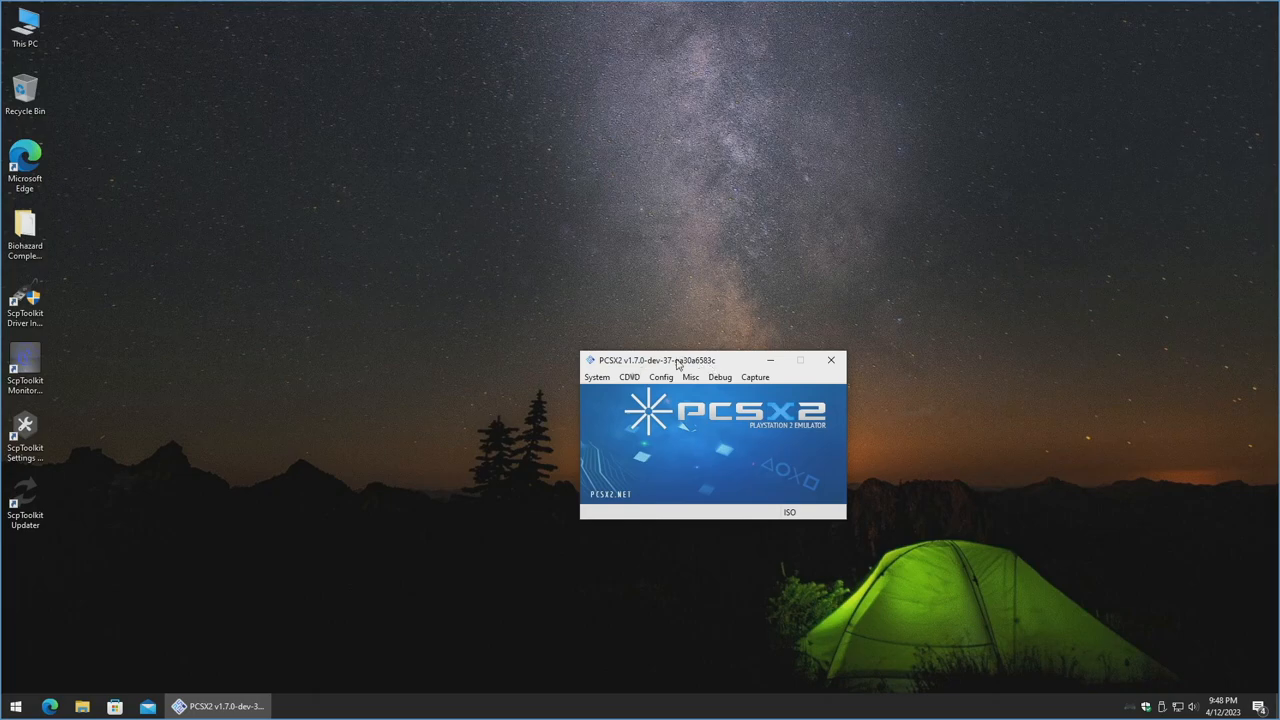
Select Biohazard - Outbreak - File 2.iso and Boot ISO (fast), confirming the reset.
click(629, 377)
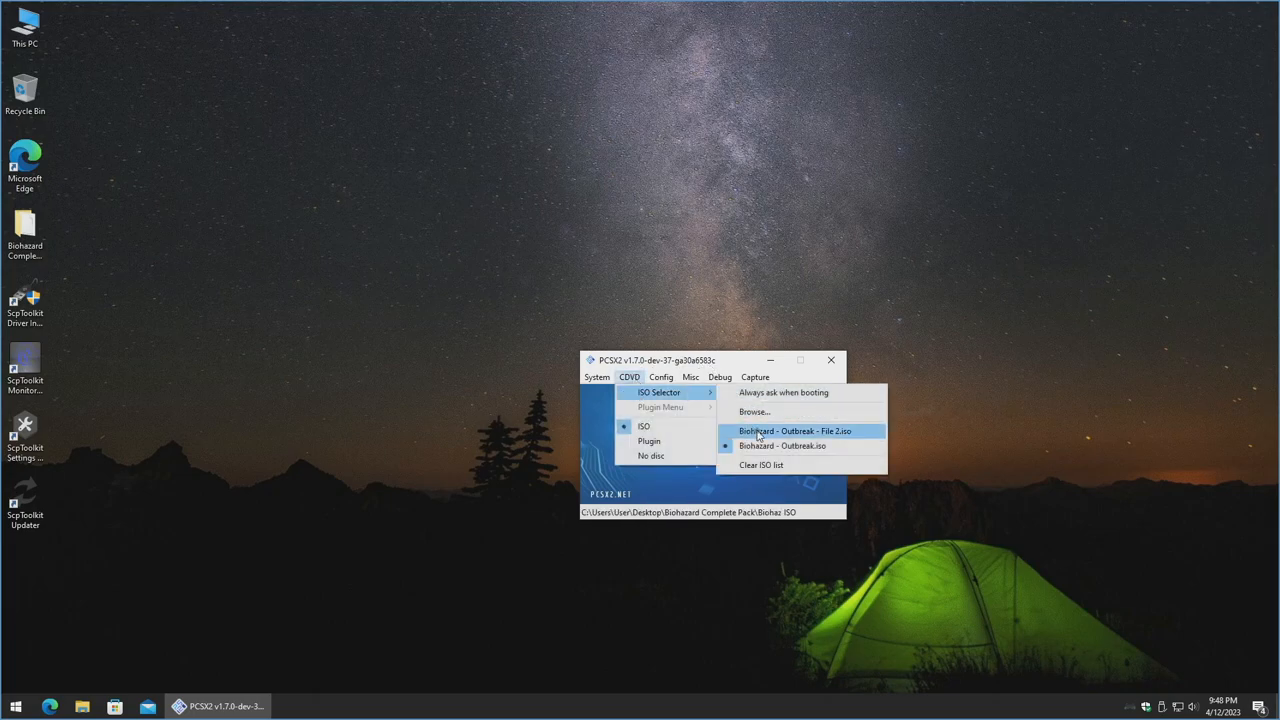
click(794, 431)
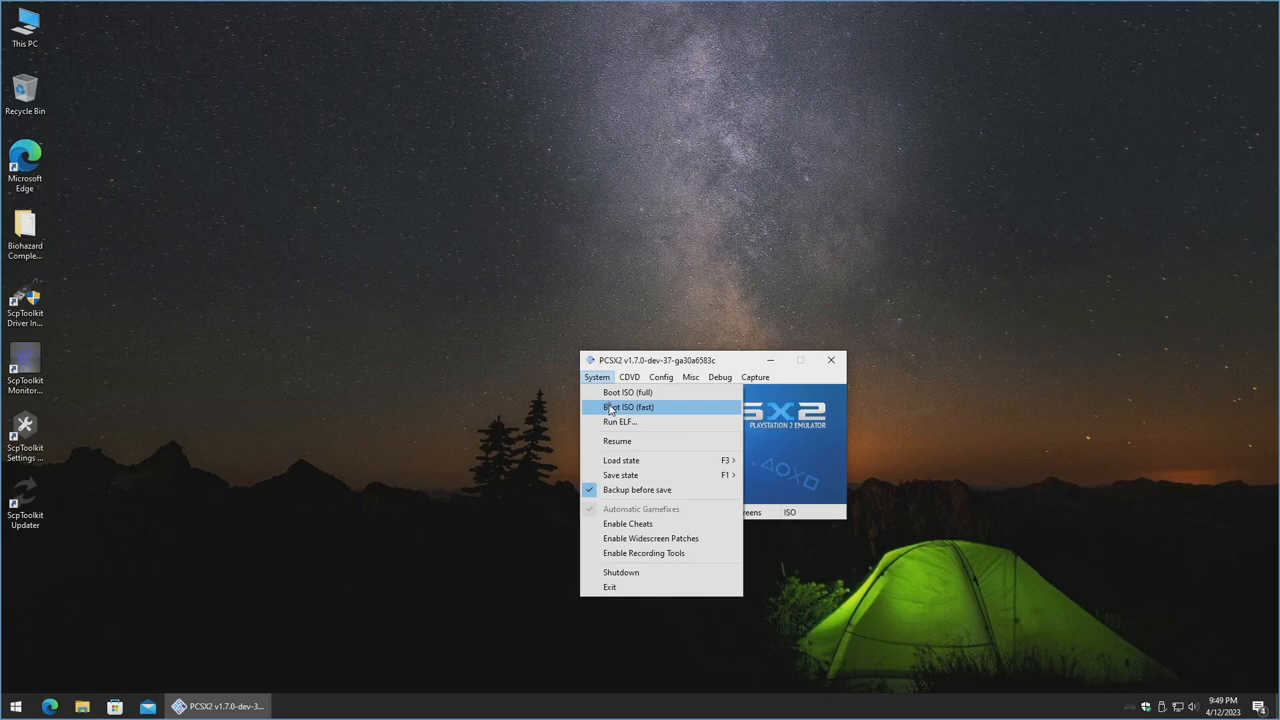
click(629, 407)
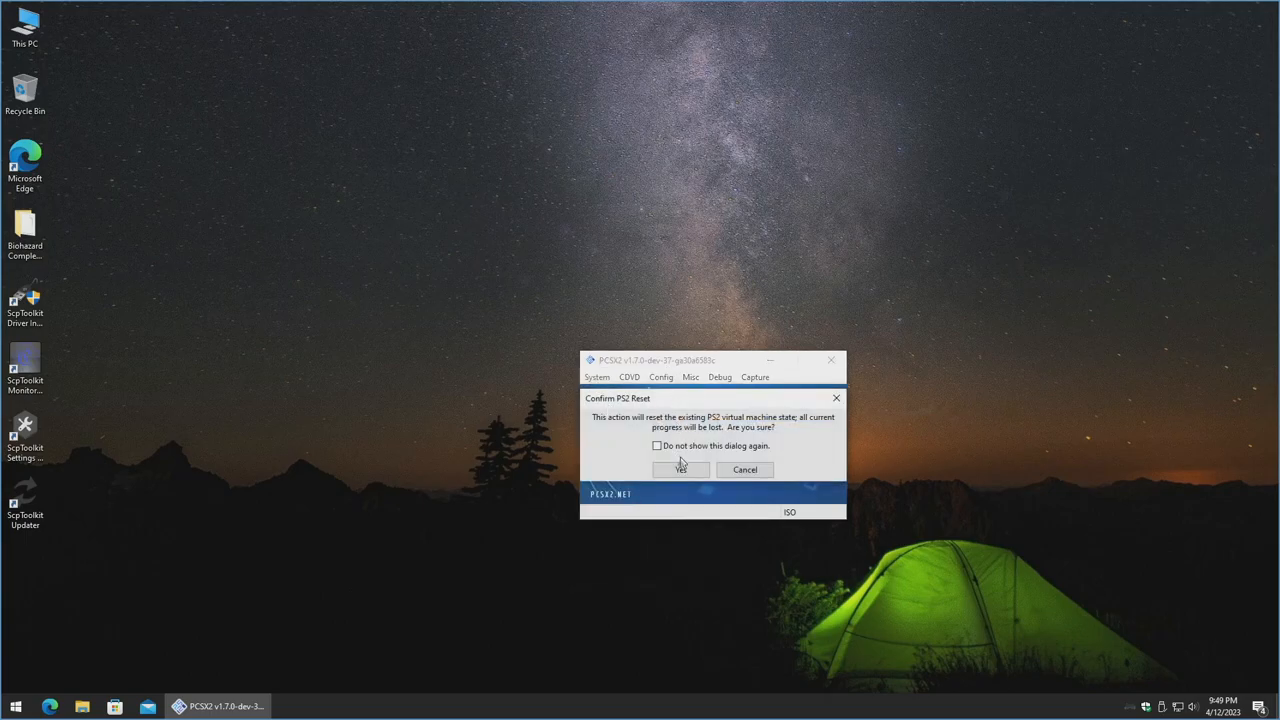
click(680, 469)
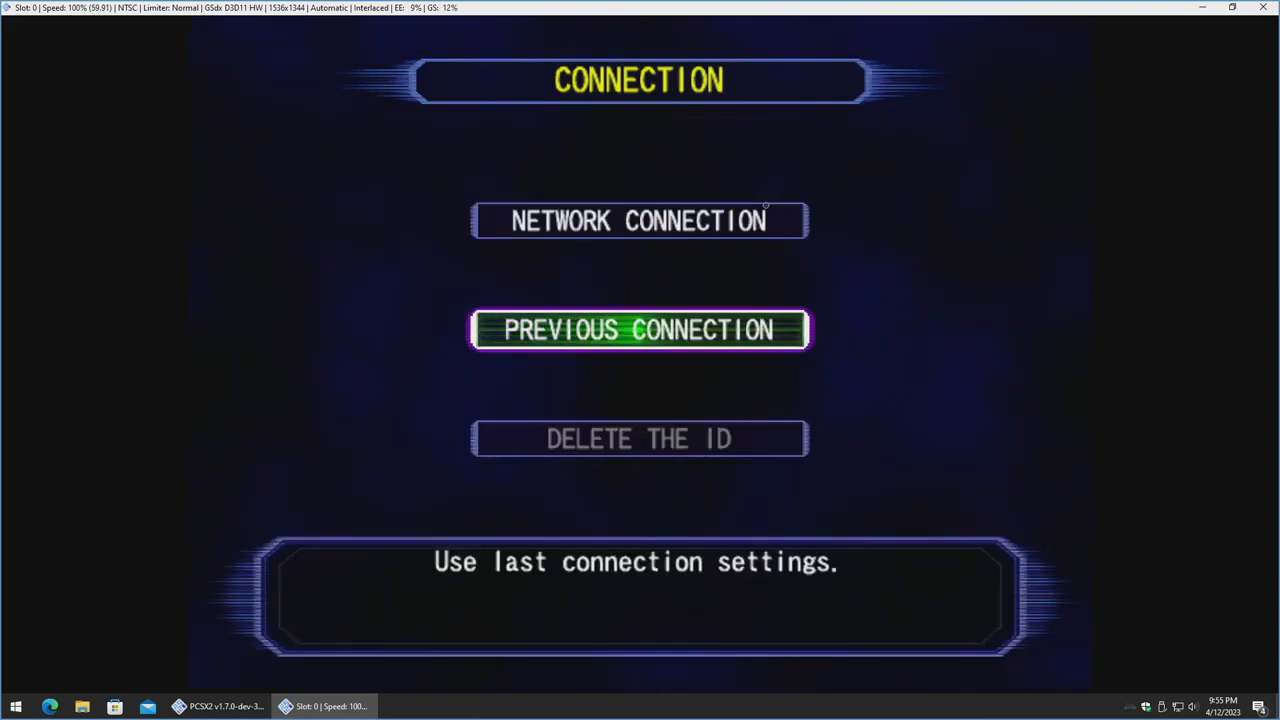
Connect using PREVIOUS CONNECTION and reach the OBSRV server login page.
click(639, 330)
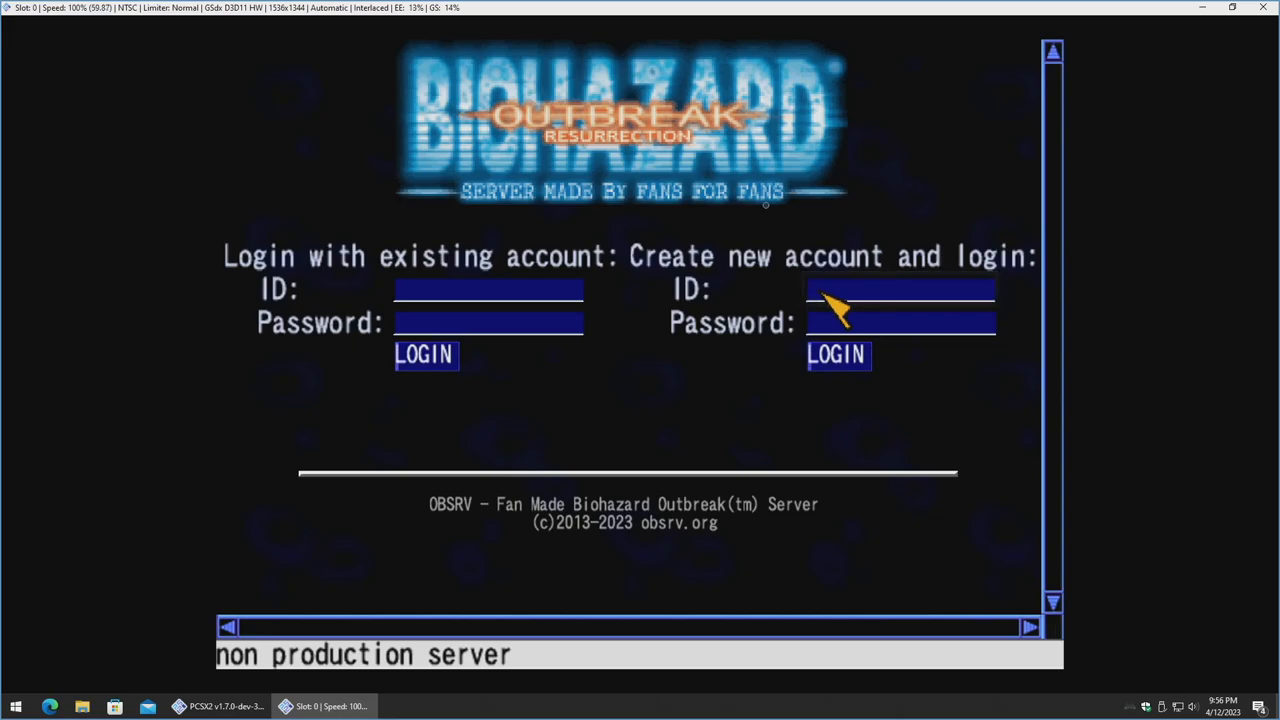
Create account aaa with its password, log in, and enter the lobbies to start a room titled aaa.
click(898, 289)
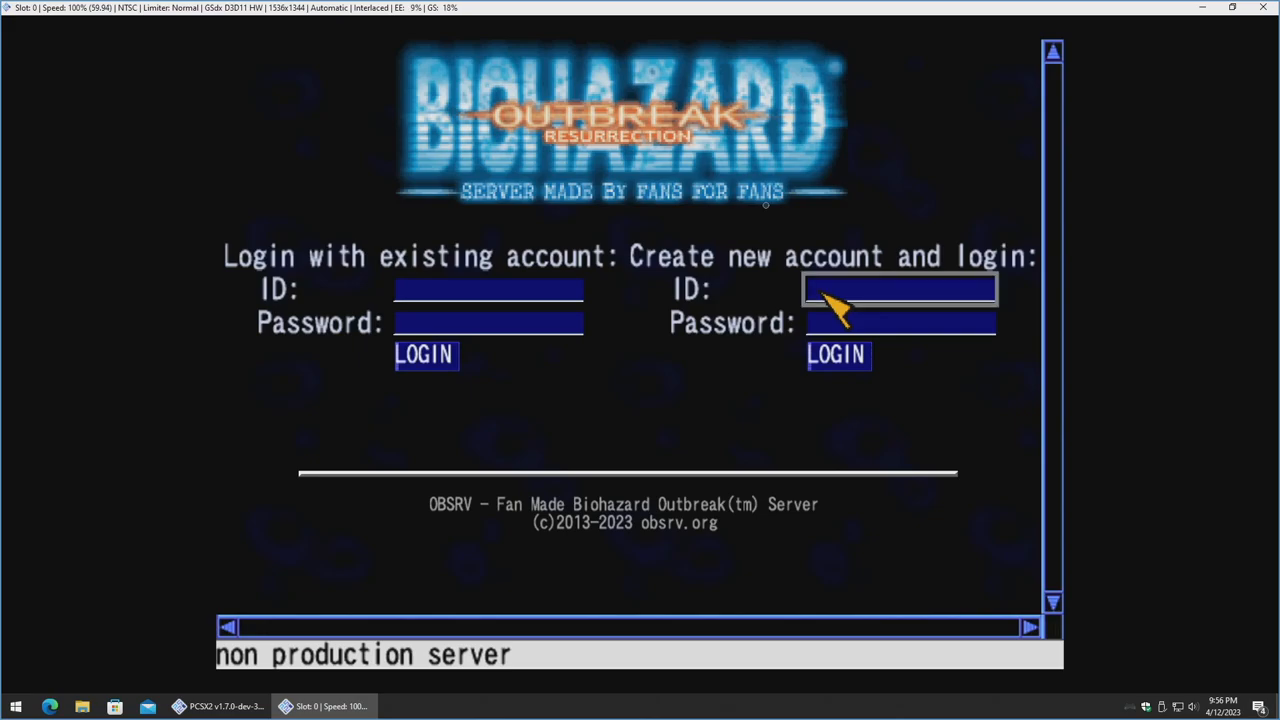
click(898, 289)
text(aaa)
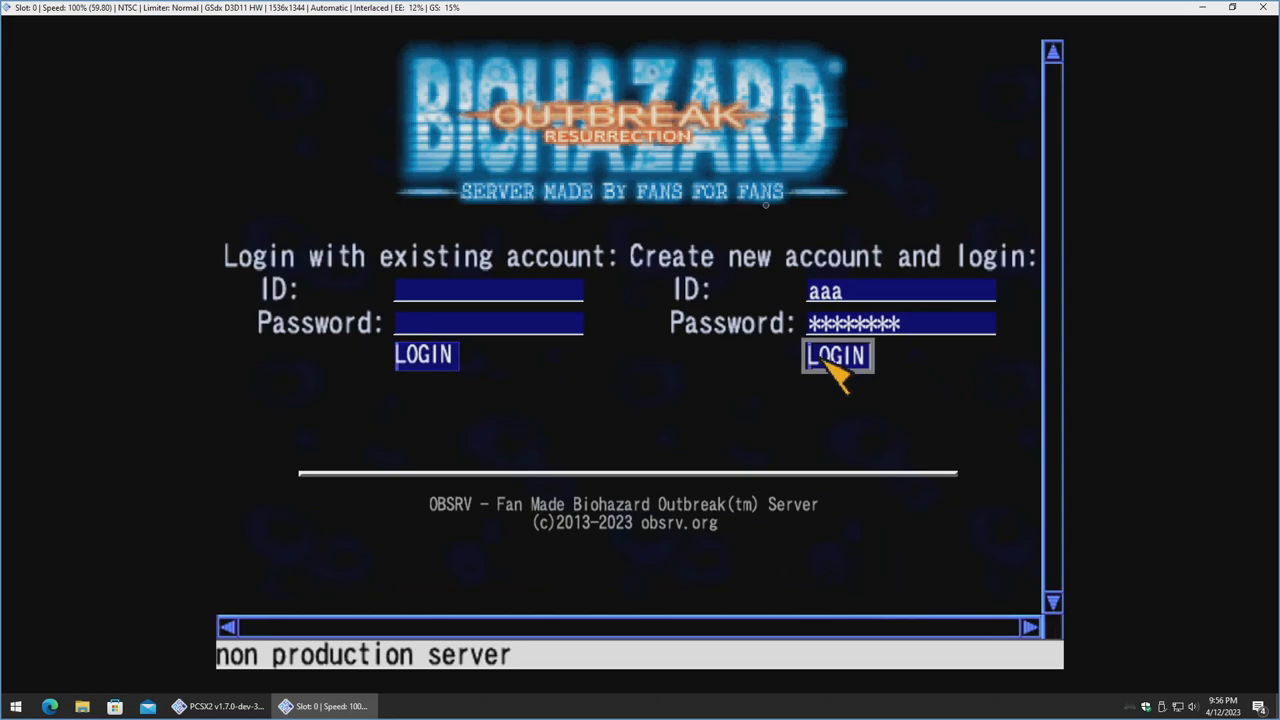
click(837, 355)
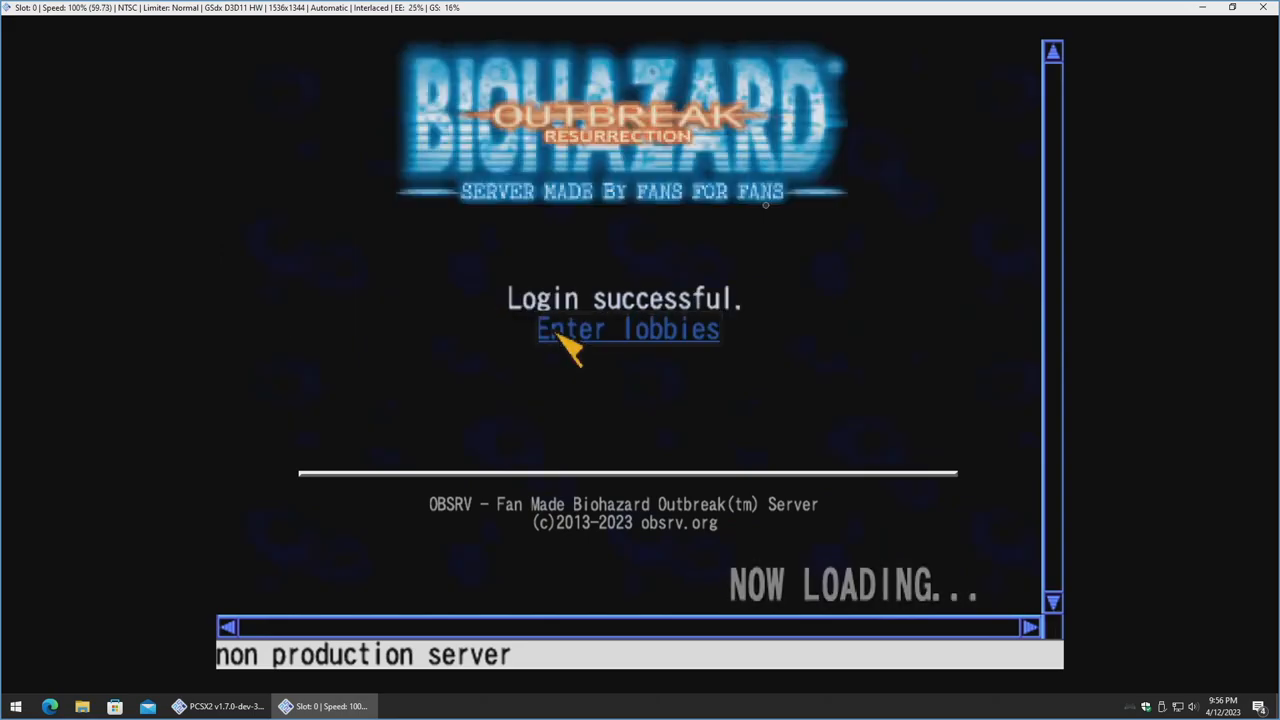
click(627, 329)
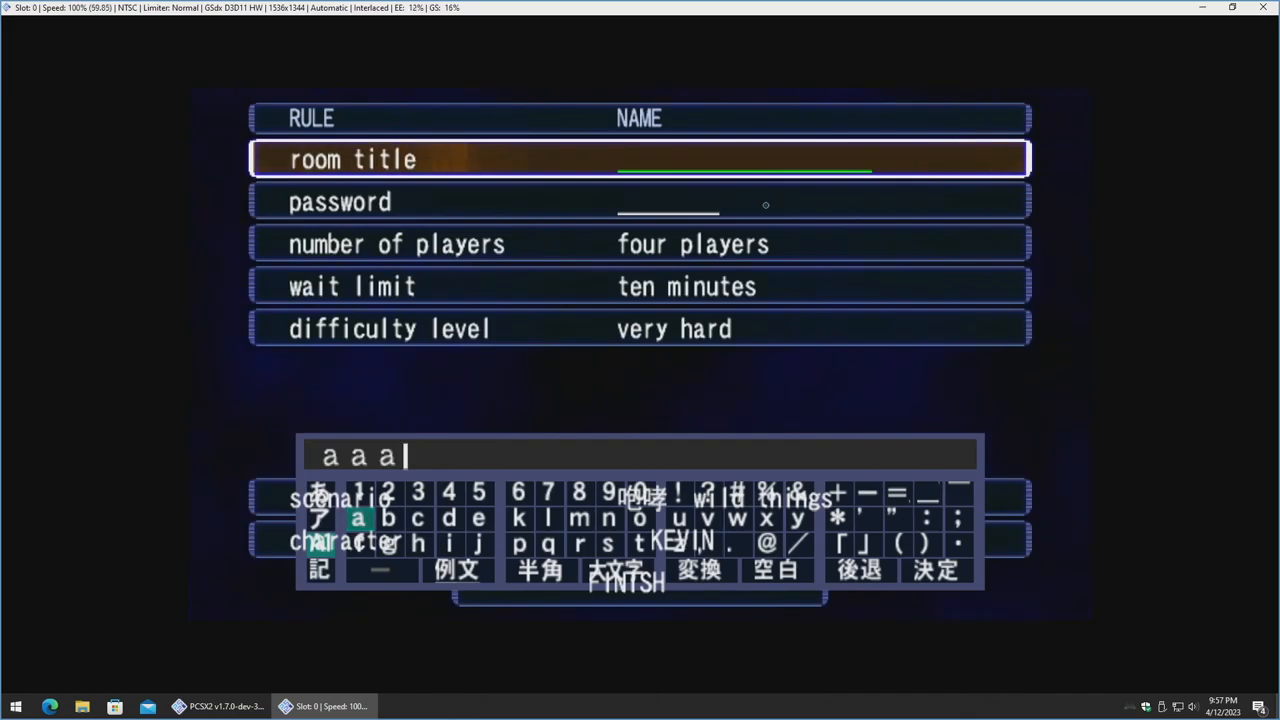
Confirm title aaa, keep easy difficulty with the wild things scenario, and finish into the 1/4 waiting room.
click(934, 571)
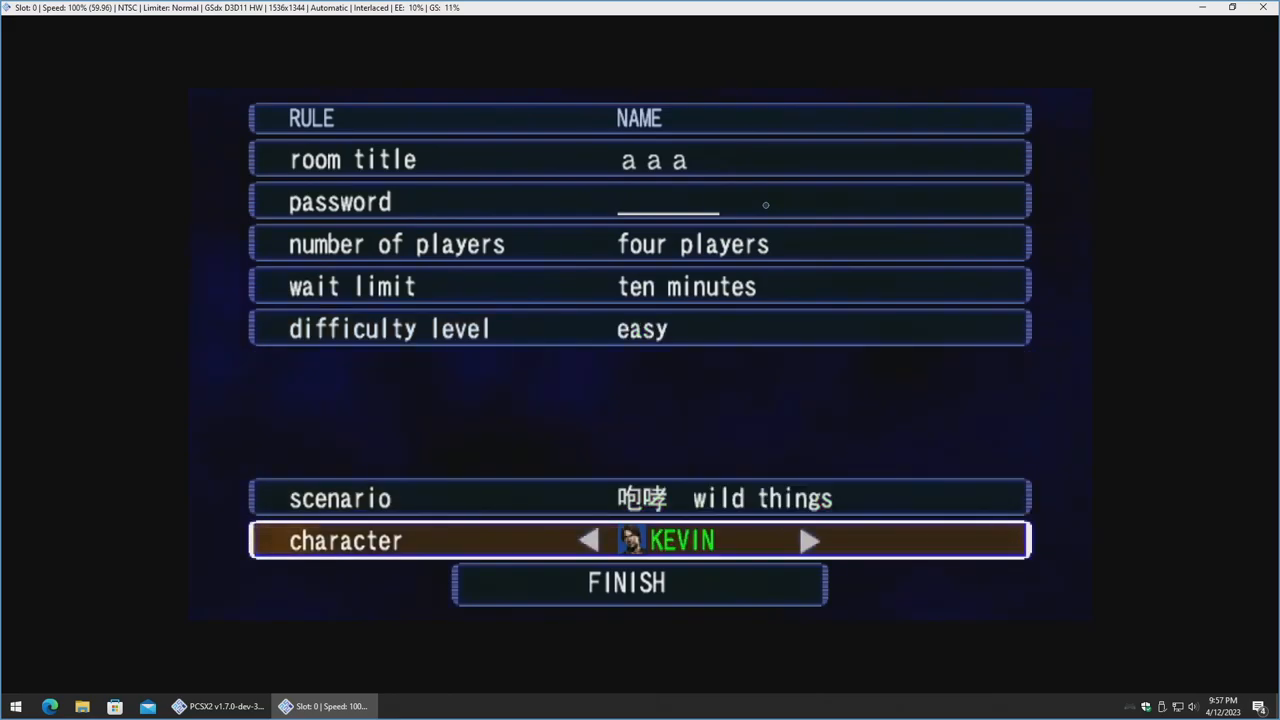
key(Down)
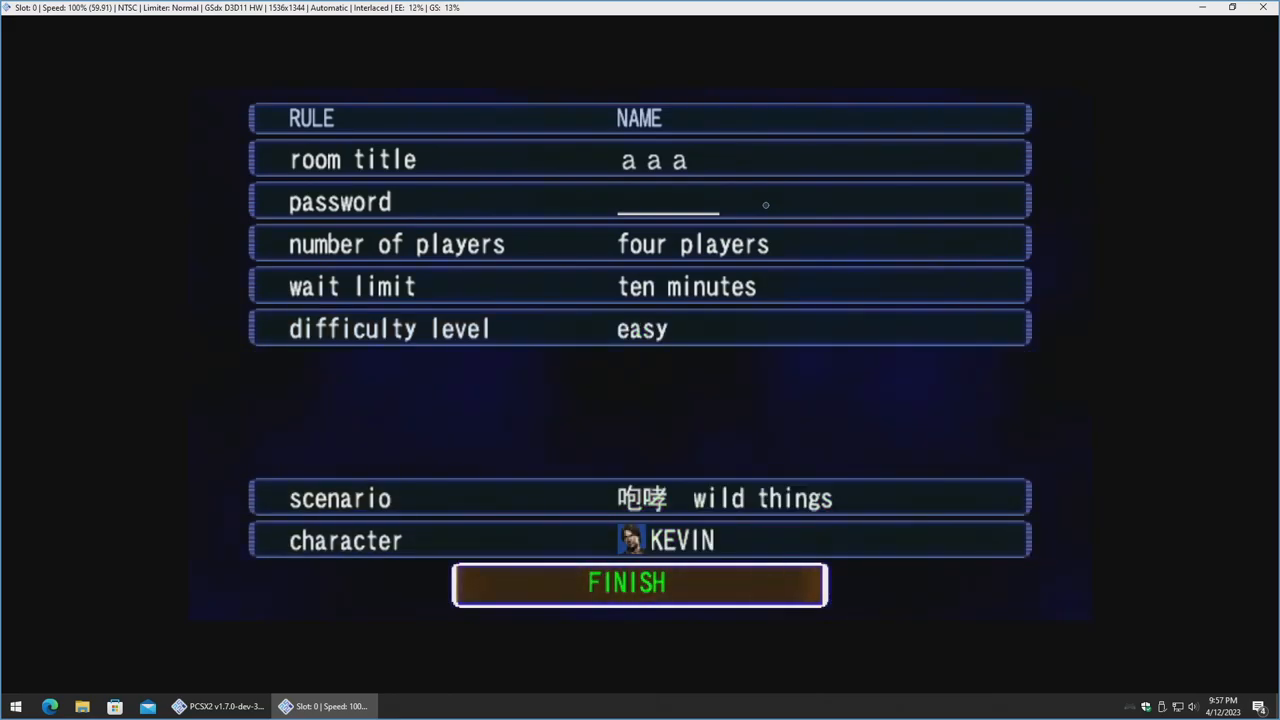
click(638, 584)
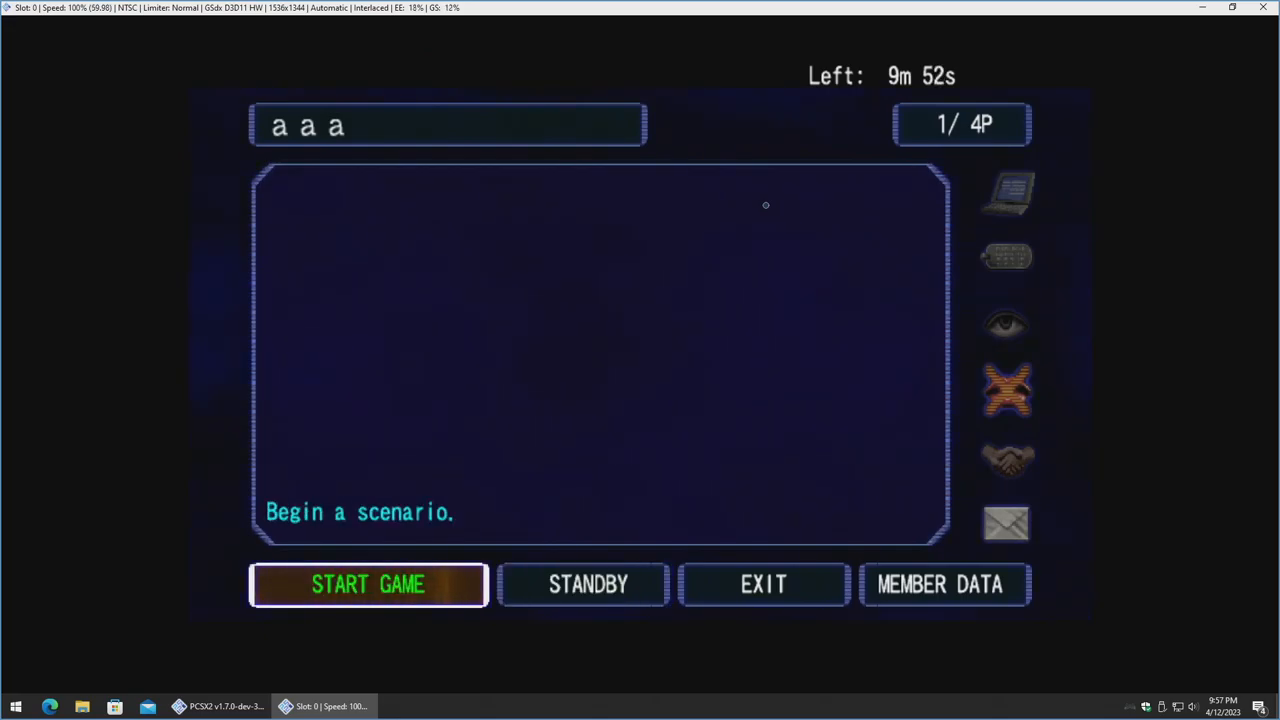
Start the online game from room aaa via START GAME.
click(367, 584)
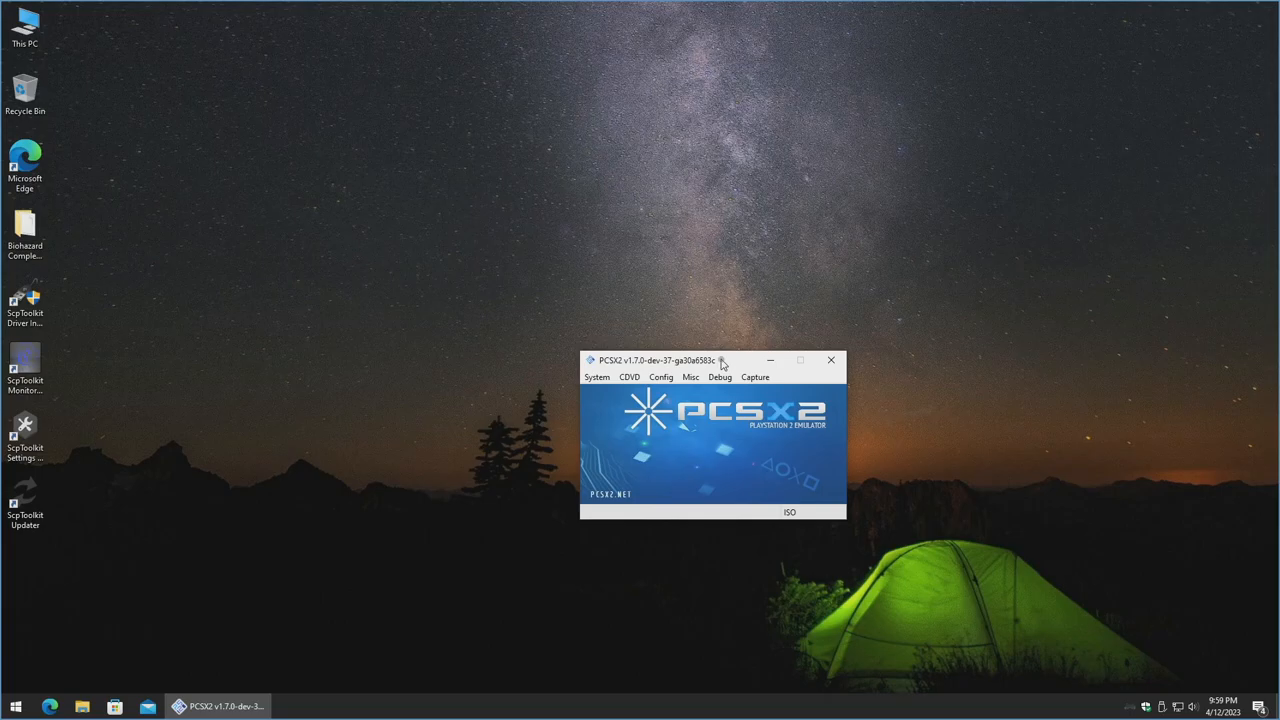
mouse_move(736, 370)
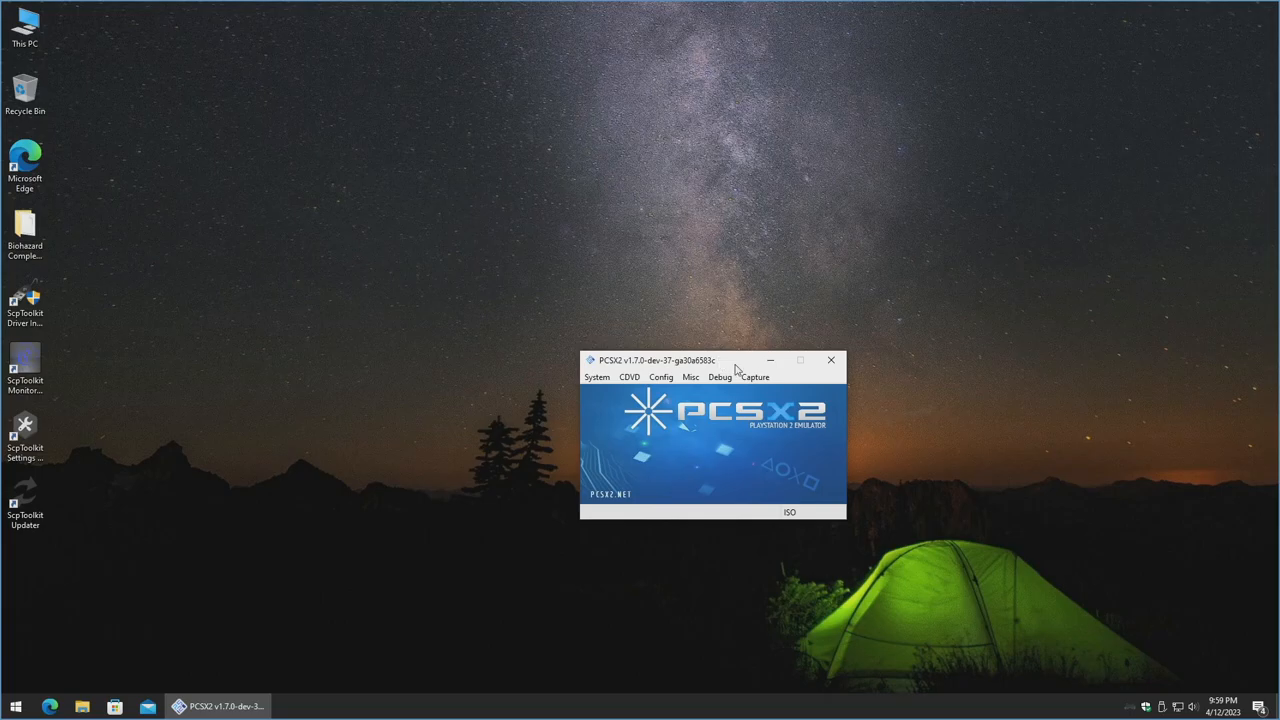